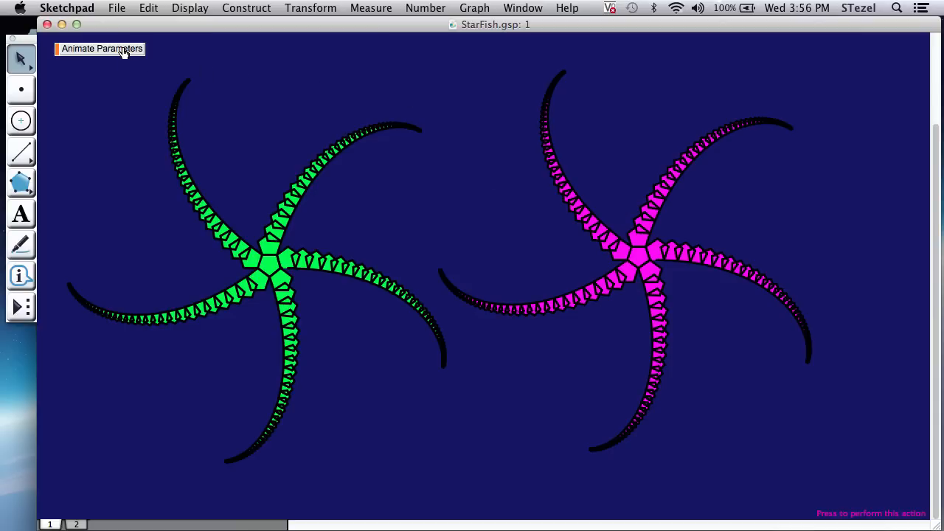
# Run the starfish parameter animation so the spiral arms curl into a new pose
pyautogui.click(102, 48)
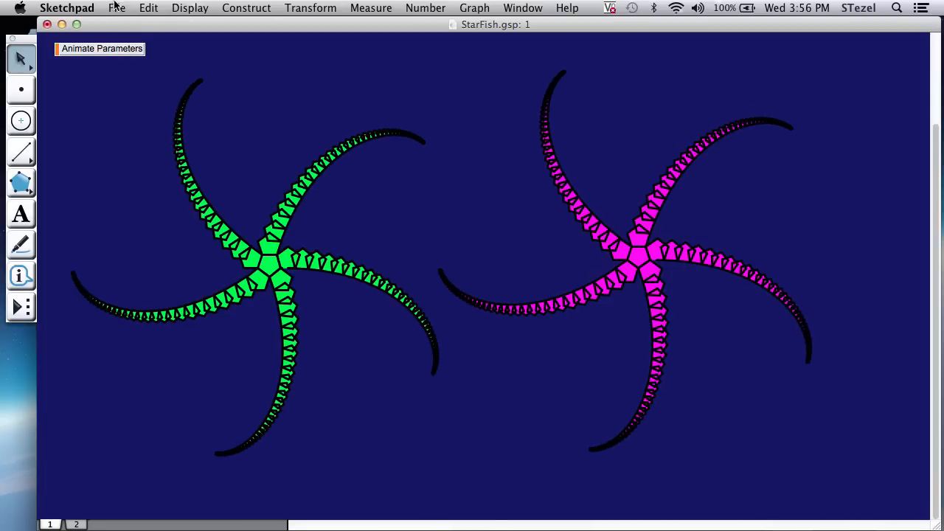
pyautogui.click(117, 9)
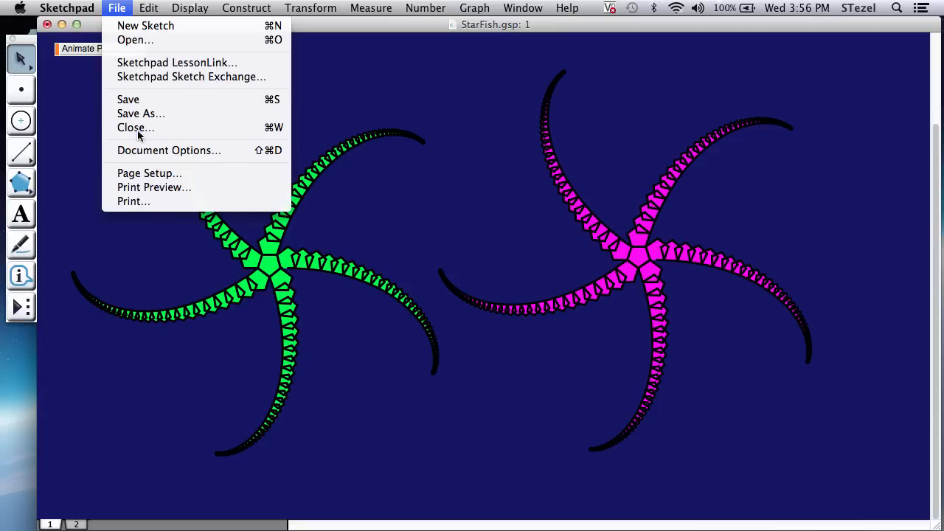
# Add a blank third page to the StarFish document via Document Options and show it
pyautogui.click(168, 151)
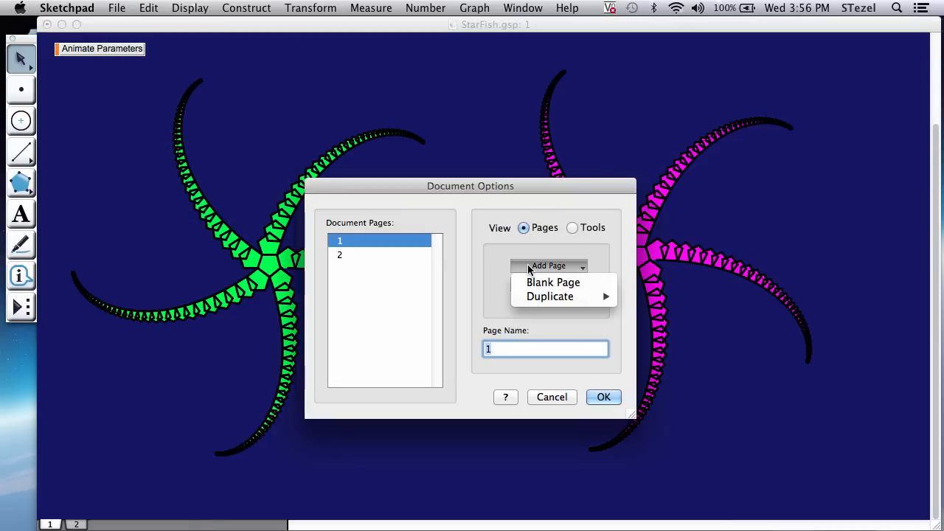
pyautogui.click(549, 265)
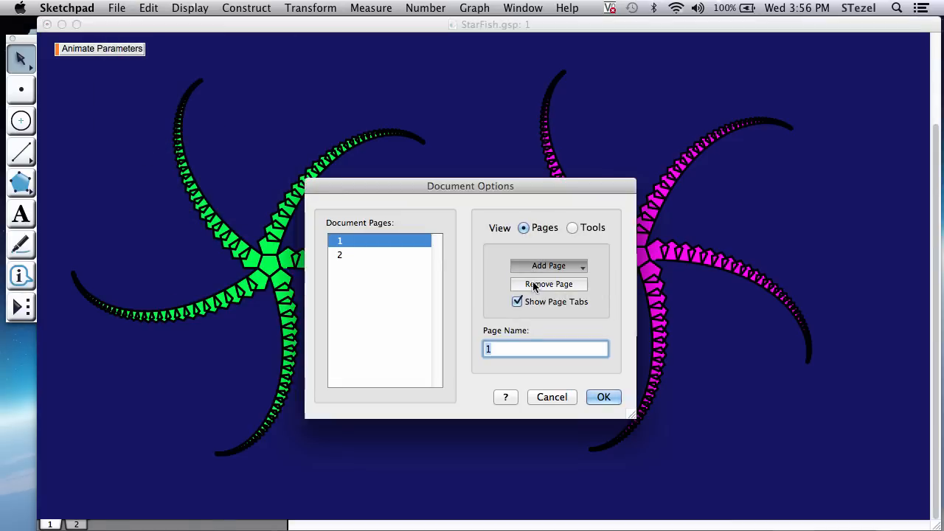
pyautogui.click(475, 9)
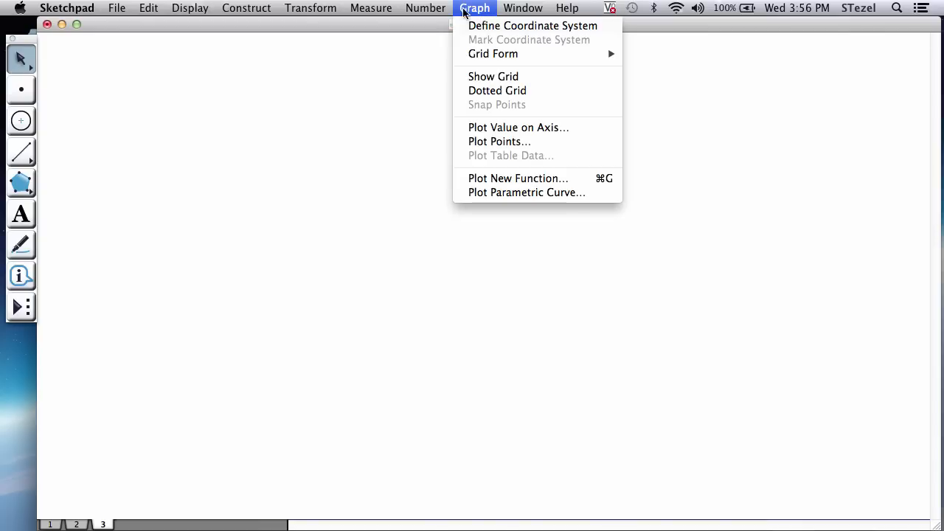
# Create an angle-unit parameter named Angle with value 30°
pyautogui.click(424, 9)
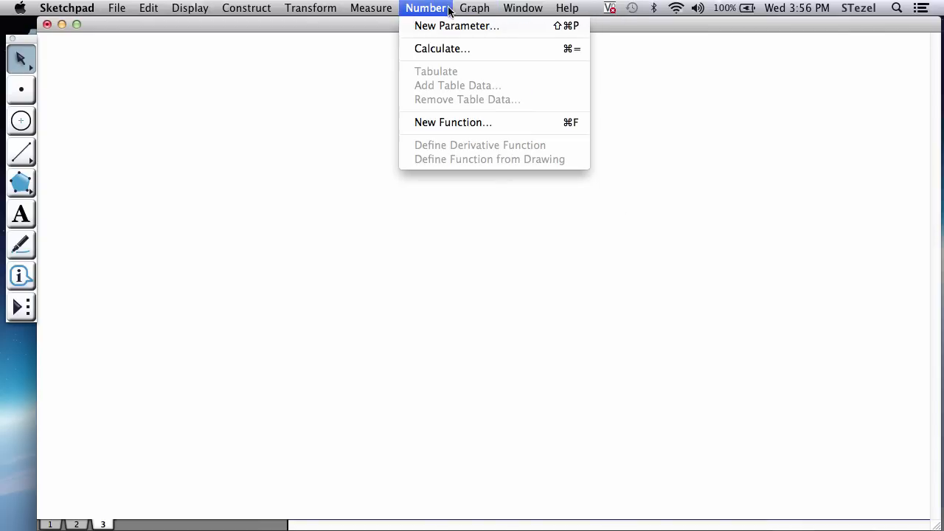
pyautogui.moveTo(457, 27)
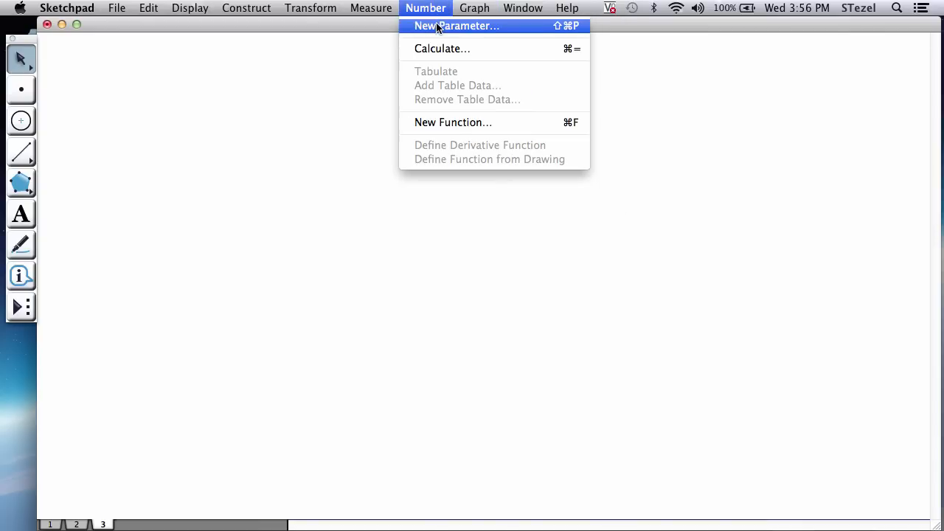
pyautogui.click(457, 27)
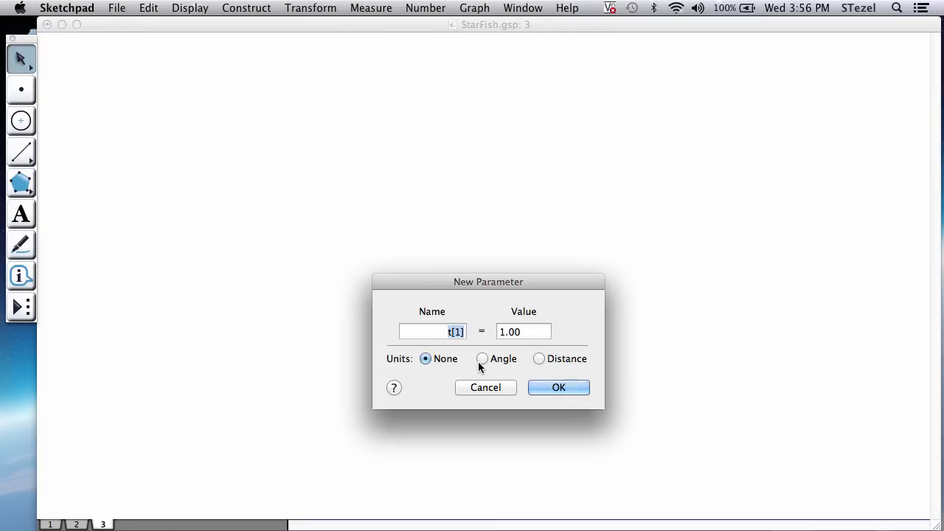
pyautogui.click(481, 358)
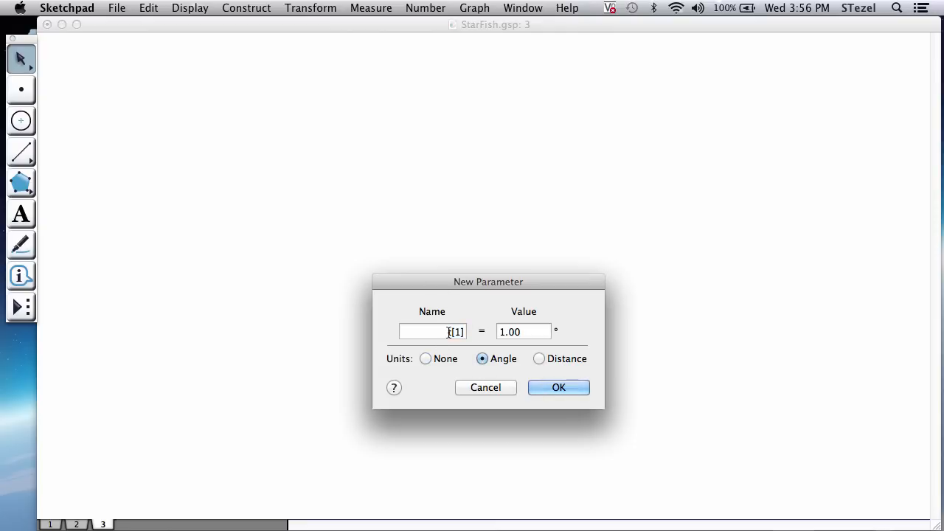
pyautogui.write('An')
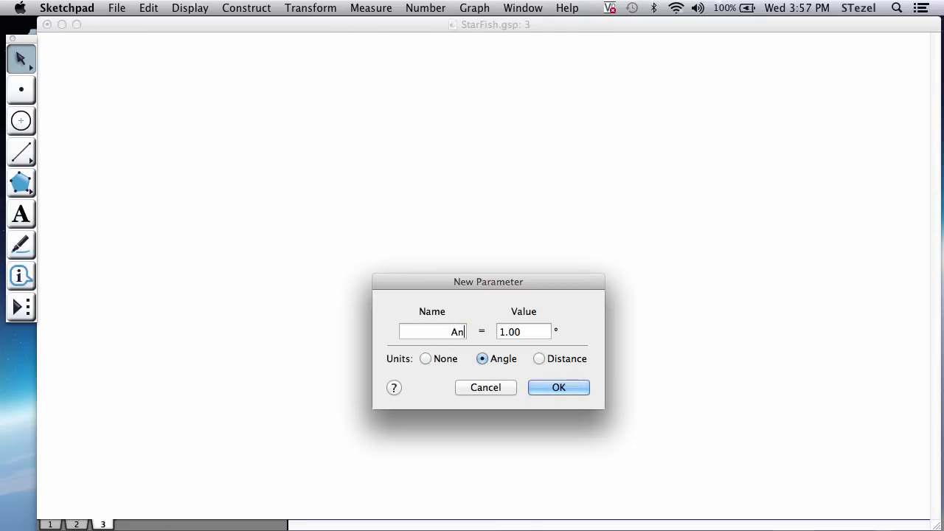
pyautogui.write('gle')
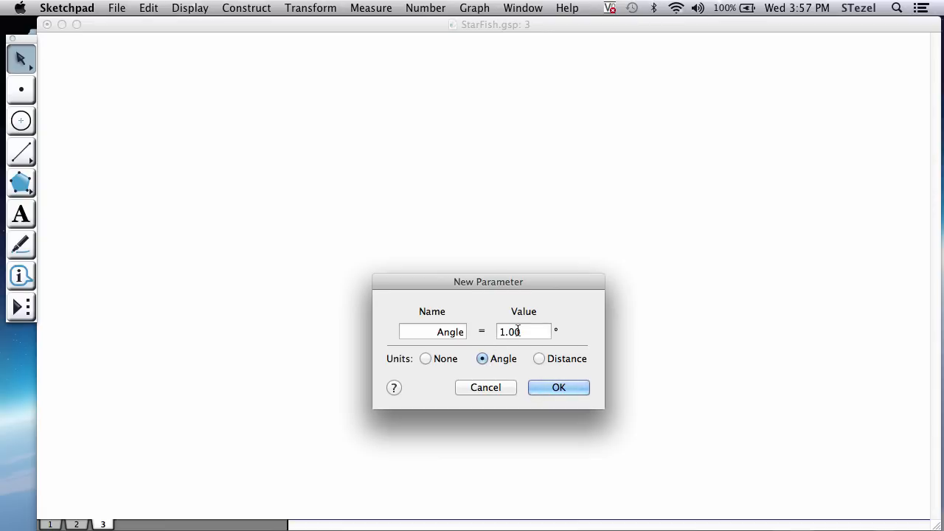
pyautogui.tripleClick(523, 331)
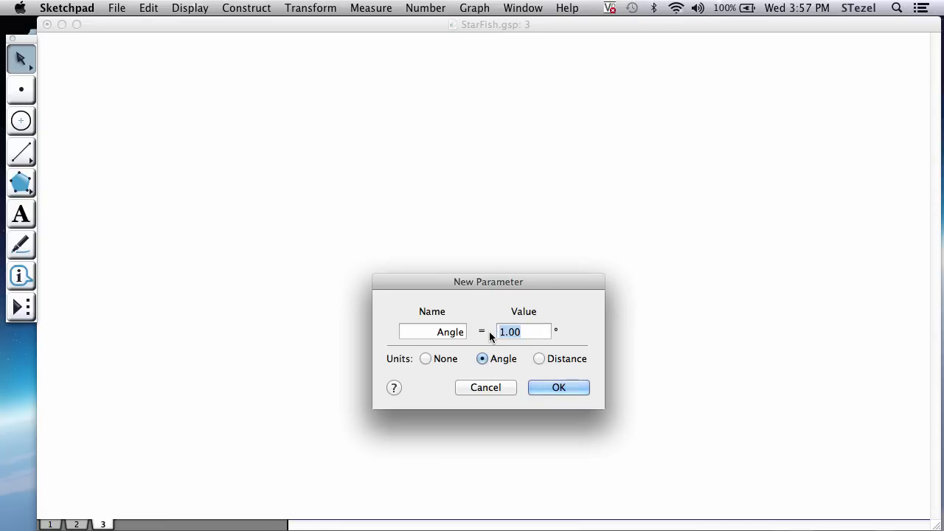
pyautogui.write('30')
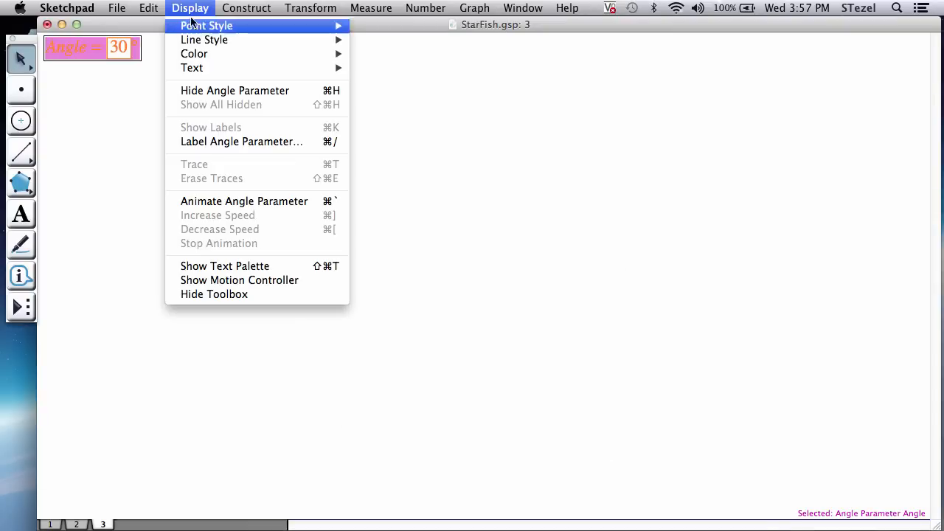
pyautogui.moveTo(195, 53)
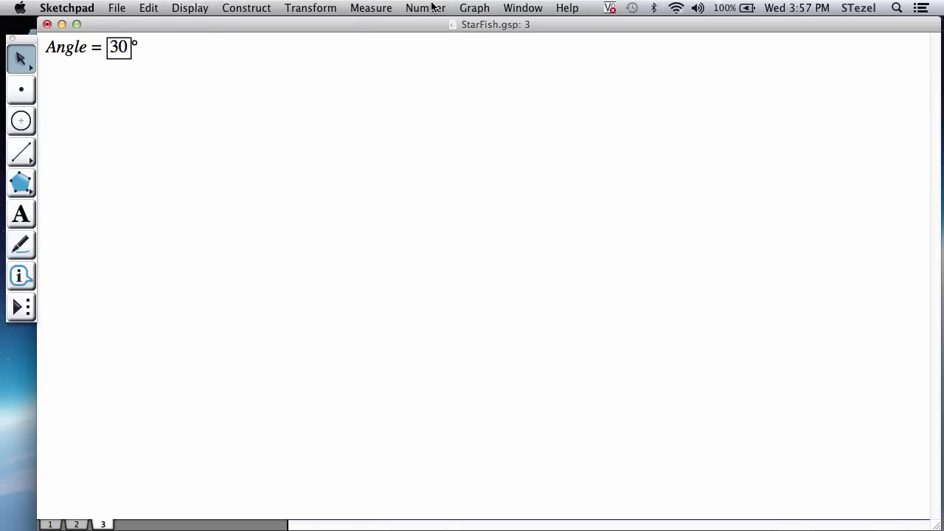
# Create a unitless parameter named Ratio with value 0.9 beneath Angle
pyautogui.click(424, 9)
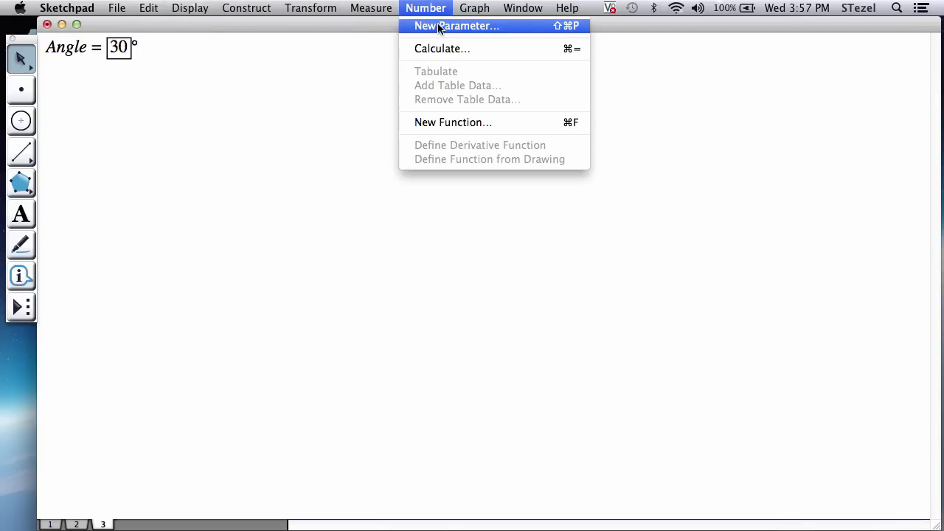
pyautogui.click(457, 27)
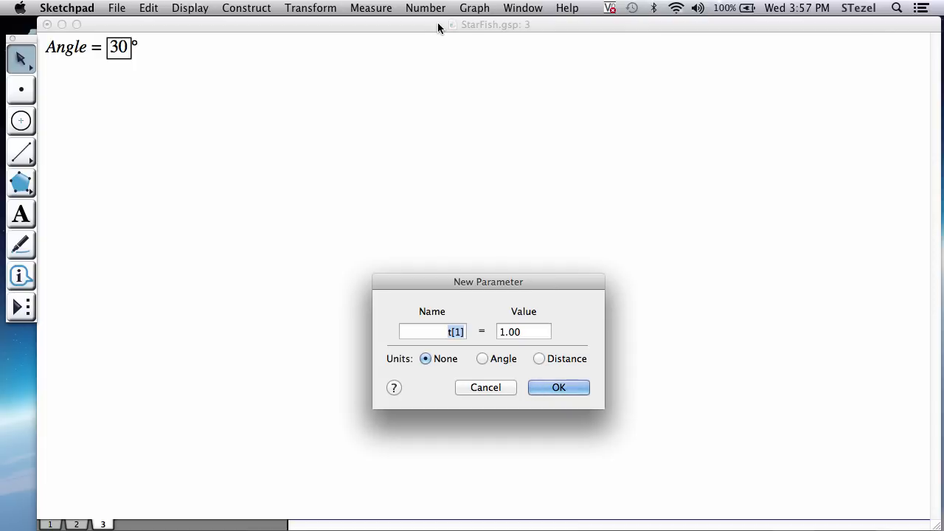
pyautogui.write('Ratio')
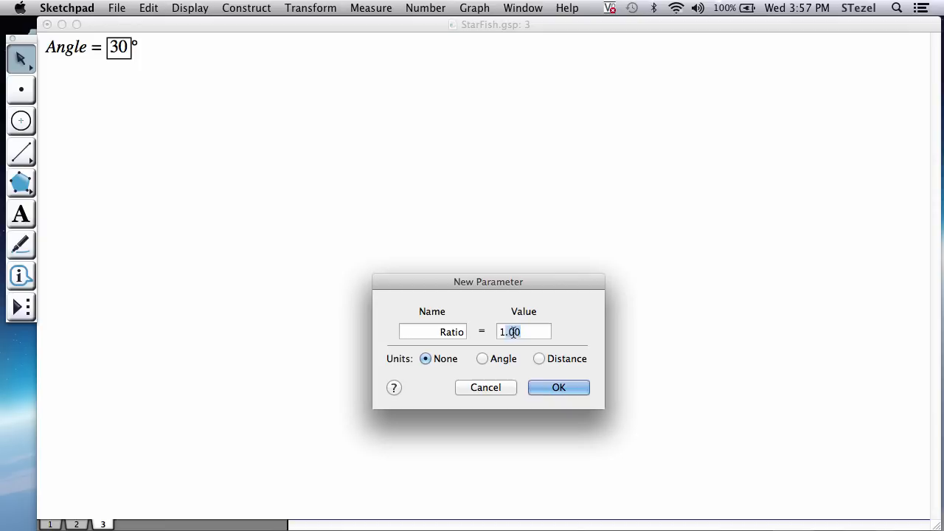
pyautogui.write('0.')
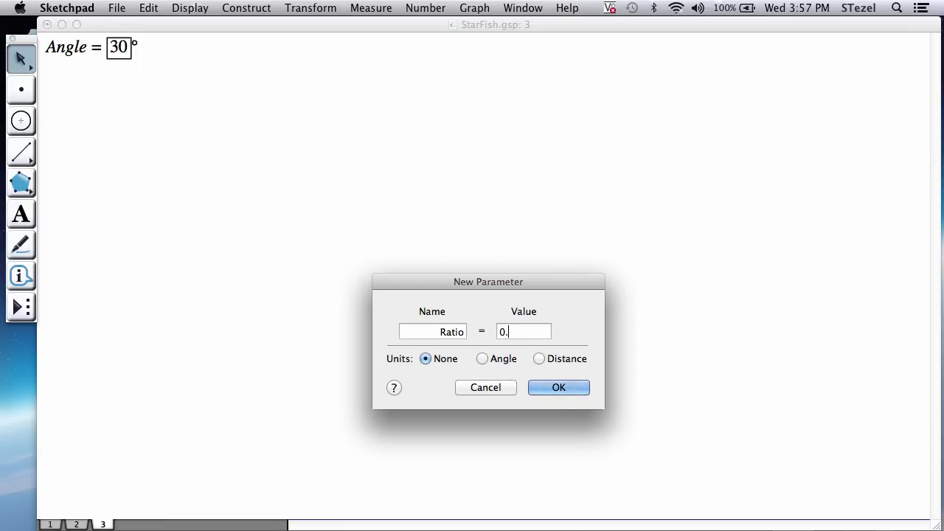
pyautogui.write('9')
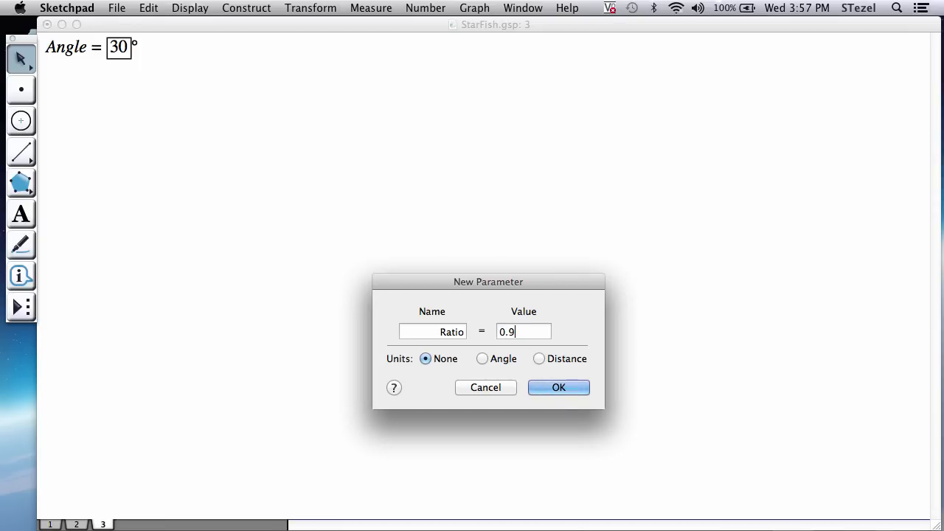
pyautogui.moveTo(578, 450)
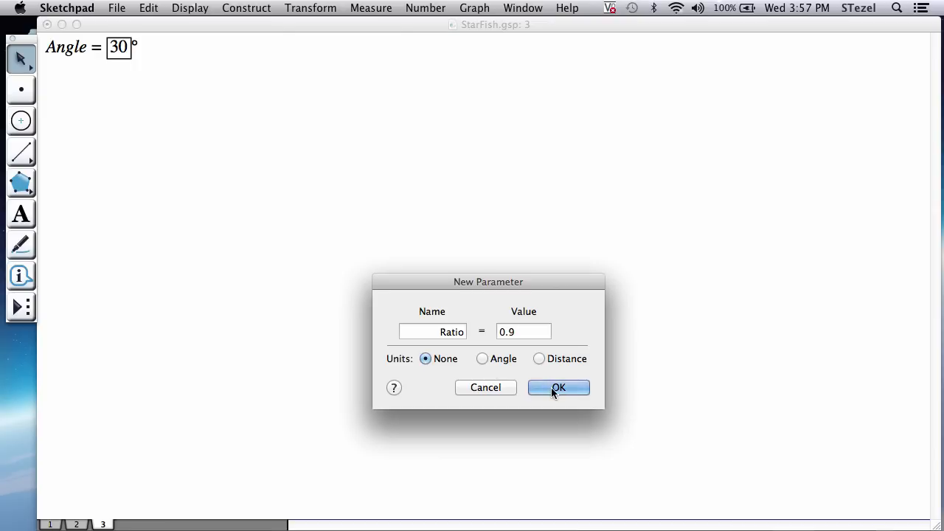
pyautogui.click(558, 386)
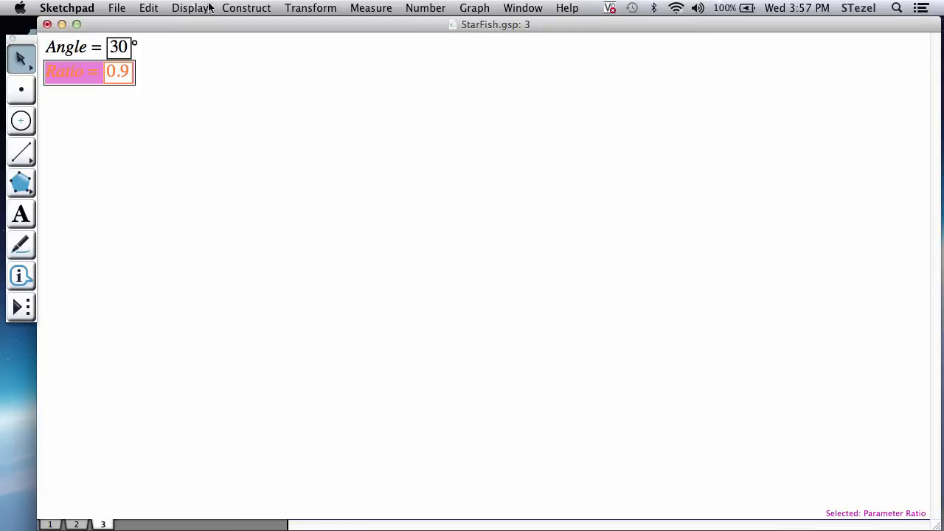
pyautogui.click(190, 9)
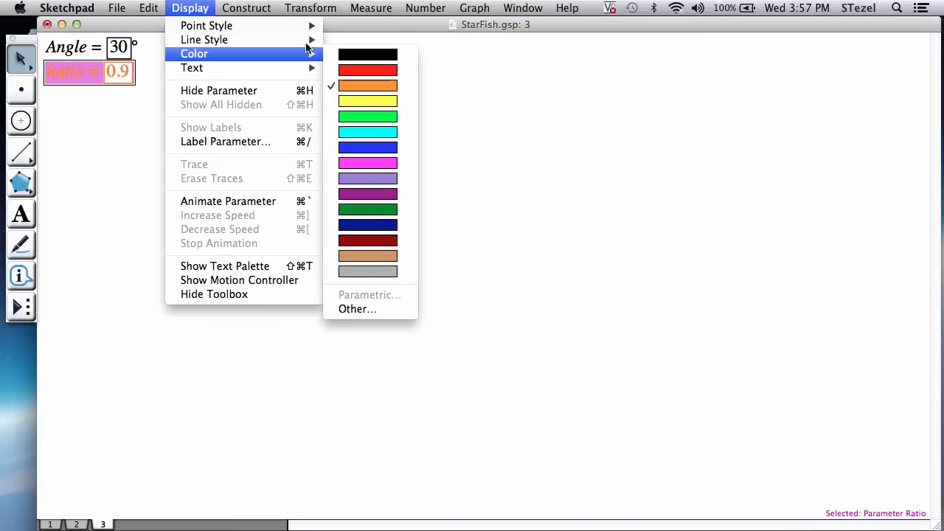
pyautogui.click(383, 189)
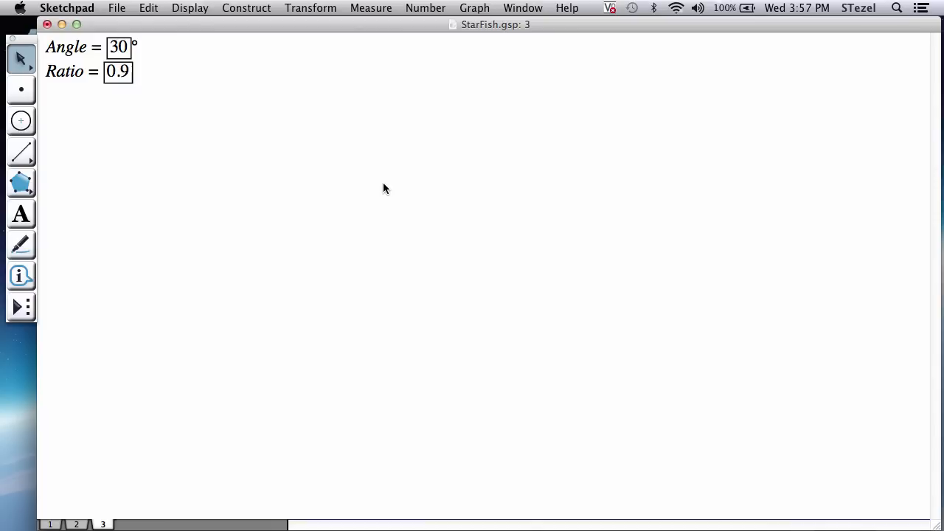
pyautogui.moveTo(21, 152)
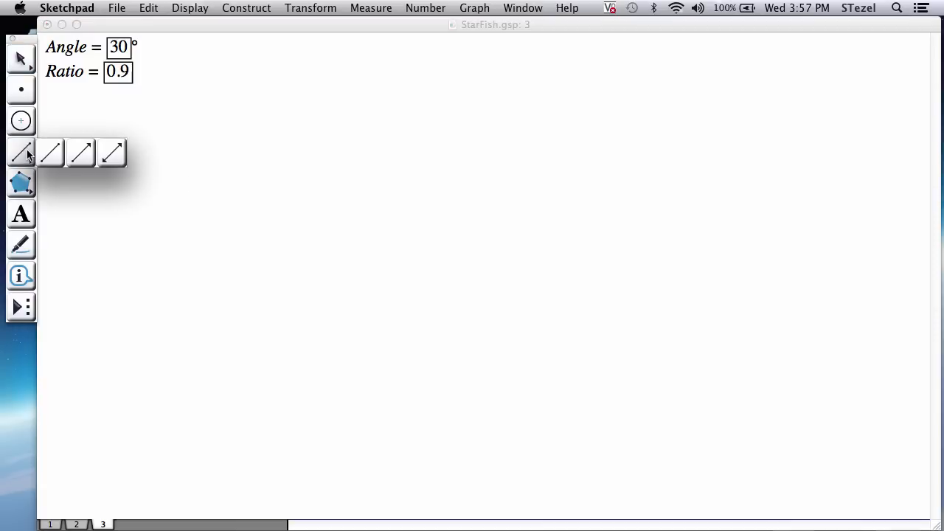
# Draw a short horizontal segment in the lower middle and select it with its endpoints
pyautogui.click(50, 152)
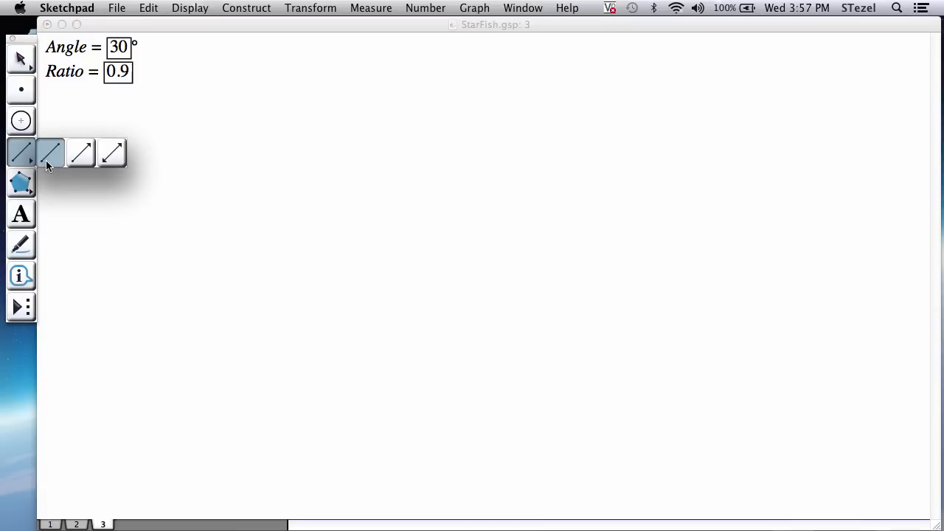
pyautogui.click(50, 152)
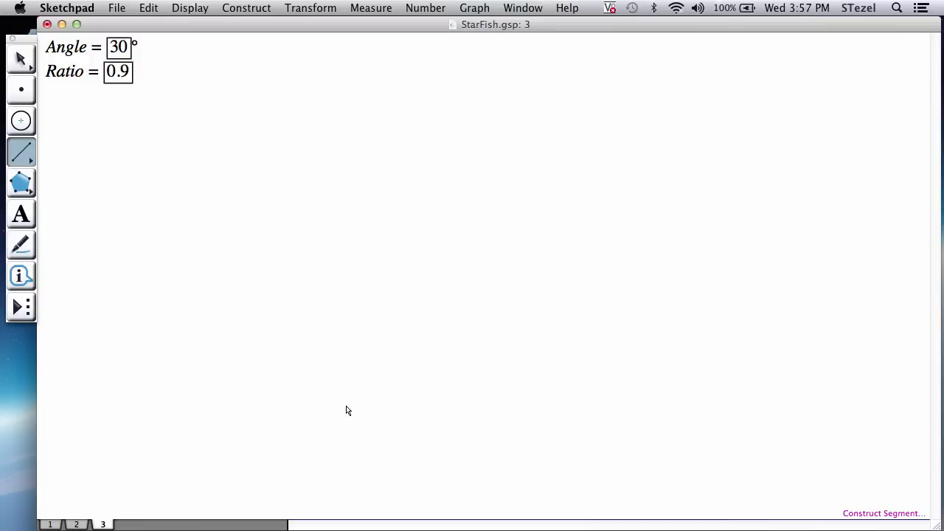
pyautogui.moveTo(345, 406); pyautogui.dragTo(506, 404)
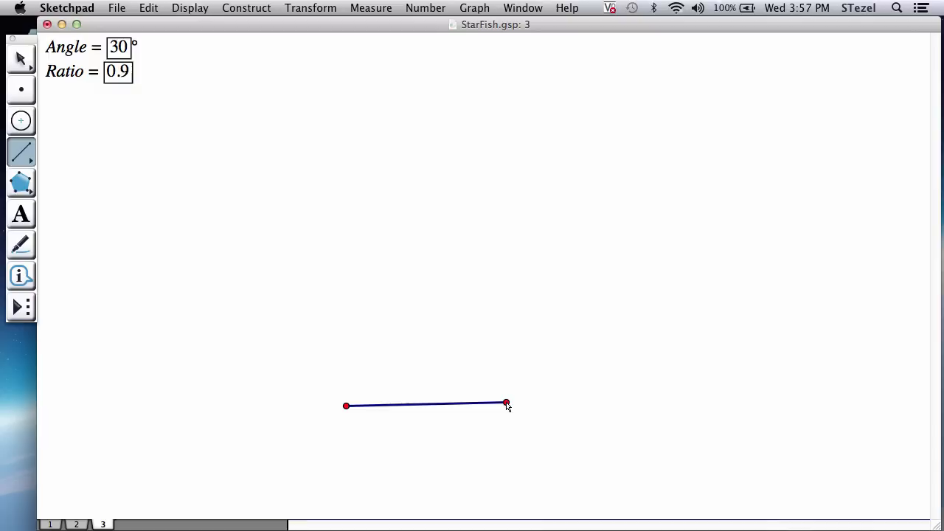
pyautogui.click(428, 406)
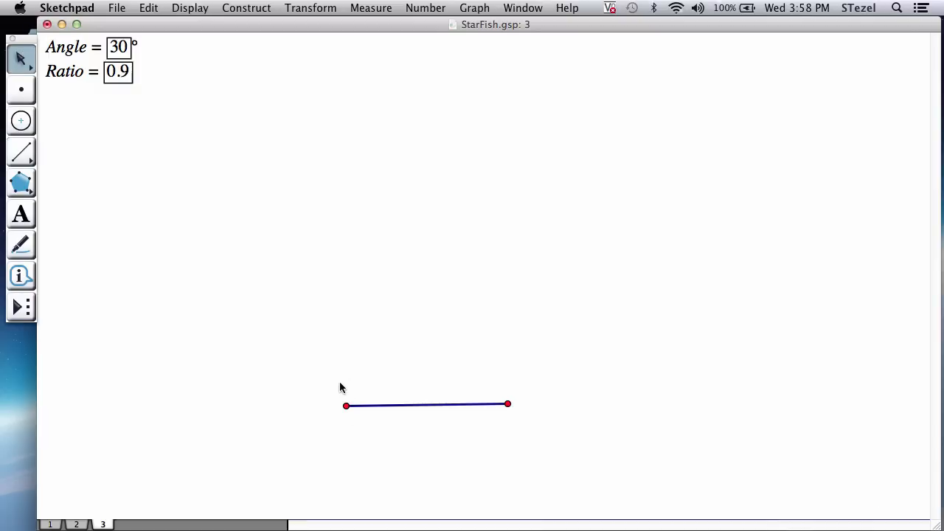
pyautogui.moveTo(307, 372)
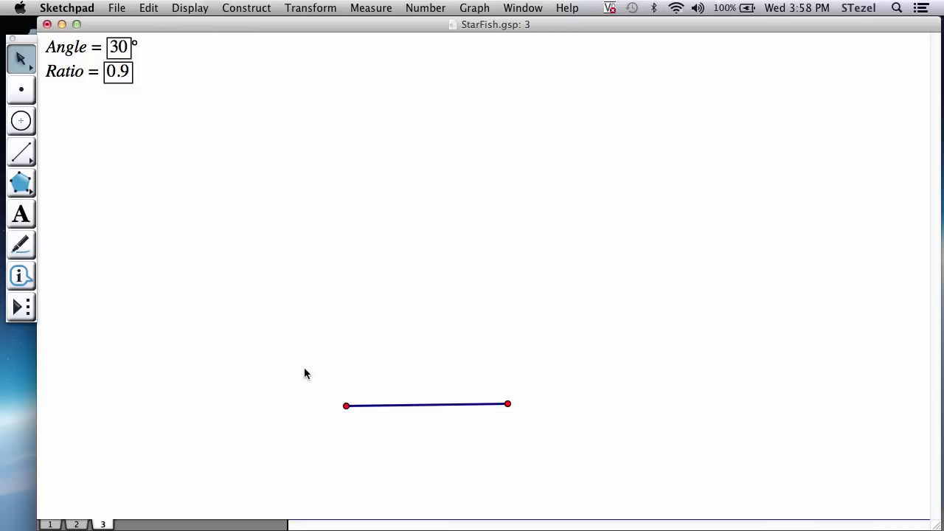
pyautogui.moveTo(307, 372); pyautogui.dragTo(498, 422)
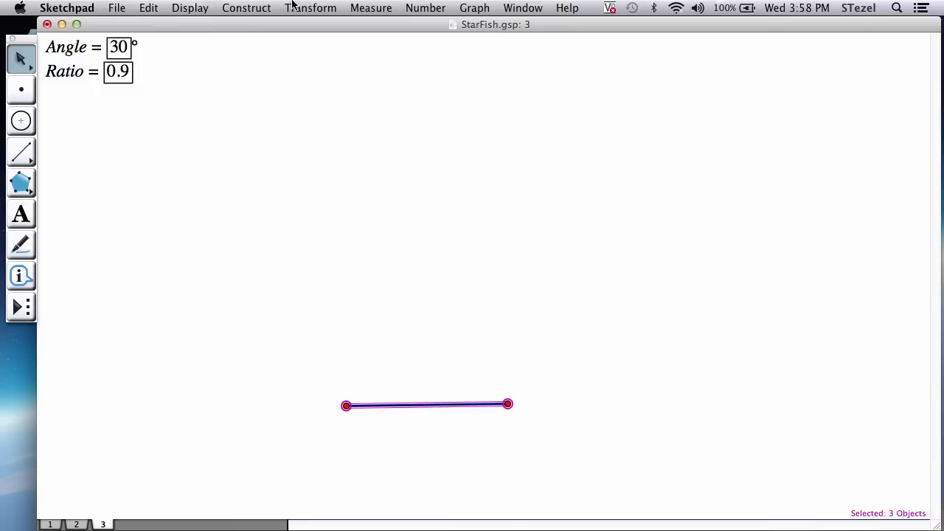
# Rotate the segment 108° about its endpoint twice to build the second and third pentagon sides
pyautogui.click(309, 9)
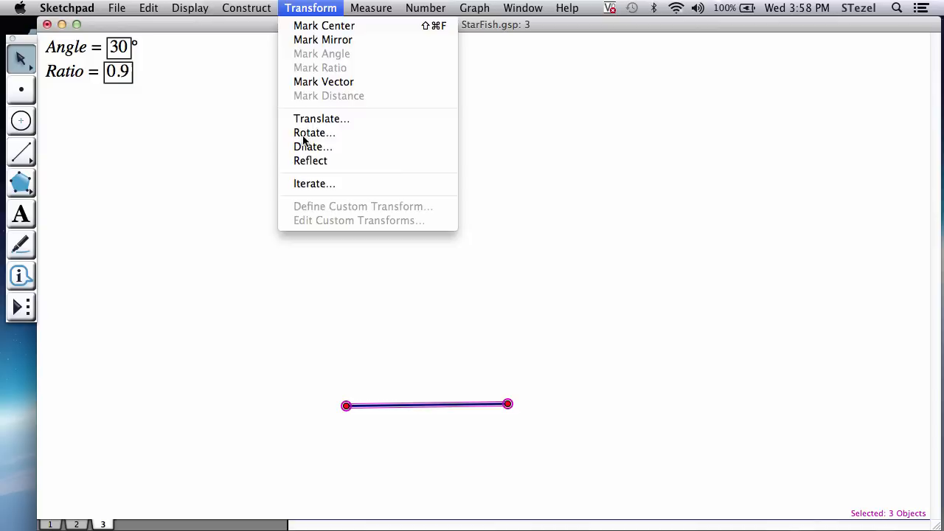
pyautogui.click(314, 133)
pyautogui.write('108')
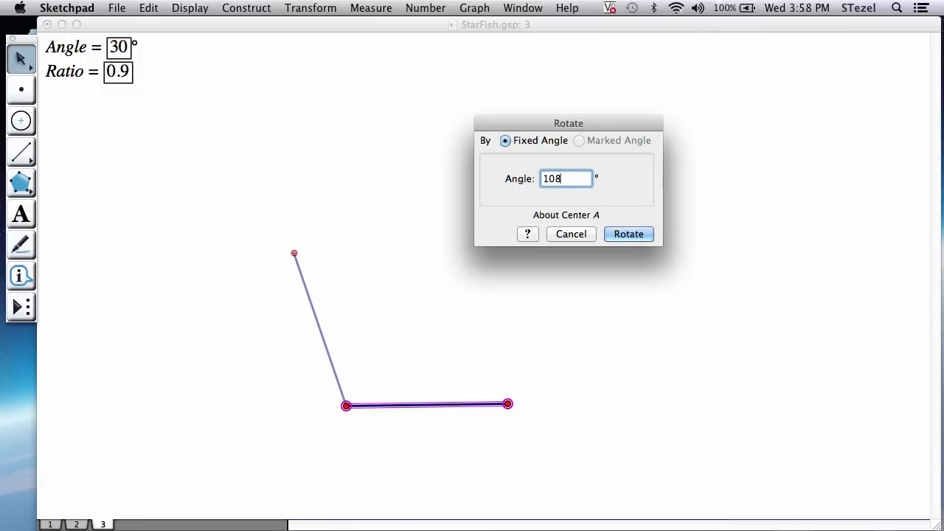
pyautogui.click(628, 233)
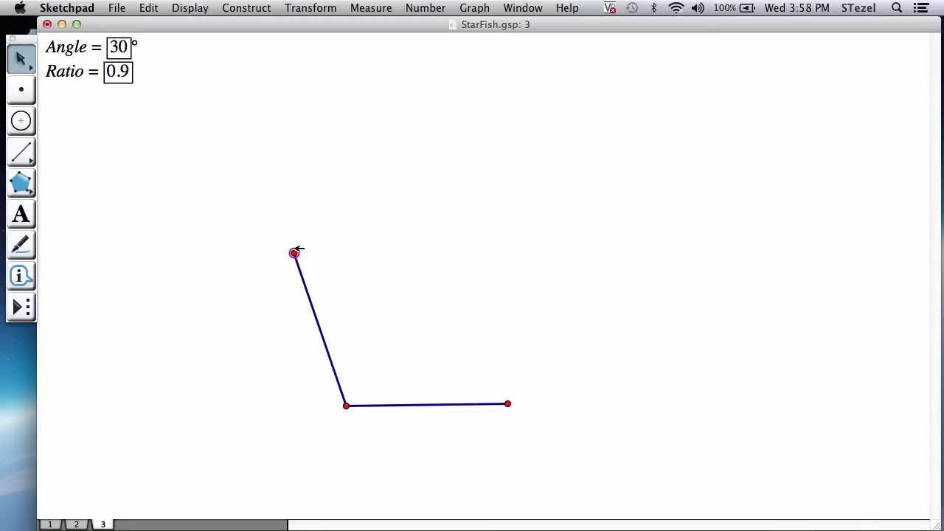
pyautogui.click(317, 329)
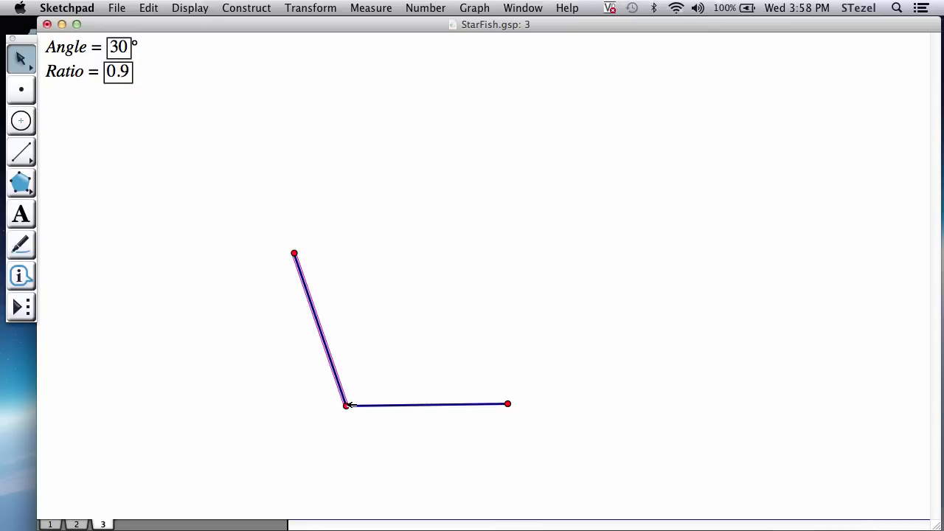
pyautogui.click(310, 9)
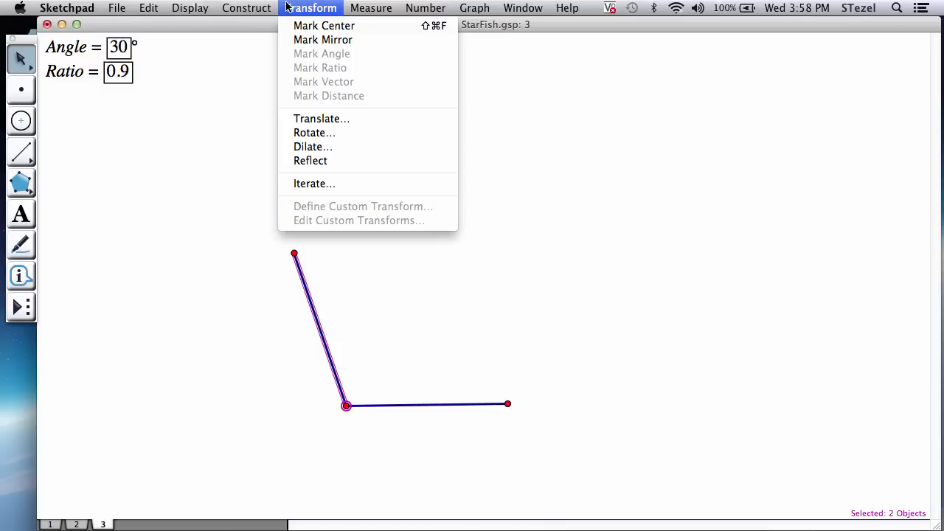
pyautogui.moveTo(316, 133)
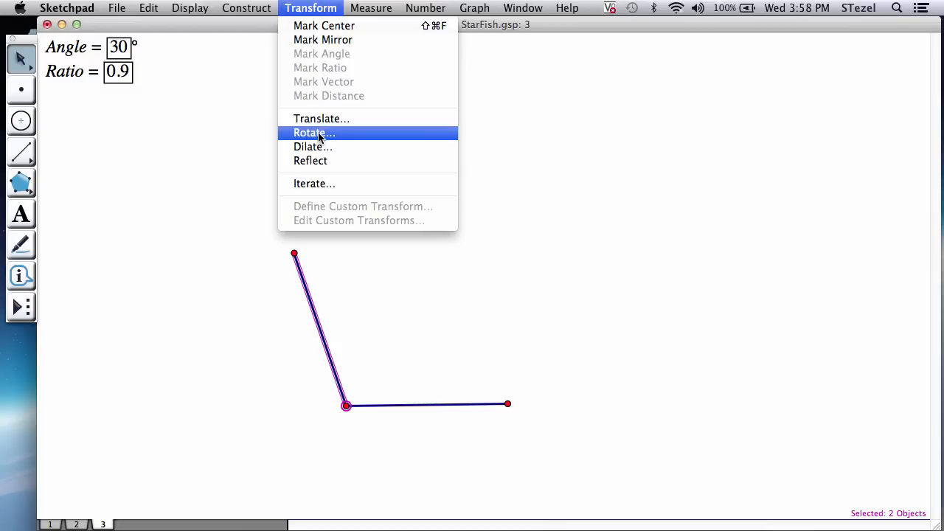
pyautogui.click(312, 132)
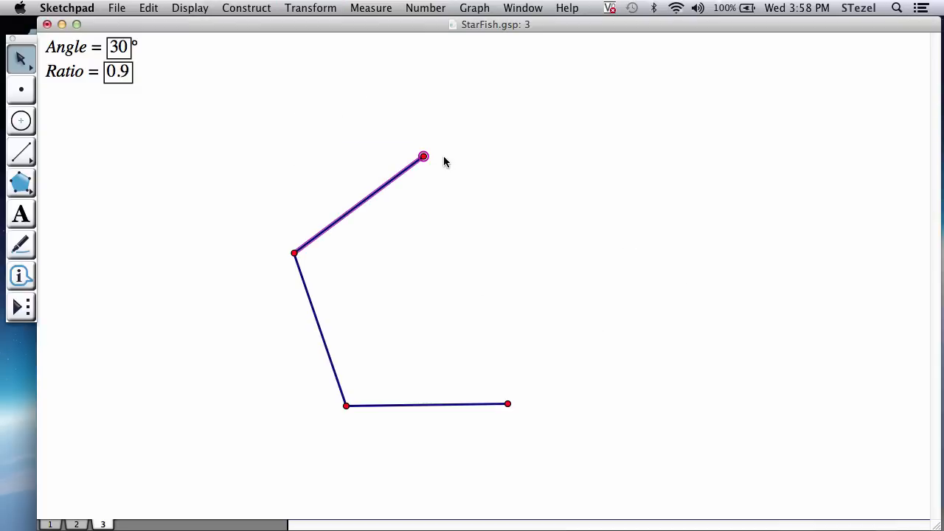
pyautogui.moveTo(301, 248)
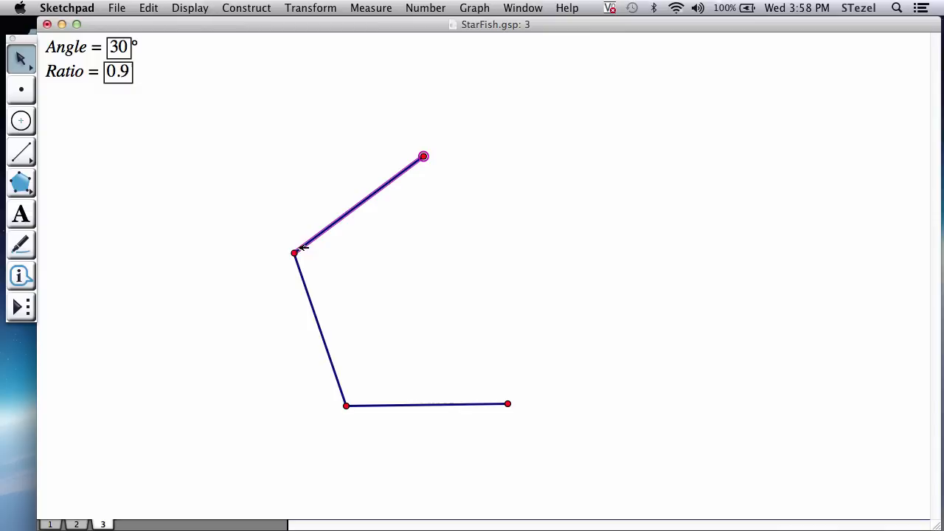
# Rotate the third side 108° about the new vertex to add the fourth pentagon side
pyautogui.click(295, 253)
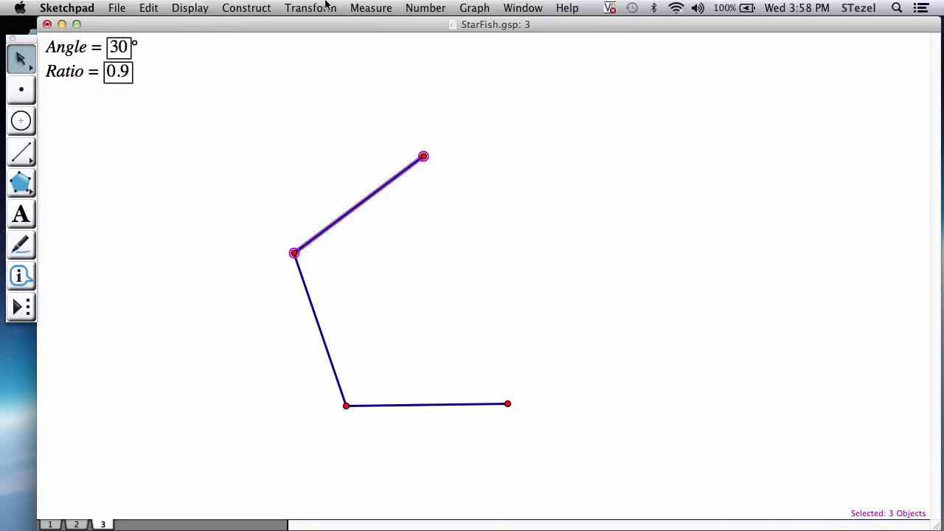
pyautogui.click(310, 9)
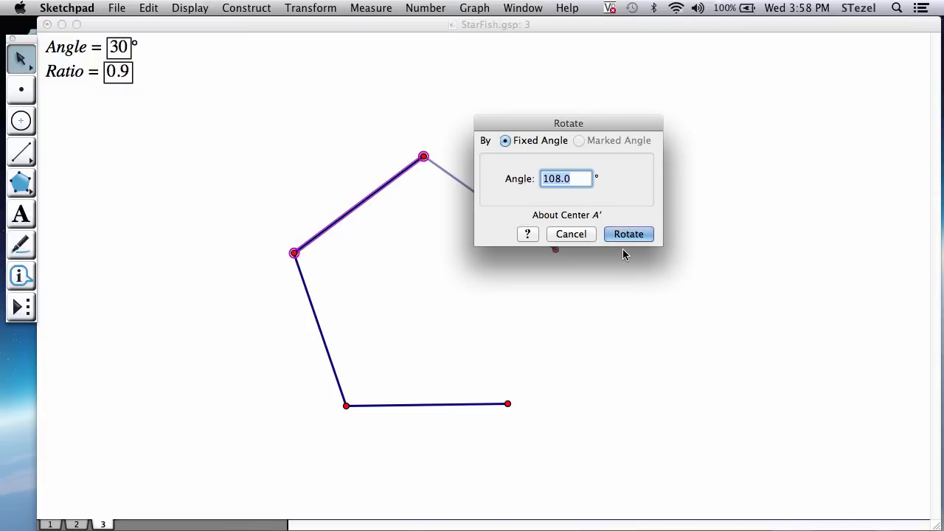
pyautogui.click(628, 233)
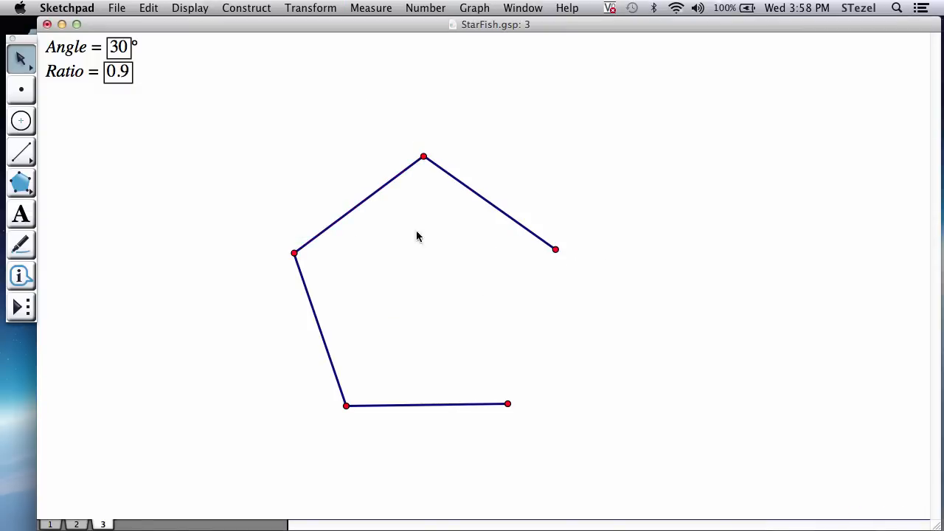
pyautogui.click(20, 152)
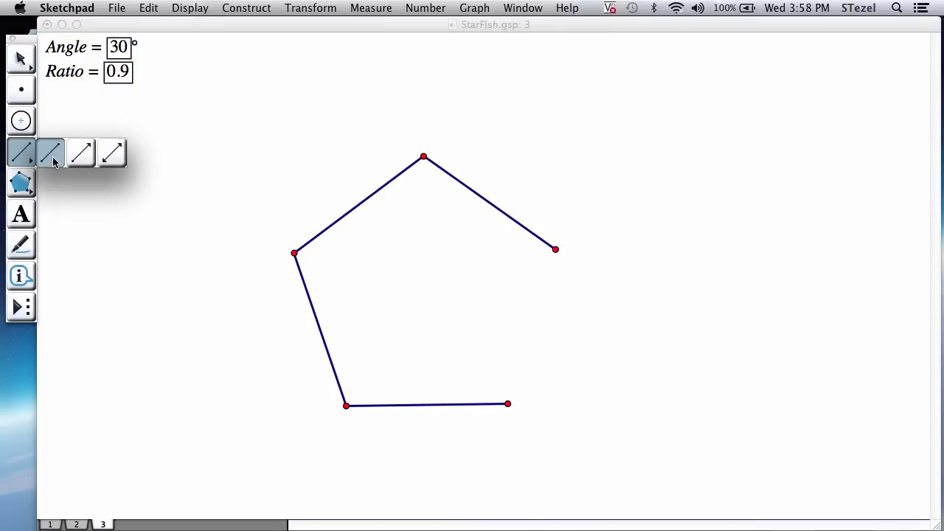
pyautogui.click(52, 161)
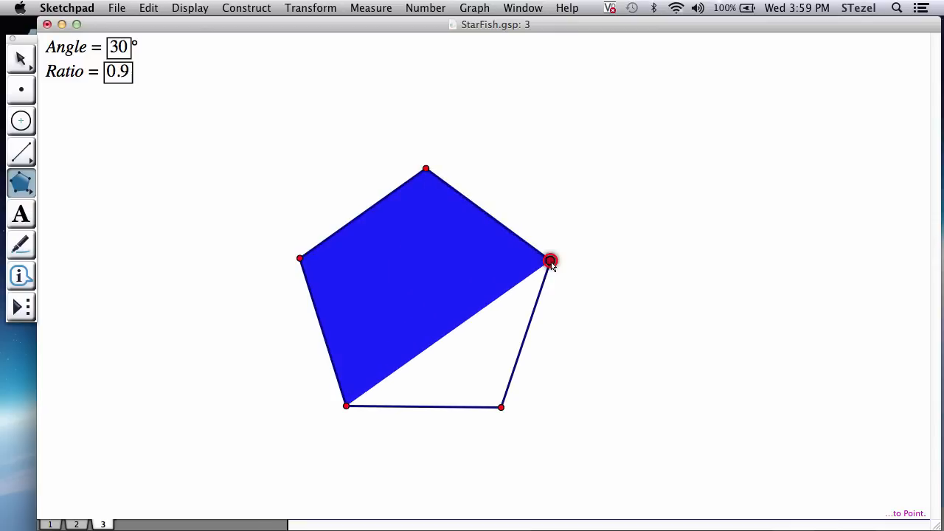
# Build the filled pentagon interior through all five vertices with the Polygon tool
pyautogui.moveTo(549, 259); pyautogui.dragTo(502, 407)
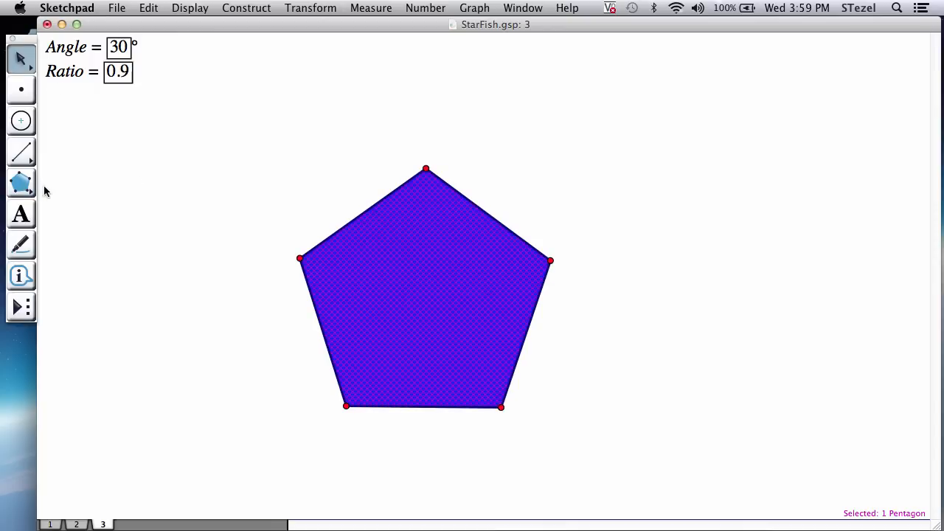
# Colour the pentagon interior red via Display > Color and reselect it
pyautogui.click(20, 183)
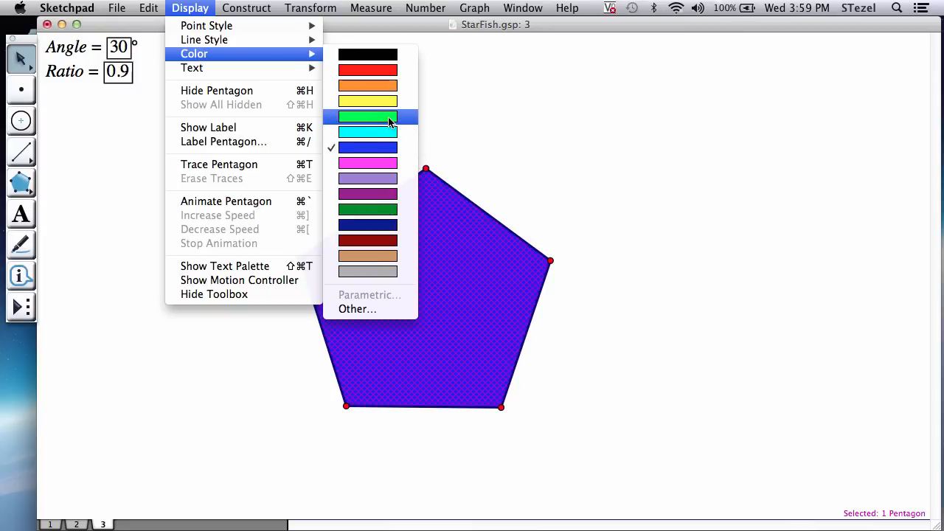
pyautogui.moveTo(390, 71)
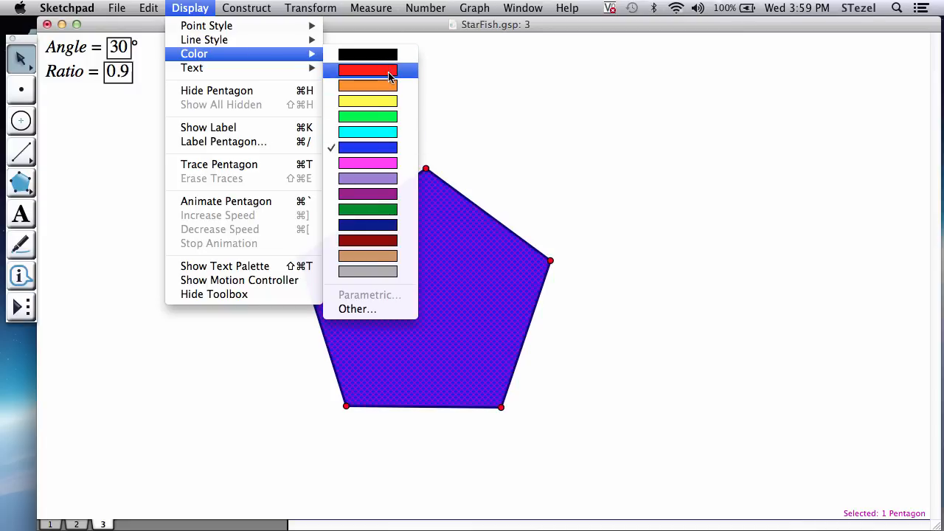
pyautogui.click(367, 70)
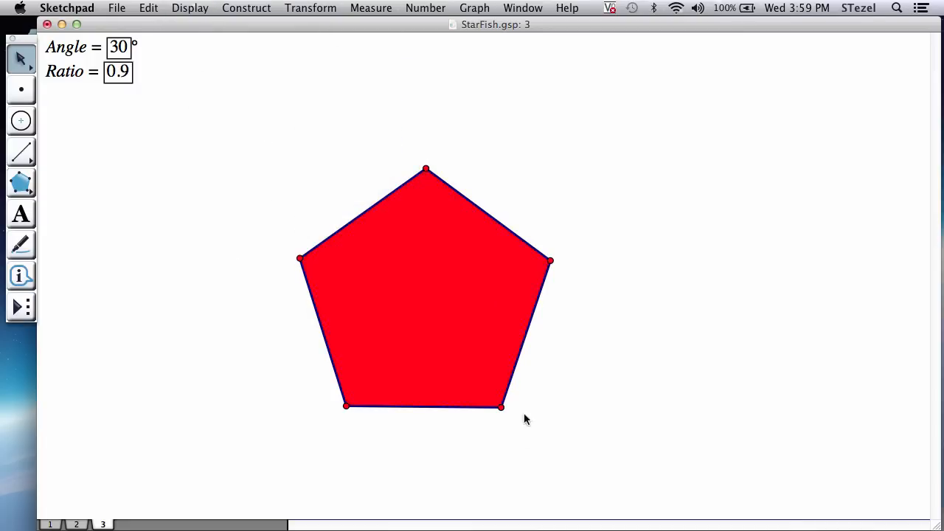
pyautogui.moveTo(466, 342)
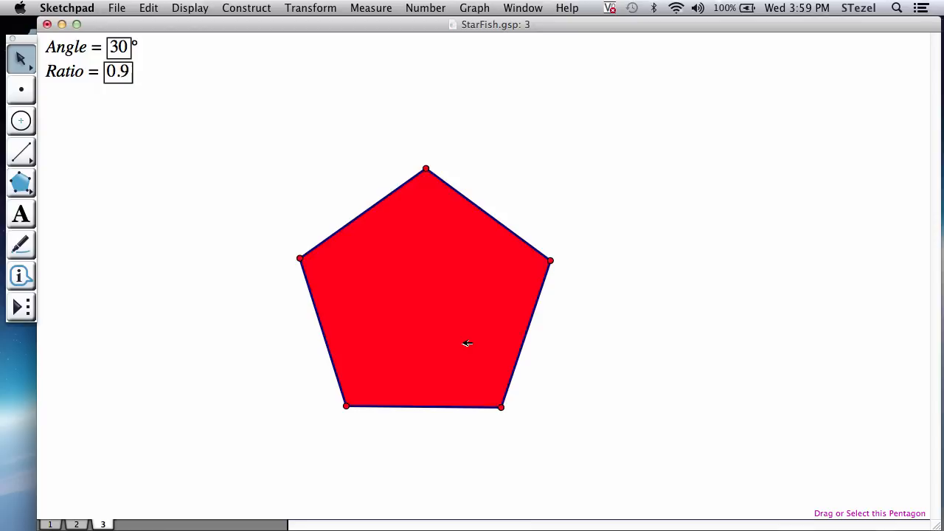
pyautogui.moveTo(444, 304)
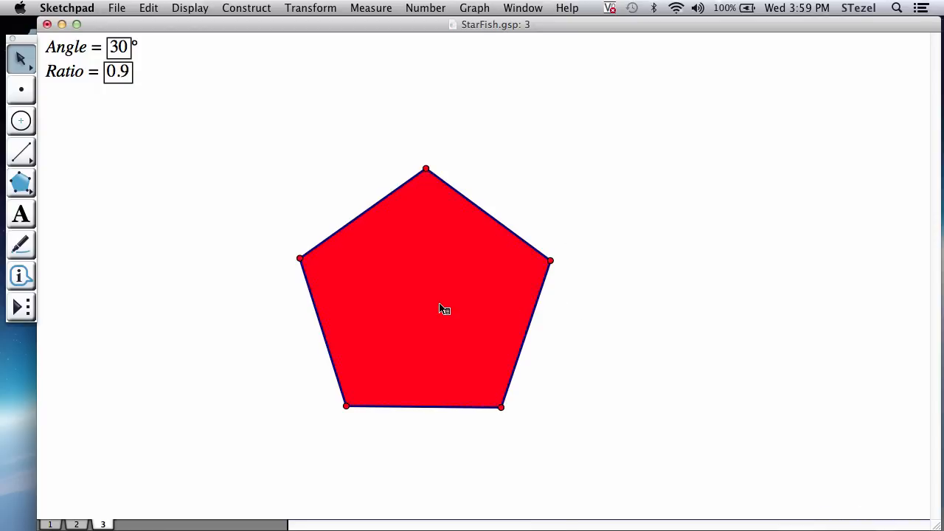
pyautogui.click(444, 310)
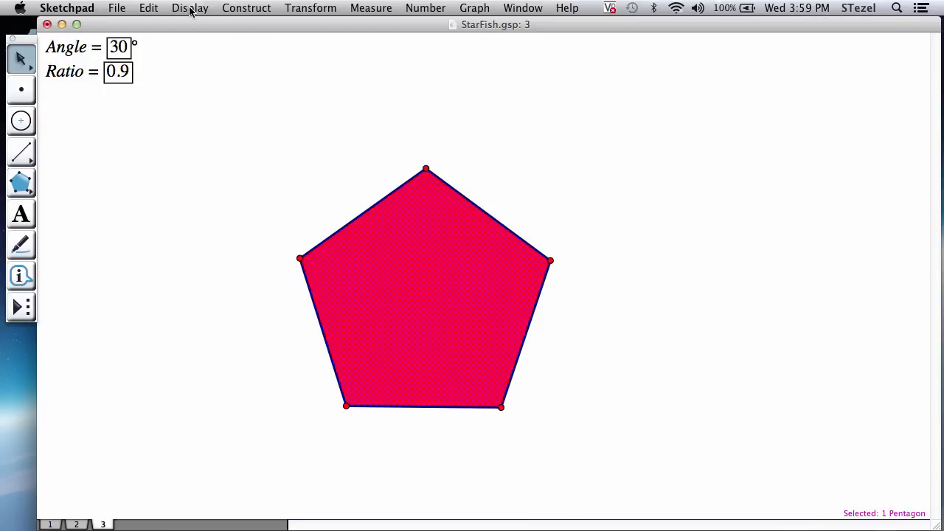
pyautogui.click(188, 9)
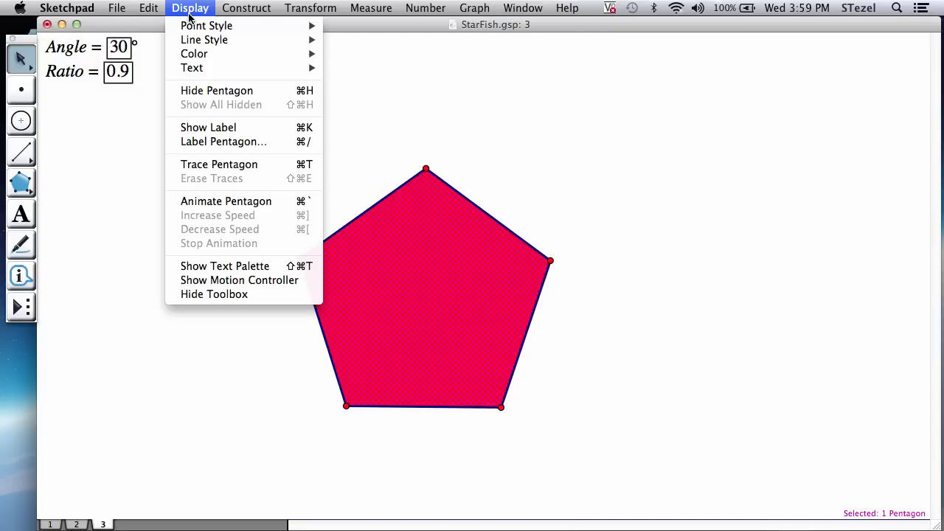
pyautogui.click(148, 9)
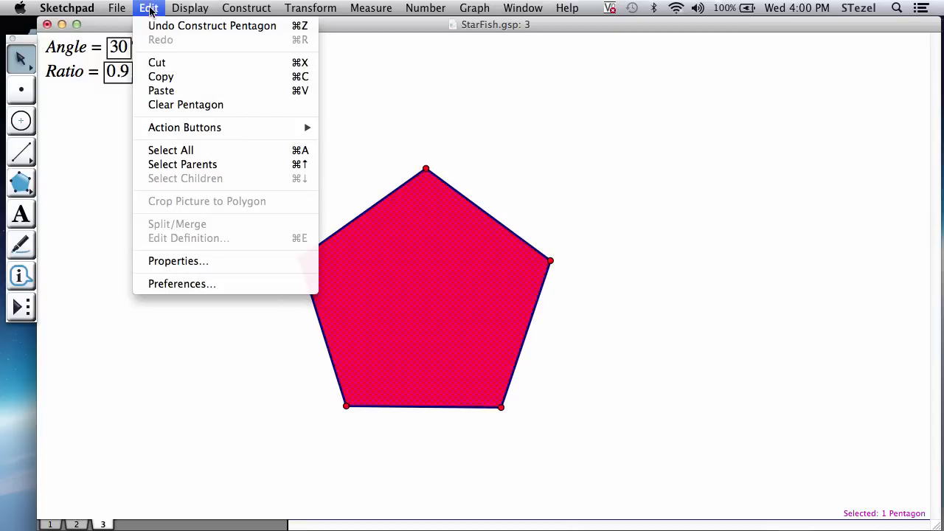
# Set the pentagon fill to 100% opacity, then shrink it and move it near the page centre
pyautogui.click(177, 259)
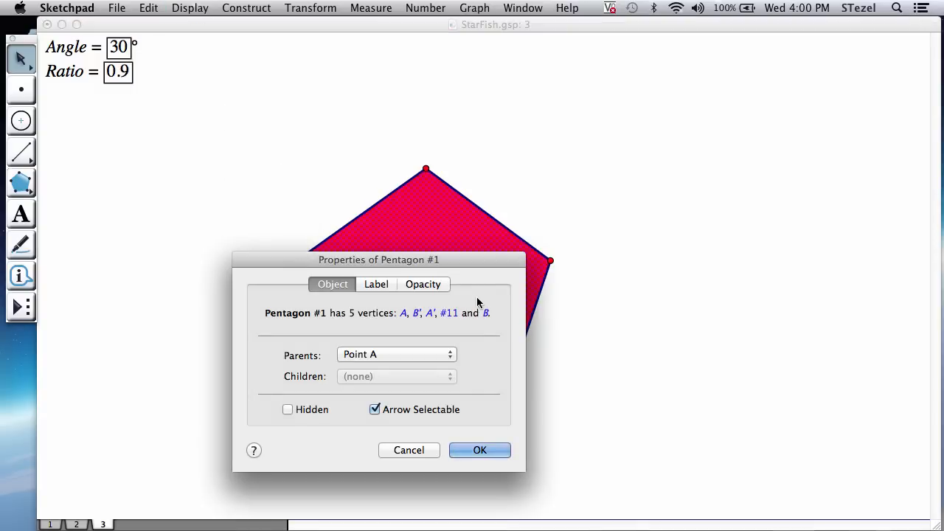
pyautogui.click(422, 284)
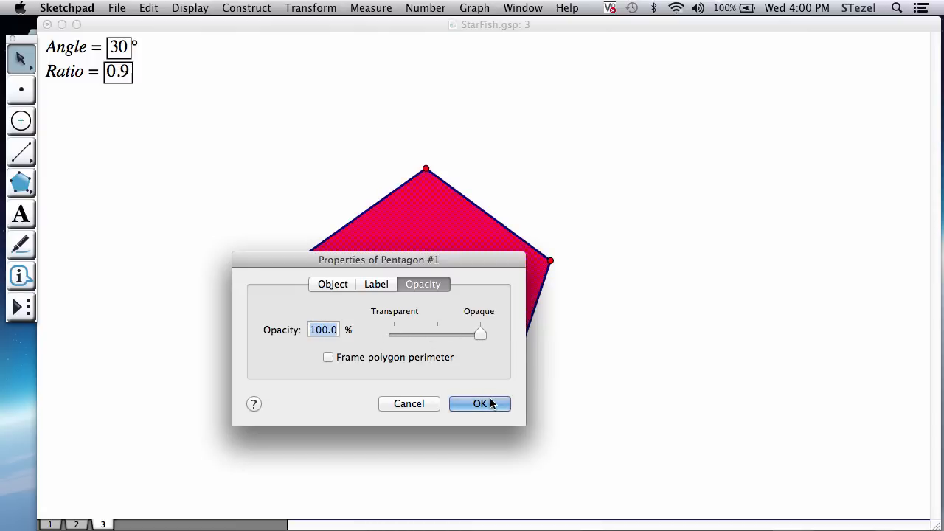
pyautogui.click(477, 404)
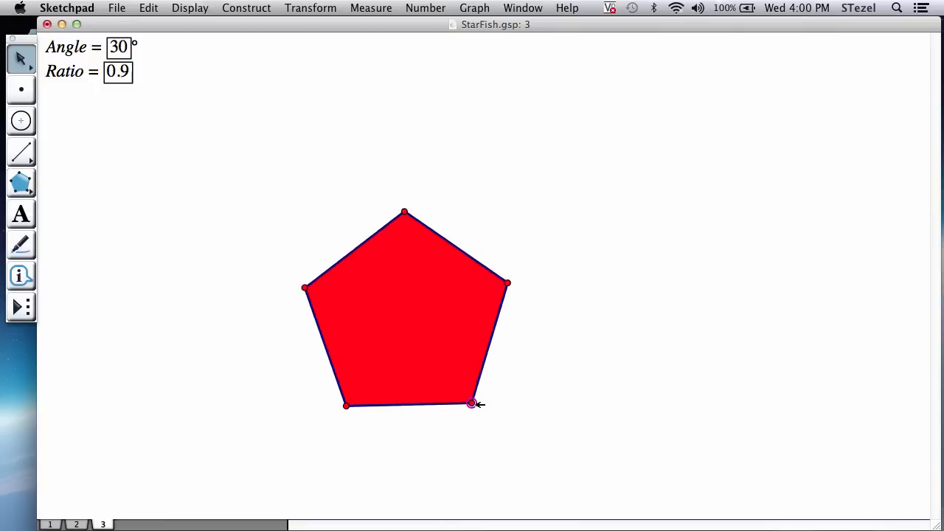
pyautogui.moveTo(472, 404); pyautogui.dragTo(434, 404)
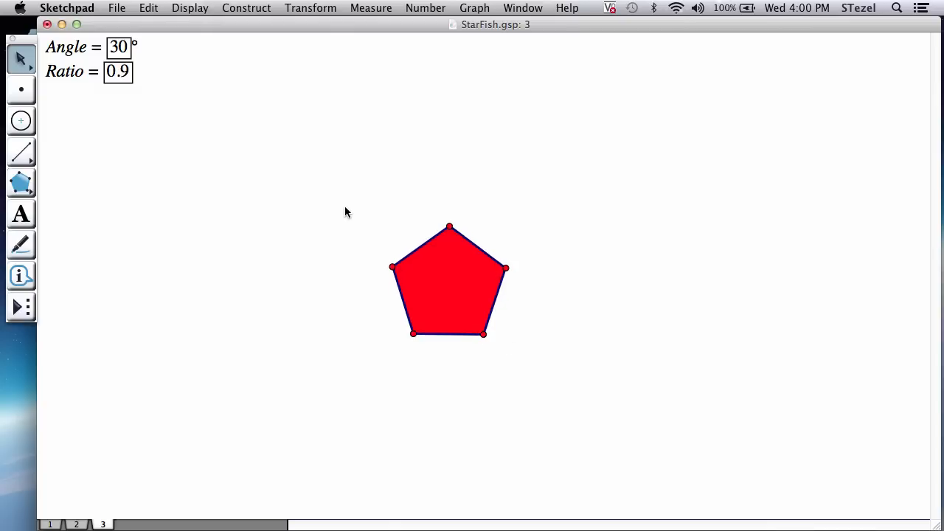
pyautogui.moveTo(347, 209); pyautogui.dragTo(549, 383)
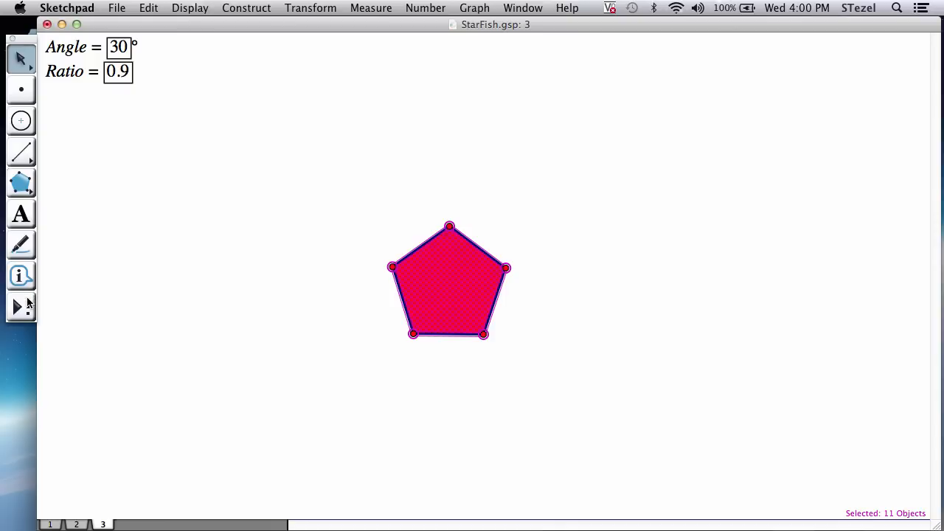
# Make a custom tool named Pentagon from the red pentagon and place one with it
pyautogui.click(21, 309)
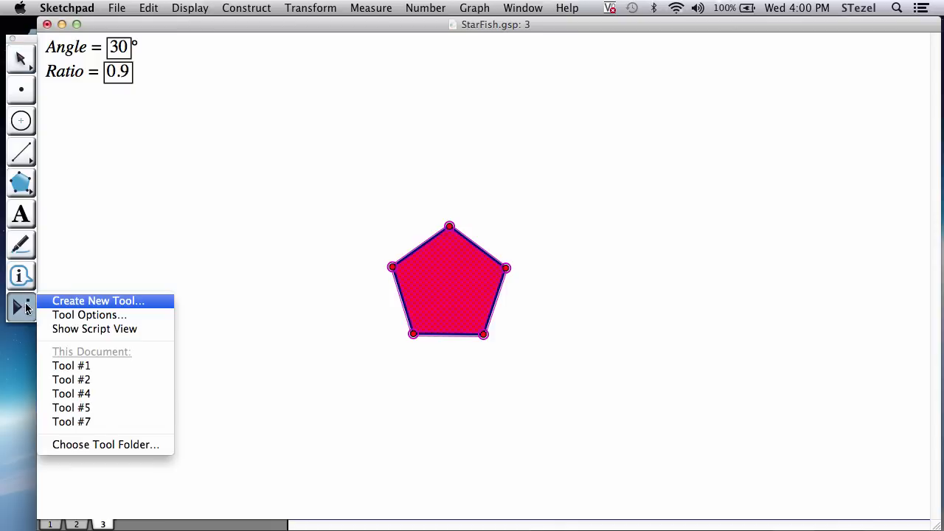
pyautogui.click(97, 301)
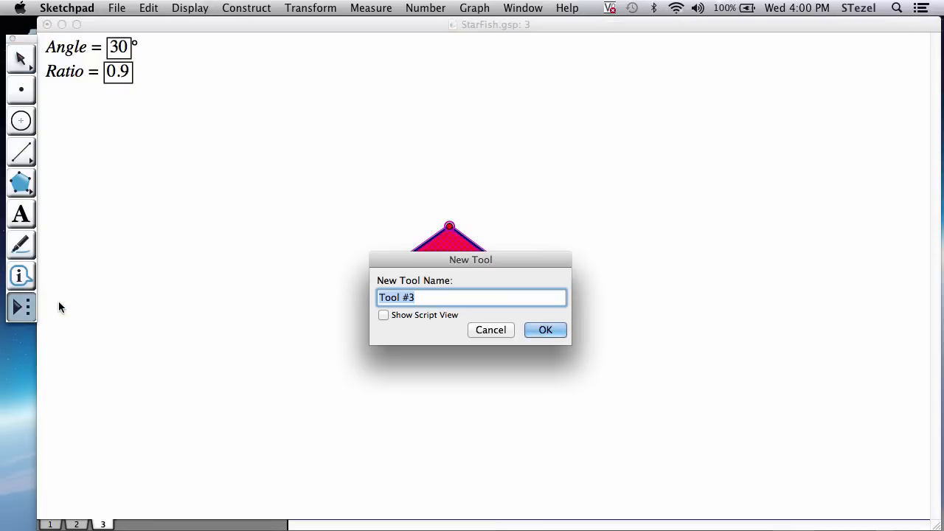
pyautogui.write('Pentagon')
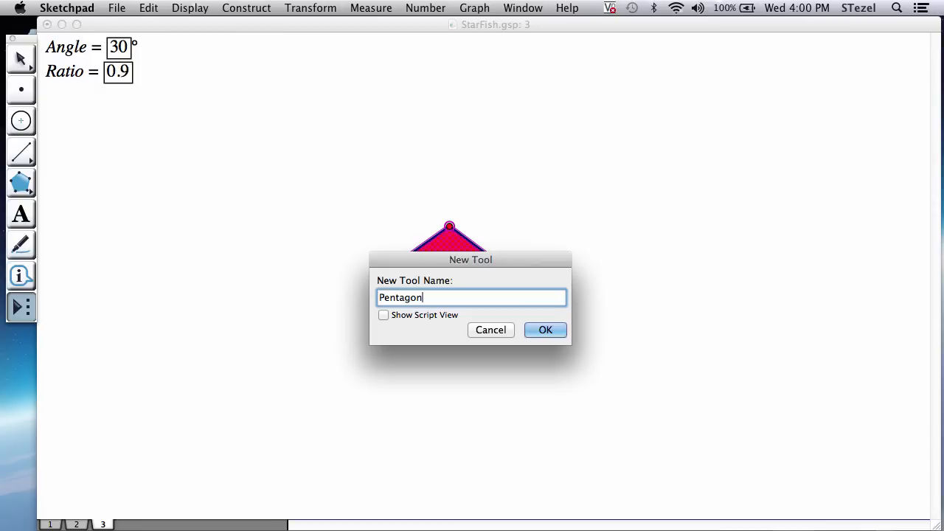
pyautogui.click(546, 330)
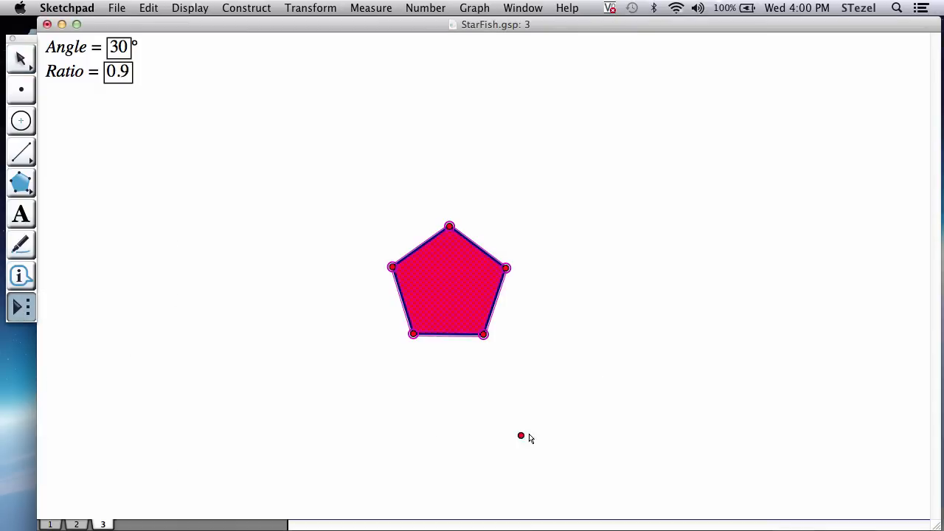
pyautogui.moveTo(519, 435); pyautogui.dragTo(587, 435)
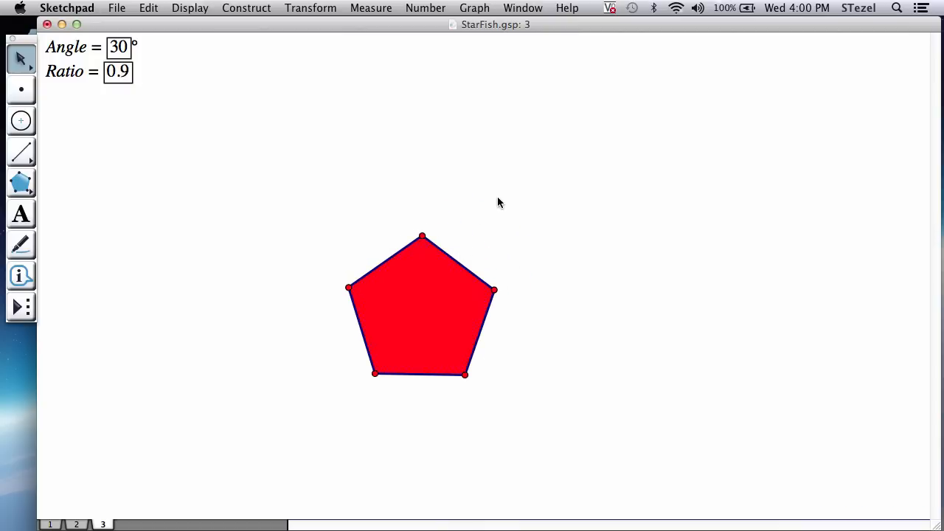
pyautogui.moveTo(519, 217)
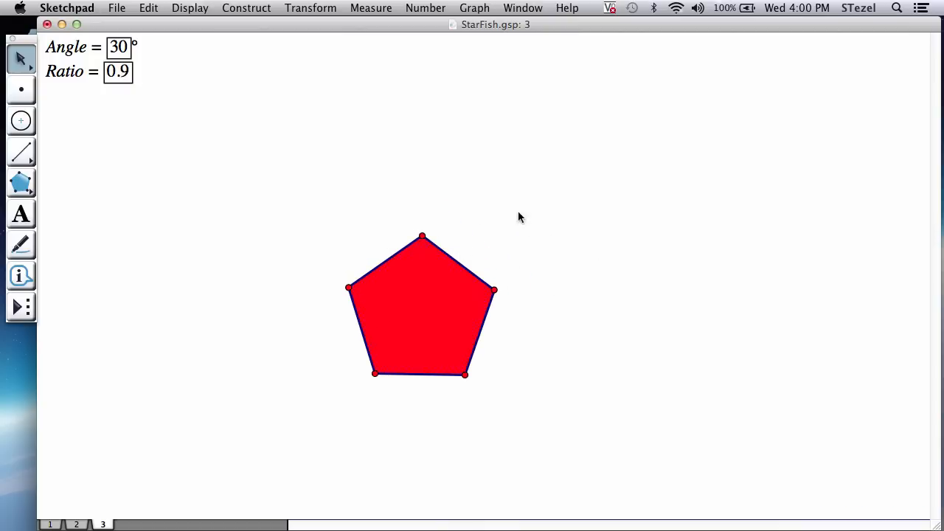
pyautogui.moveTo(435, 251)
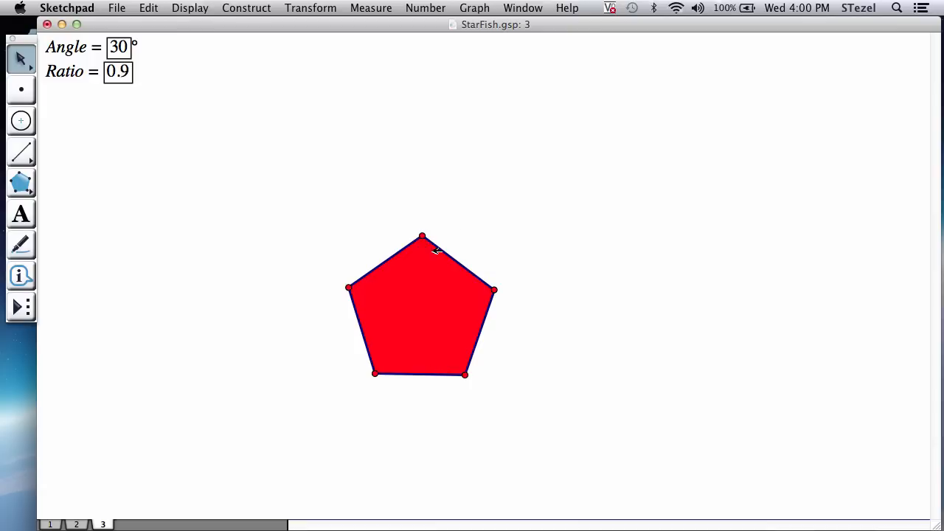
pyautogui.moveTo(470, 268)
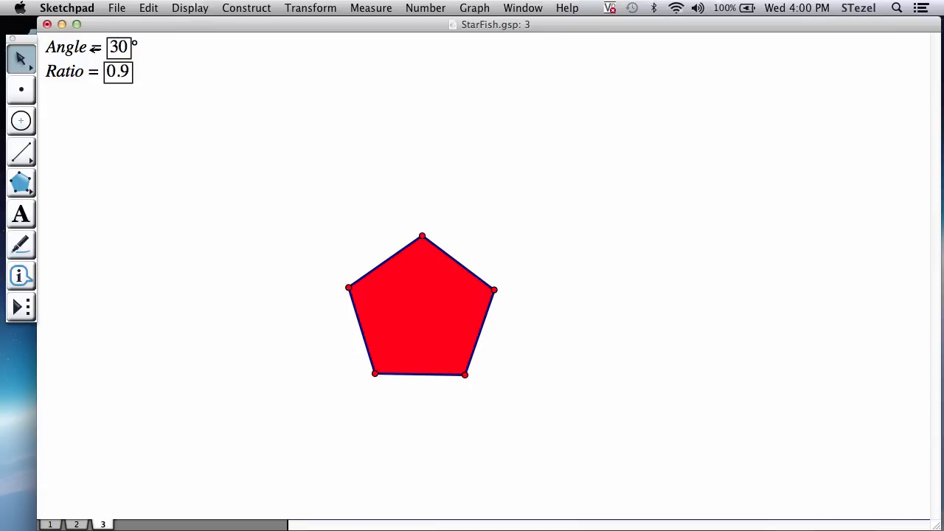
# Select the Angle = 30° parameter to drive the construction
pyautogui.click(67, 46)
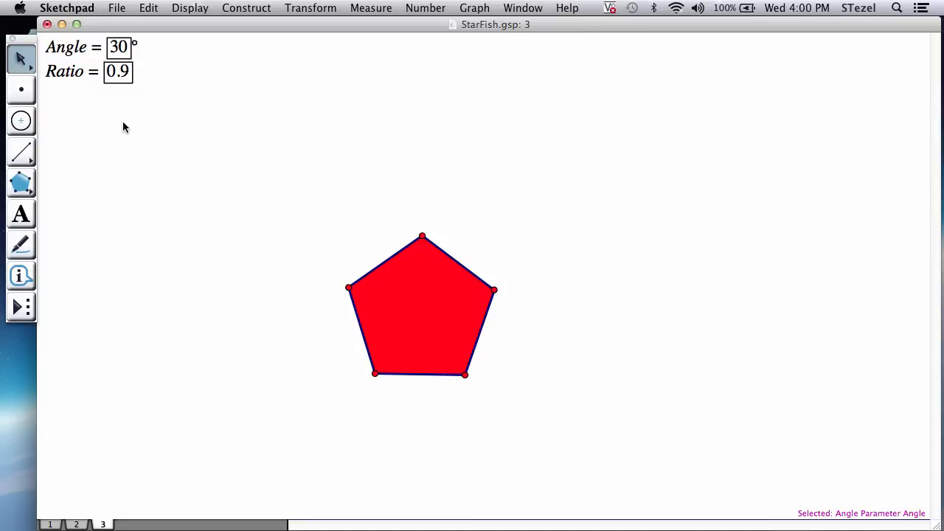
pyautogui.click(70, 70)
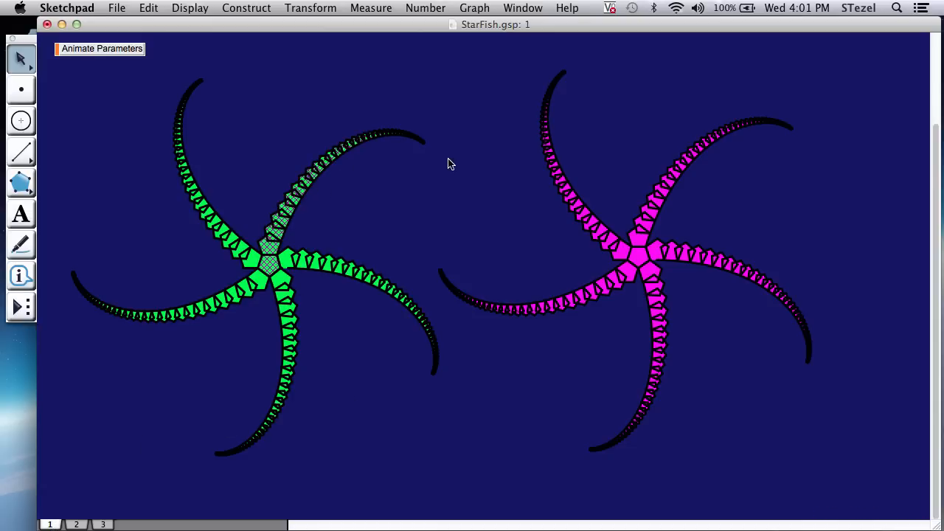
pyautogui.moveTo(121, 56)
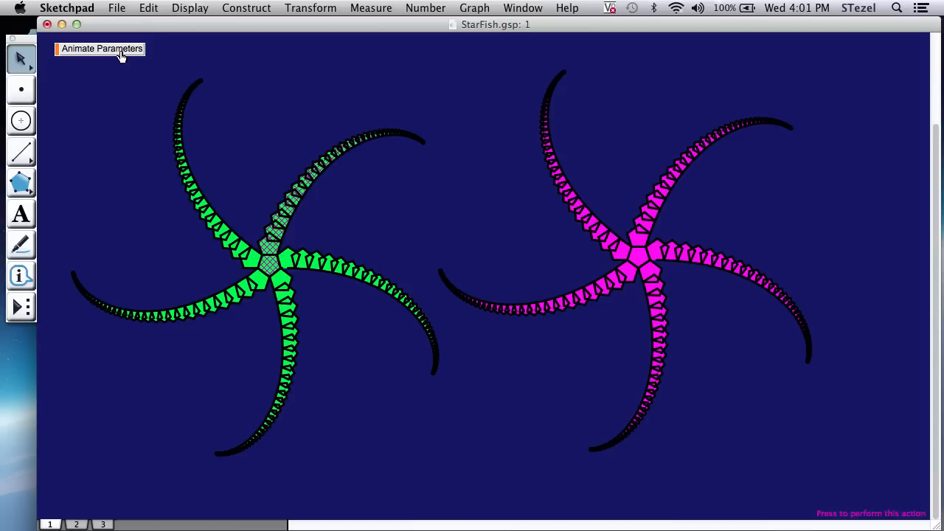
pyautogui.click(100, 49)
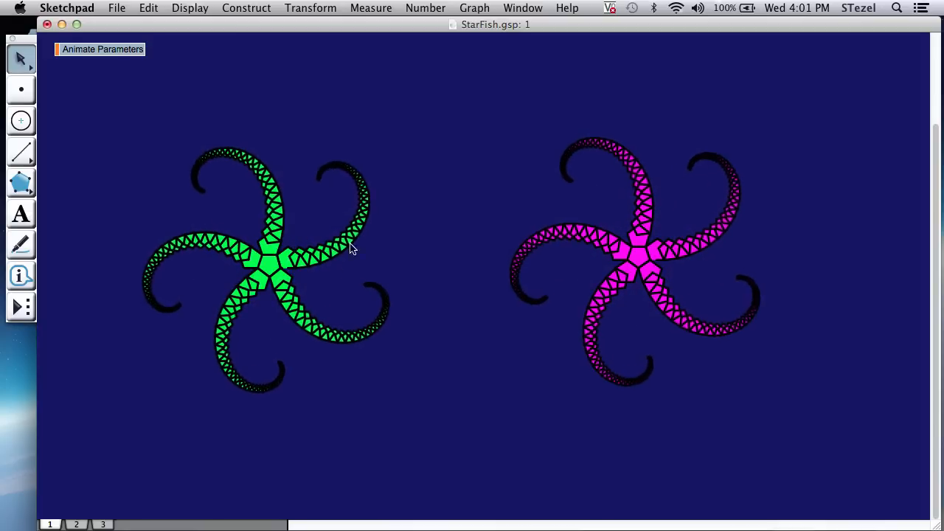
pyautogui.click(102, 48)
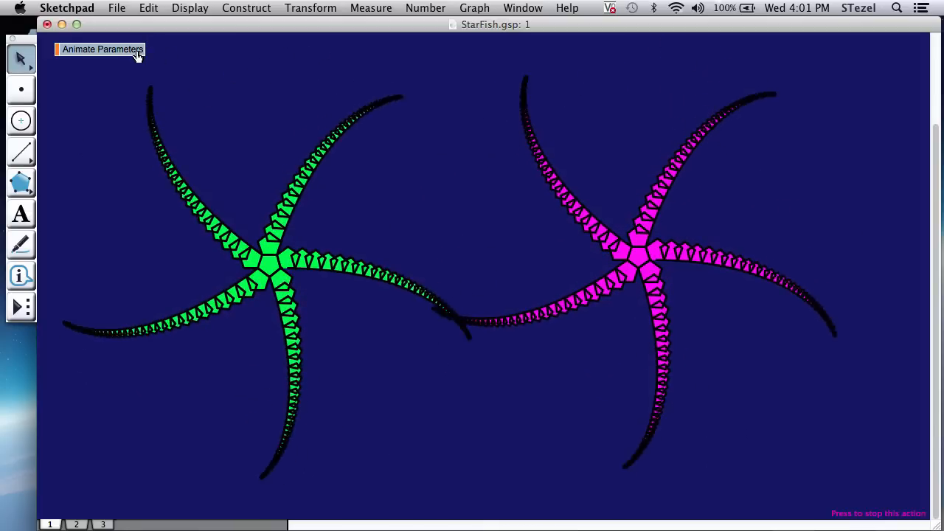
pyautogui.click(100, 48)
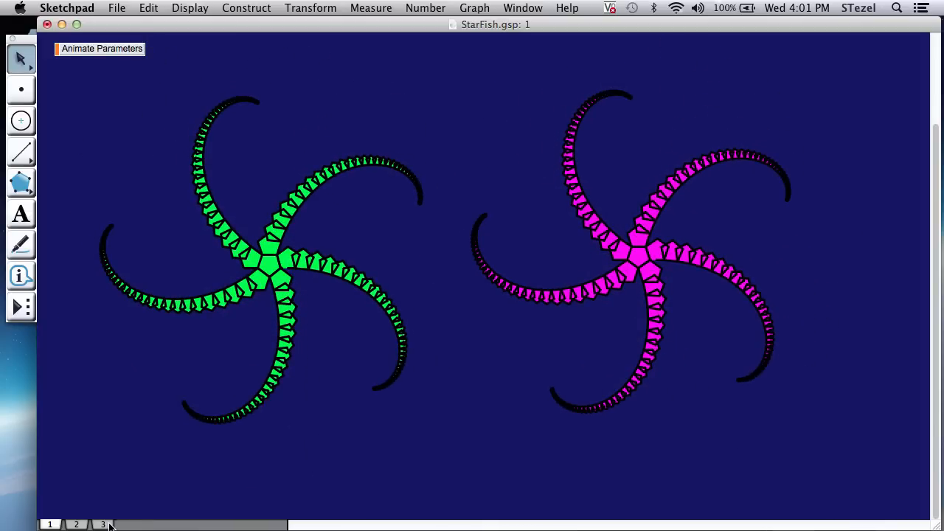
pyautogui.click(101, 525)
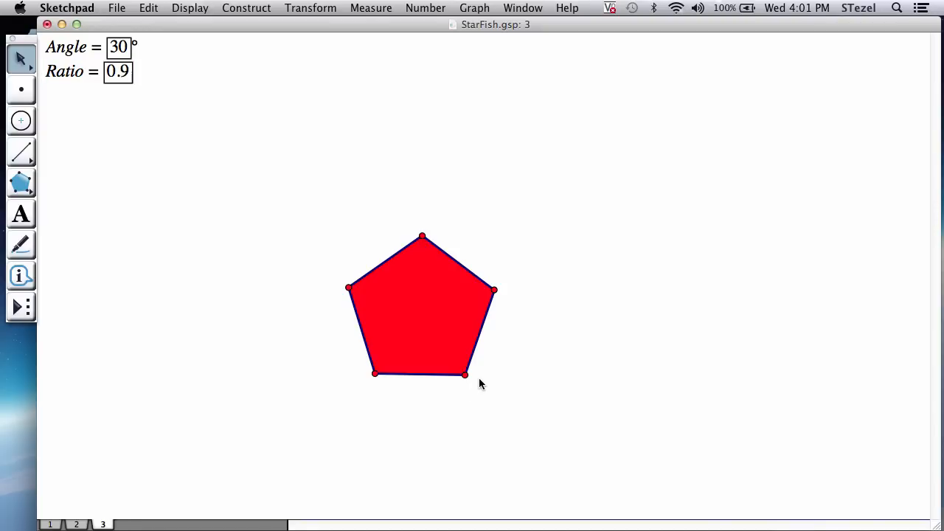
pyautogui.moveTo(132, 235)
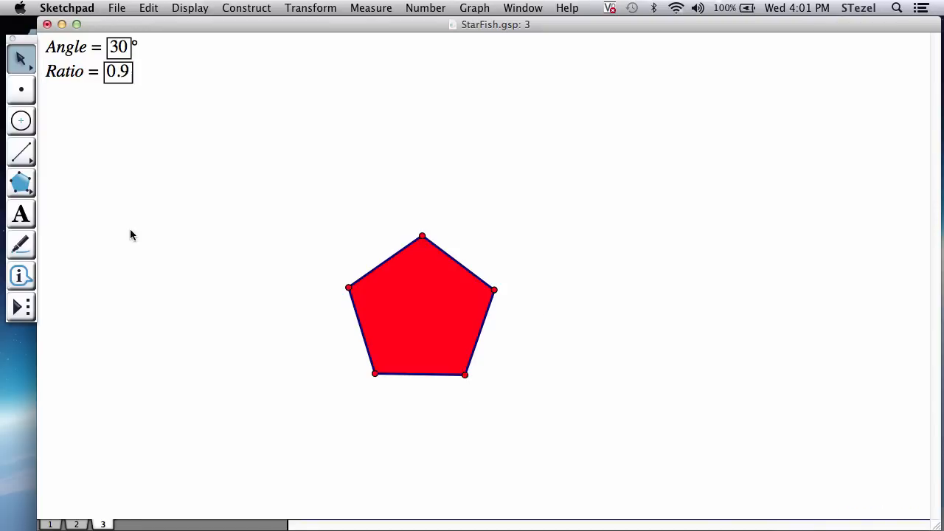
# Mark the Ratio parameter (0.9) as the scale factor for dilations
pyautogui.click(70, 71)
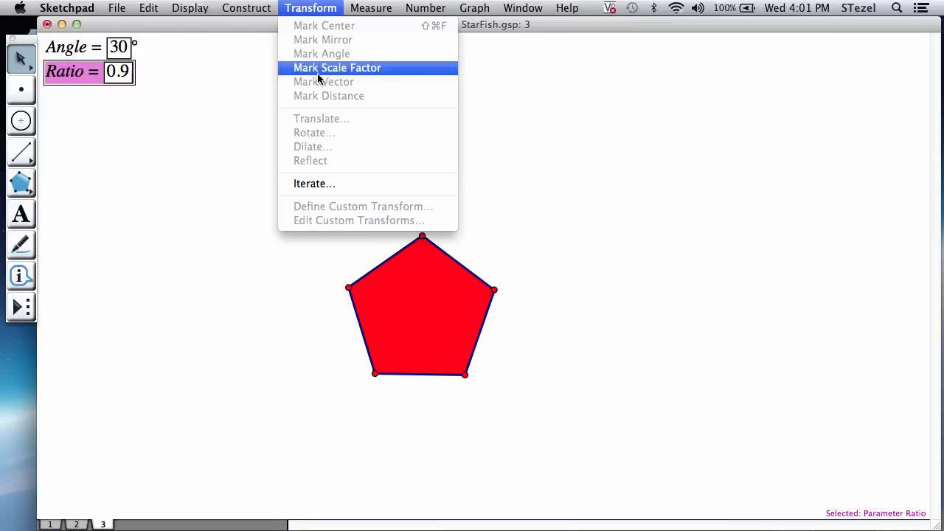
pyautogui.click(337, 68)
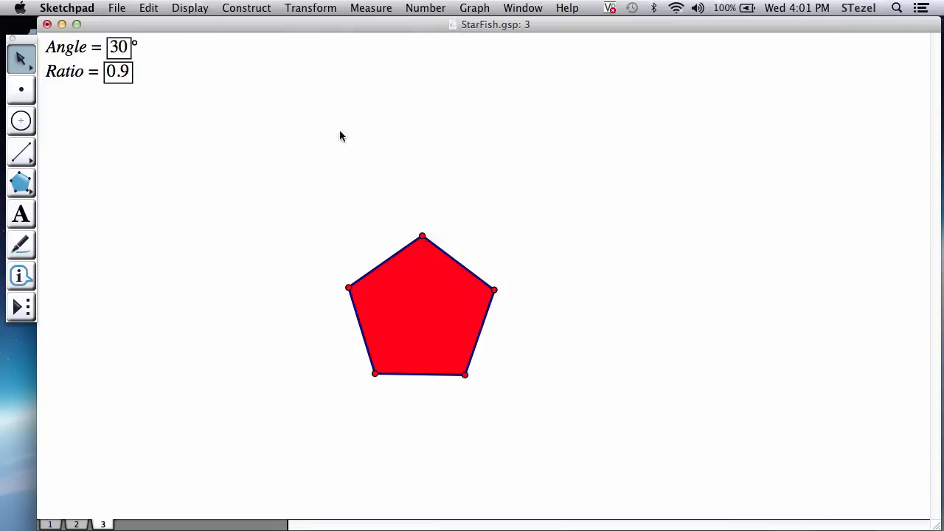
pyautogui.moveTo(495, 287)
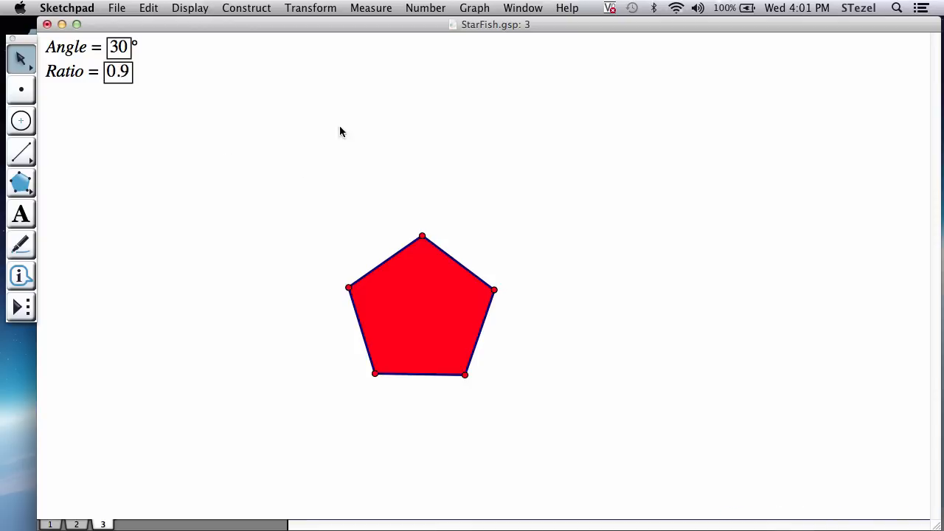
pyautogui.moveTo(495, 266)
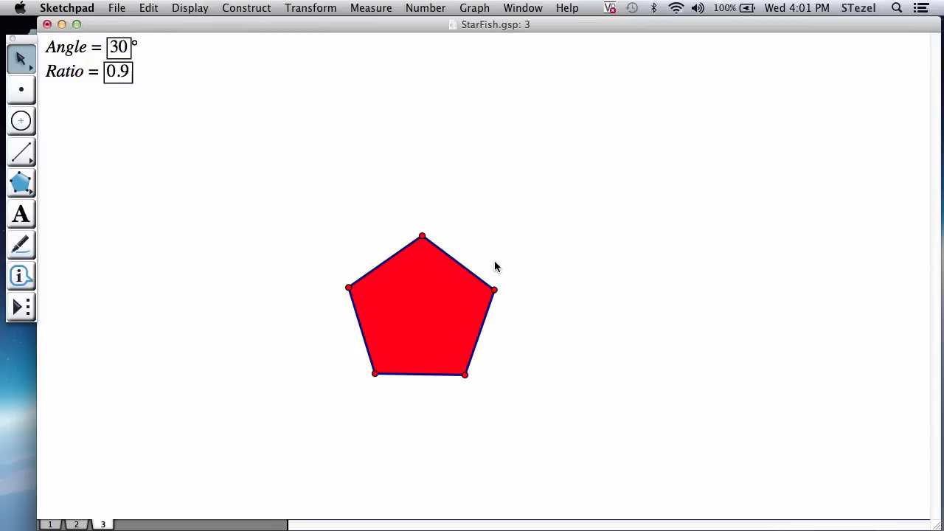
pyautogui.moveTo(508, 306)
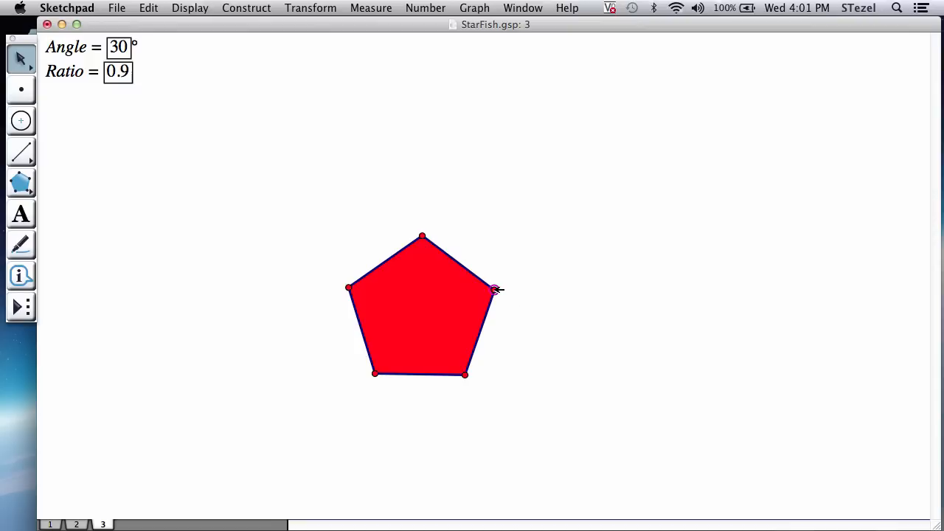
pyautogui.moveTo(504, 292)
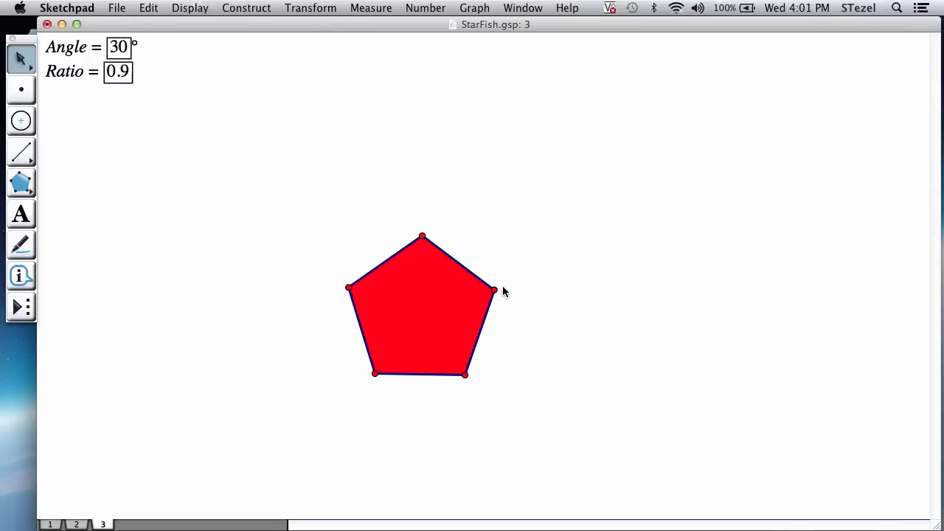
pyautogui.moveTo(422, 237)
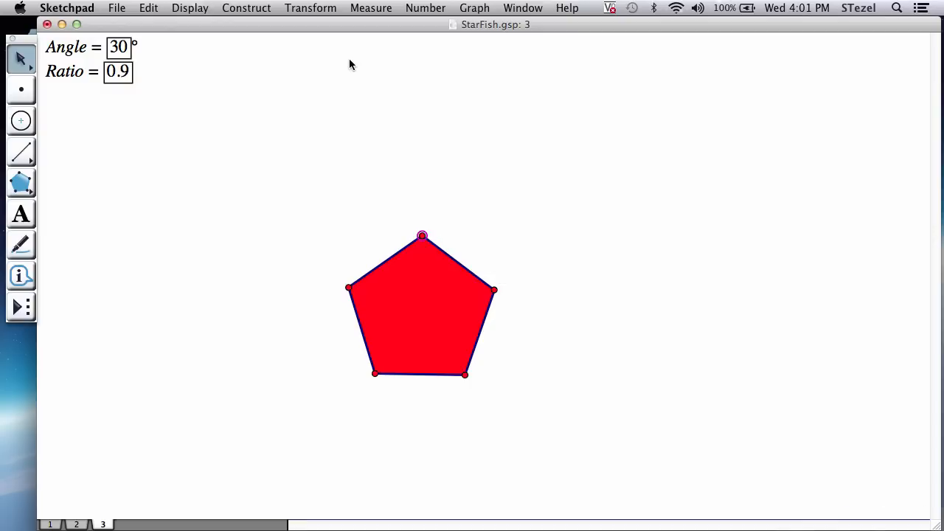
# Dilate the top vertex by the marked Ratio and drag the red pentagon larger
pyautogui.click(310, 9)
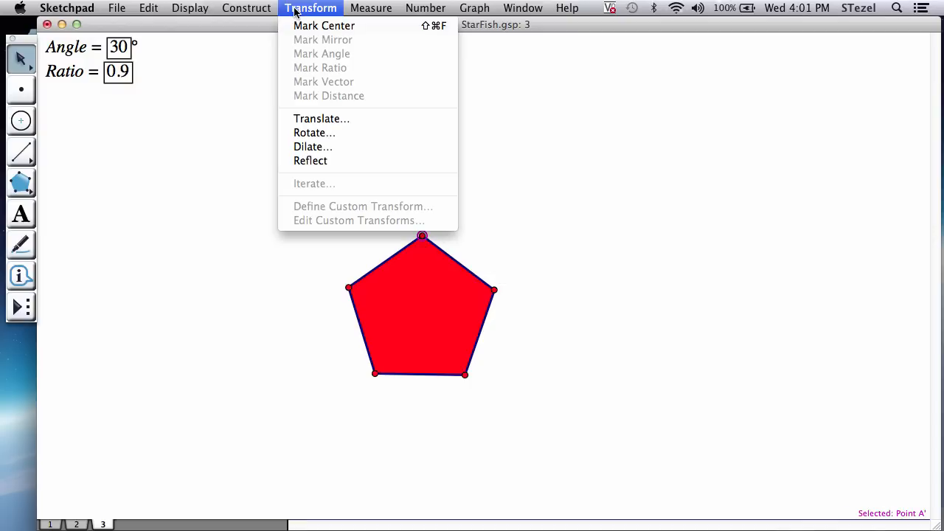
pyautogui.click(313, 146)
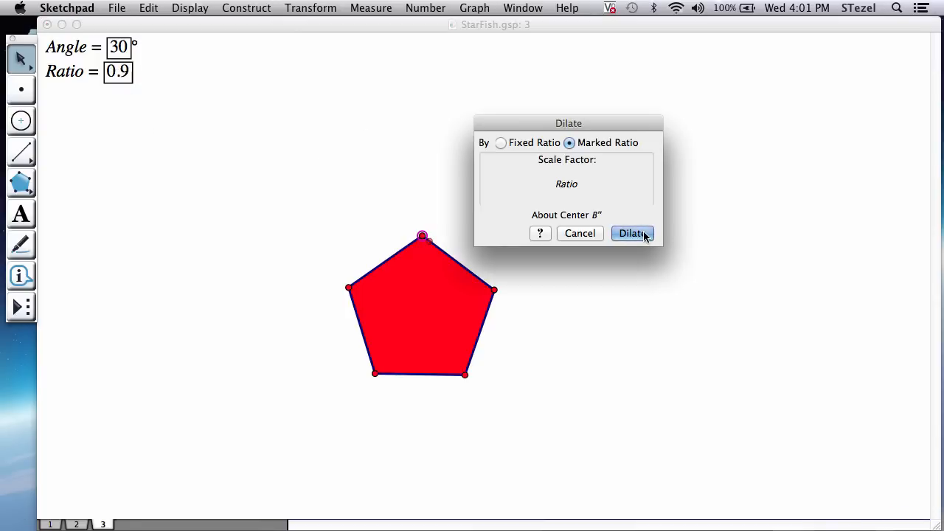
pyautogui.click(632, 233)
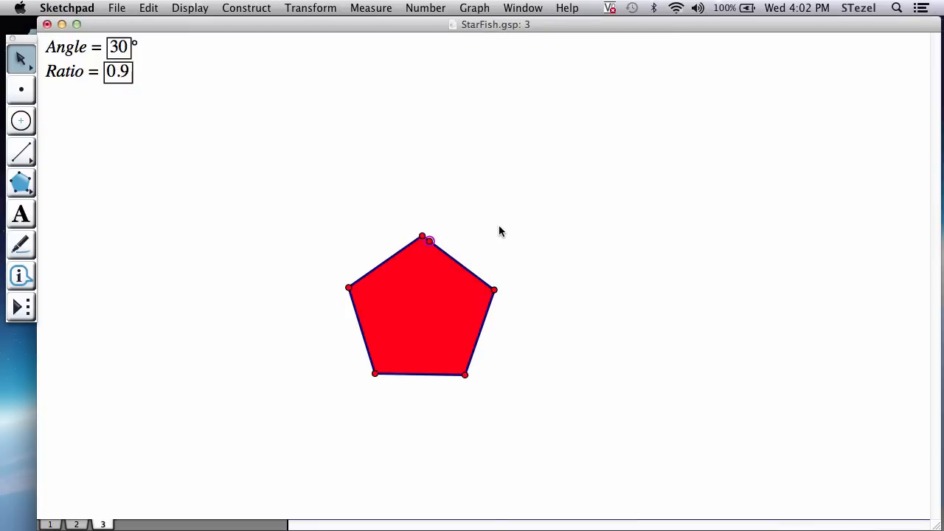
pyautogui.moveTo(469, 264)
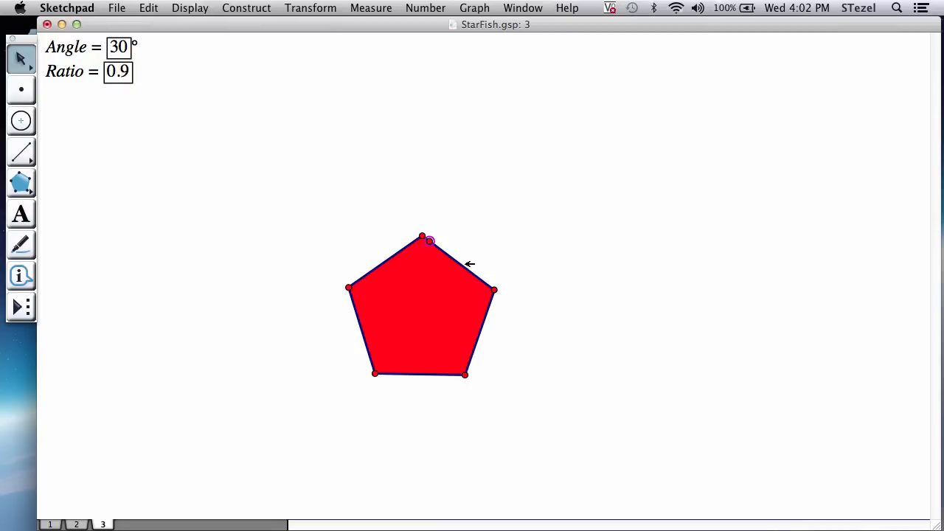
pyautogui.moveTo(464, 375); pyautogui.dragTo(525, 372)
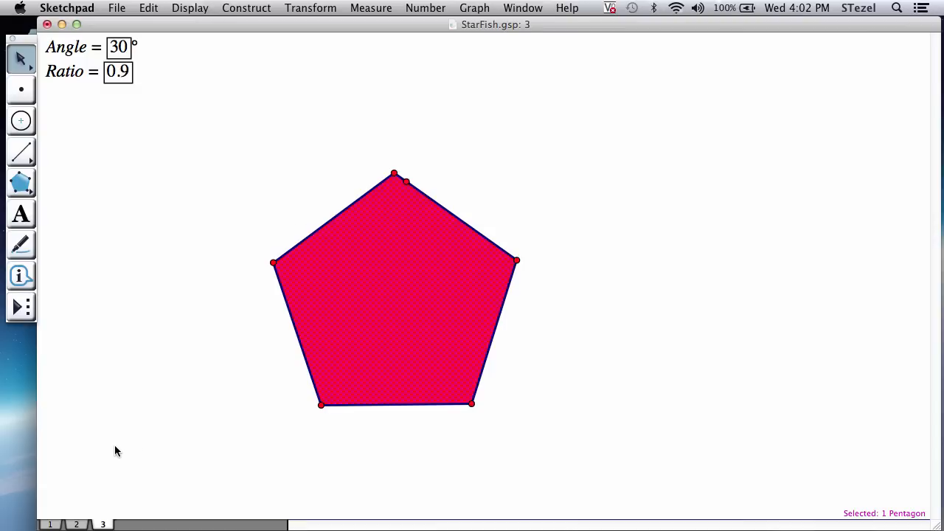
pyautogui.moveTo(50, 525)
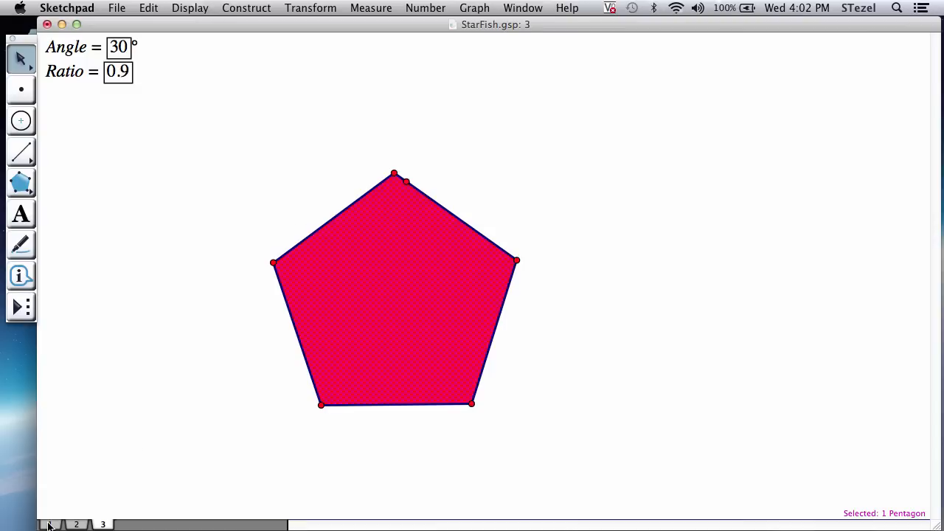
pyautogui.click(50, 525)
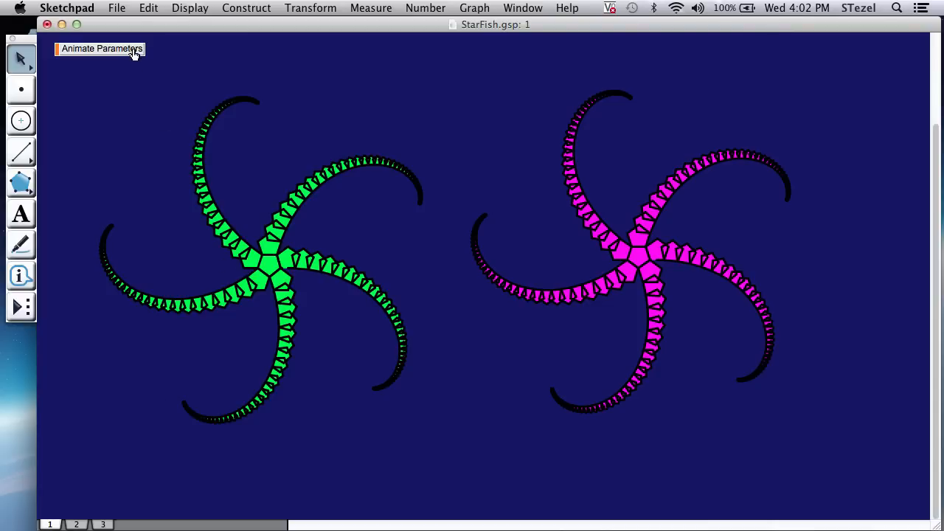
pyautogui.click(100, 49)
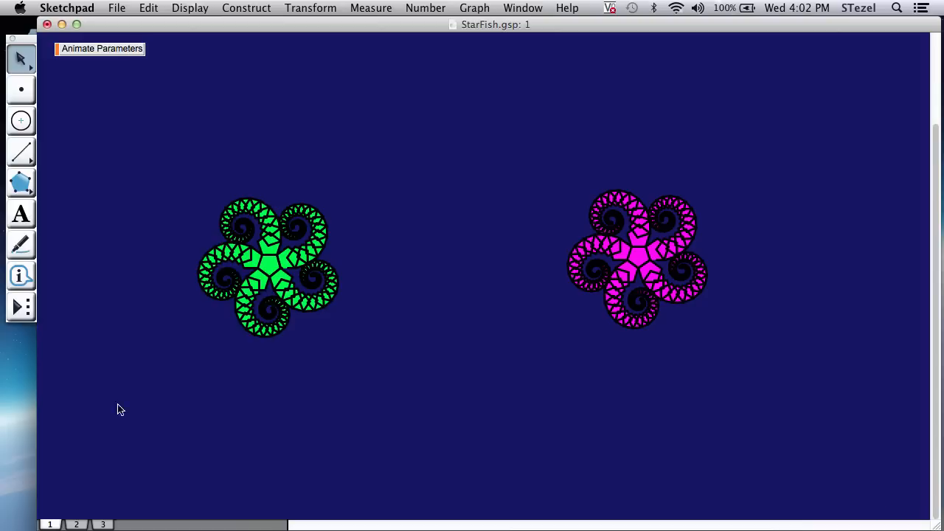
pyautogui.click(103, 526)
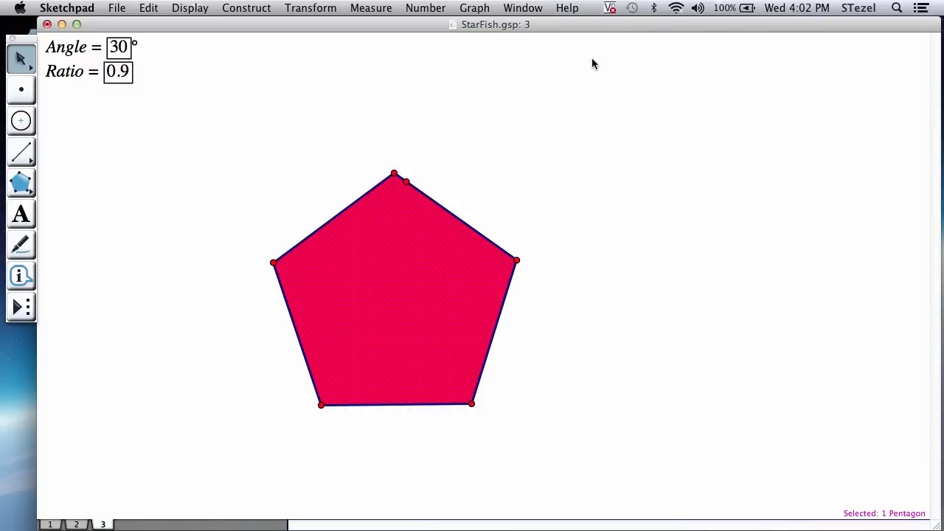
pyautogui.moveTo(189, 151)
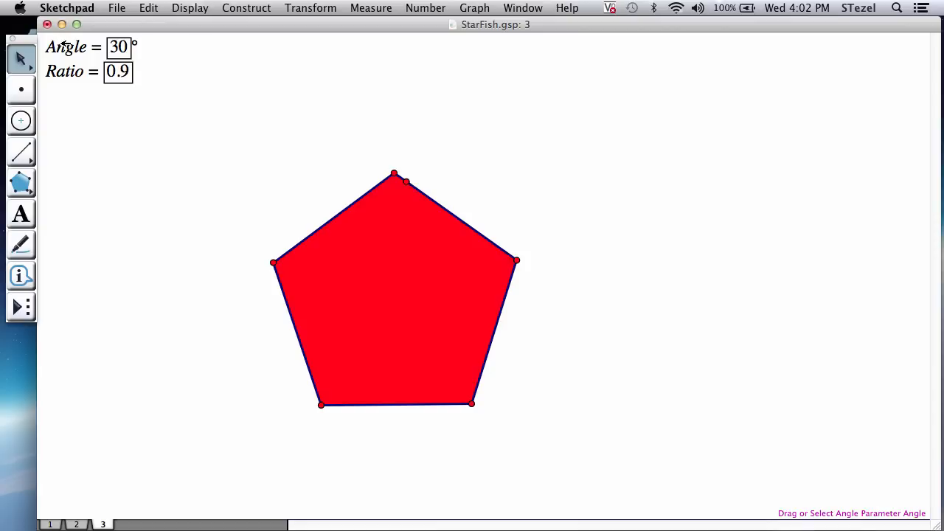
pyautogui.moveTo(195, 80)
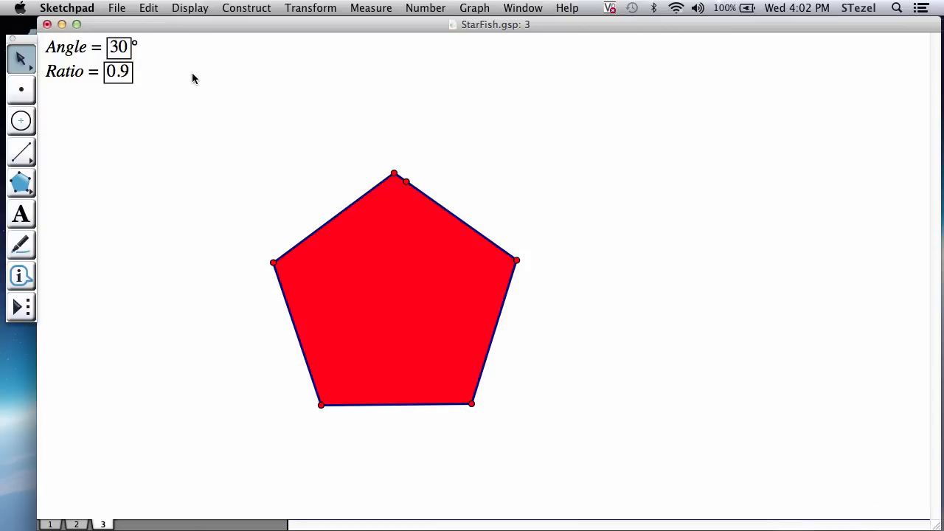
pyautogui.moveTo(207, 127)
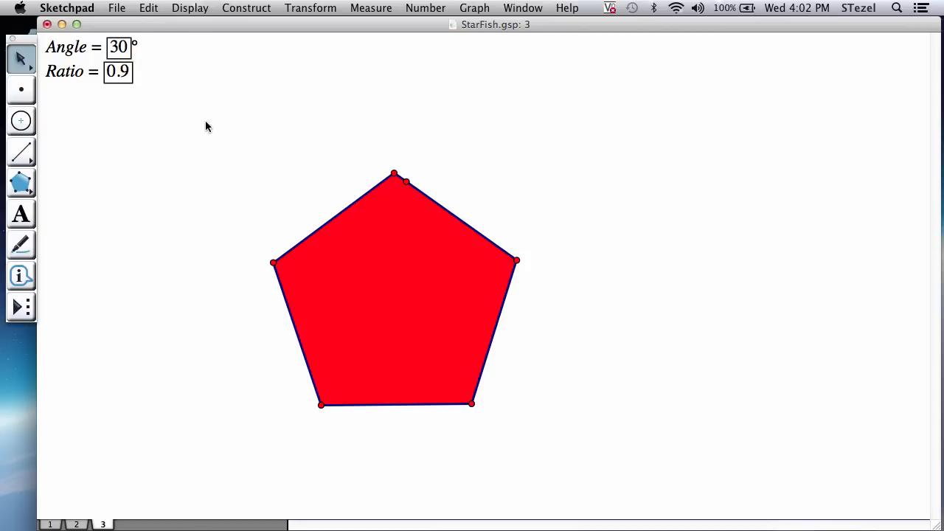
# Rotate the pentagon's top vertex by the marked Angle about the centre, with Angle at −30°
pyautogui.click(74, 46)
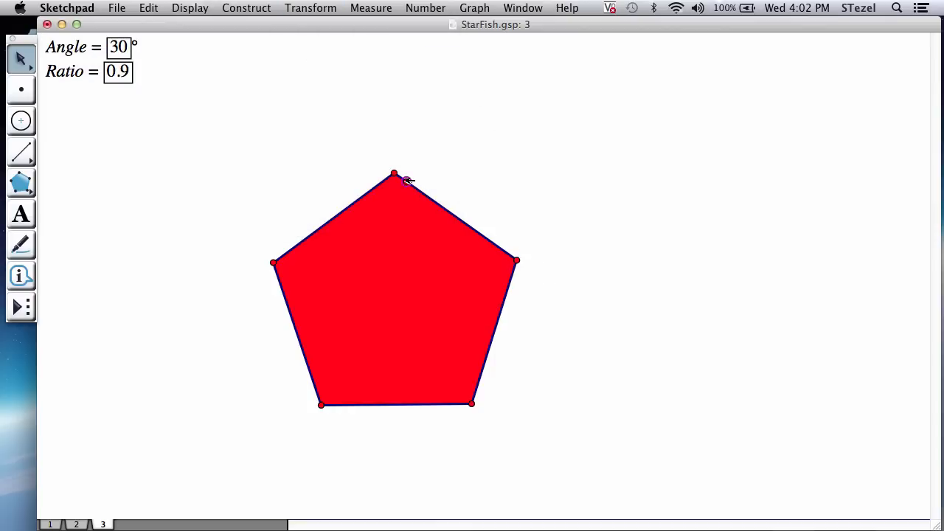
pyautogui.moveTo(519, 259)
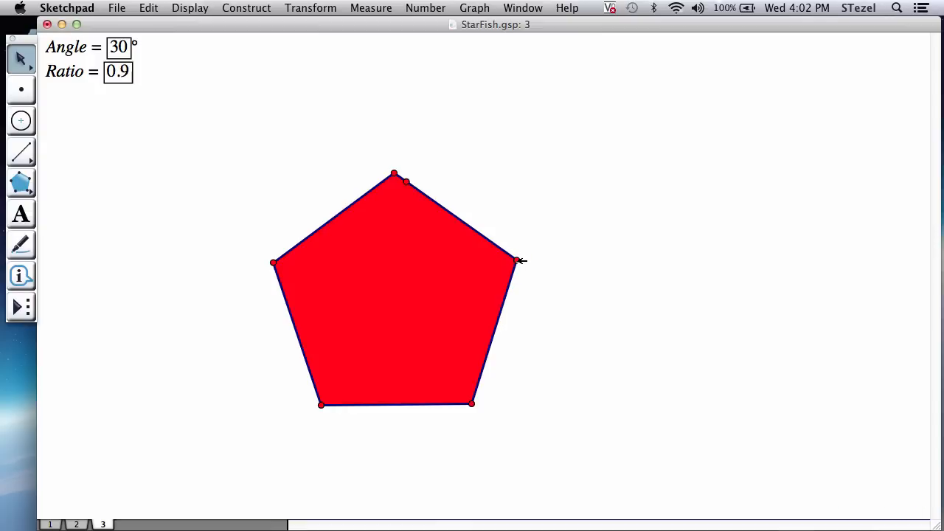
pyautogui.moveTo(410, 183)
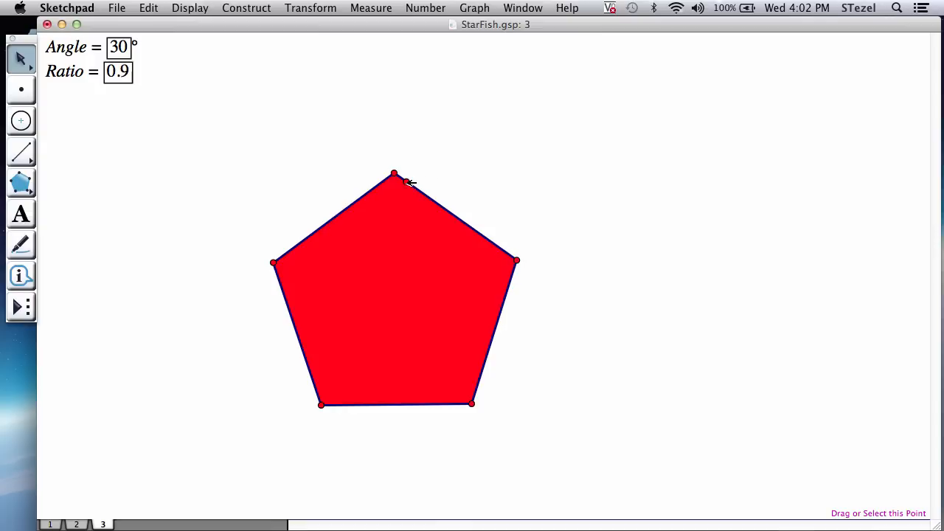
pyautogui.click(406, 183)
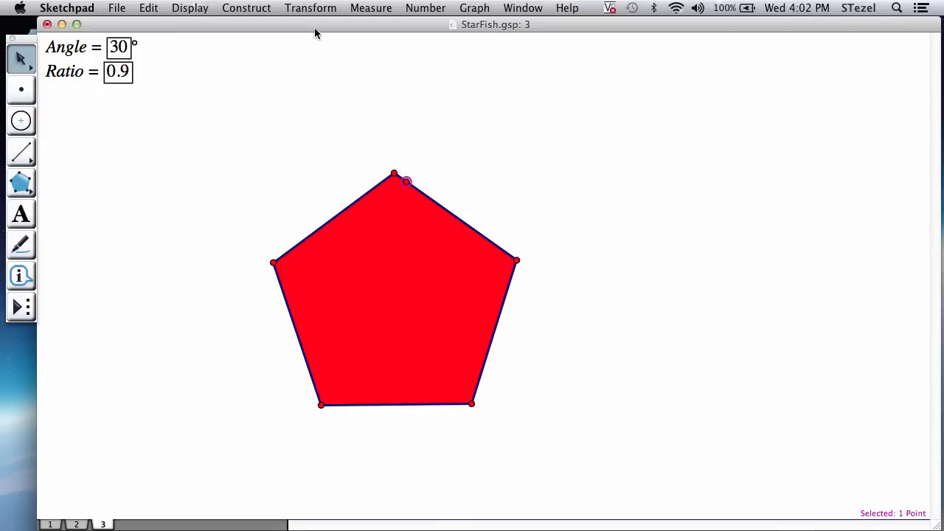
pyautogui.click(310, 9)
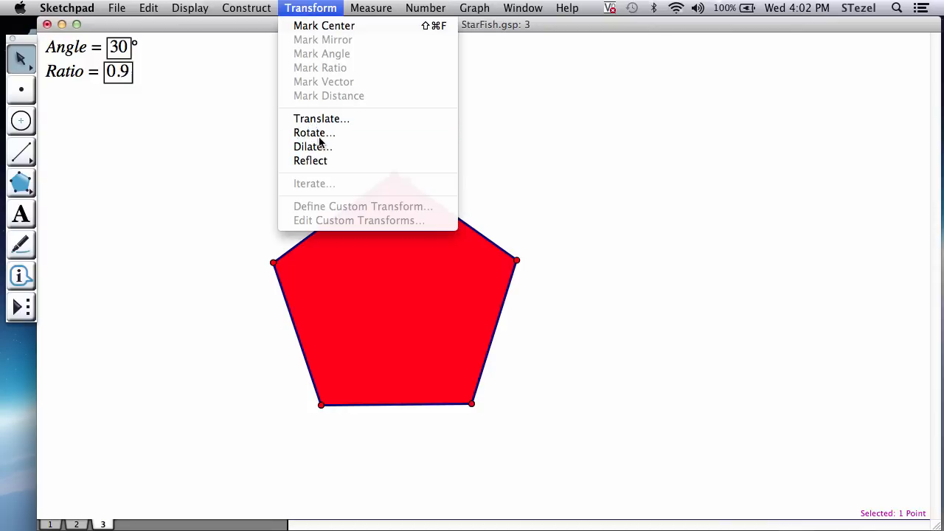
pyautogui.click(314, 132)
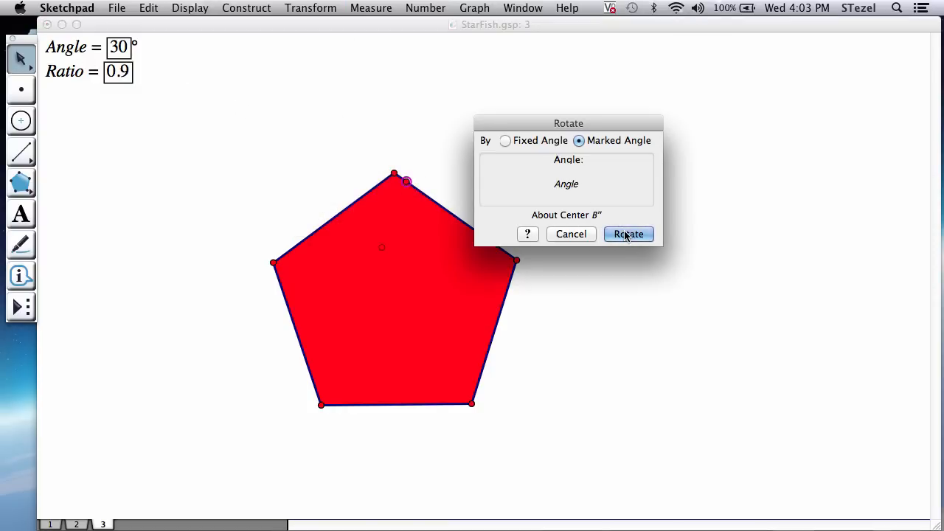
pyautogui.click(628, 233)
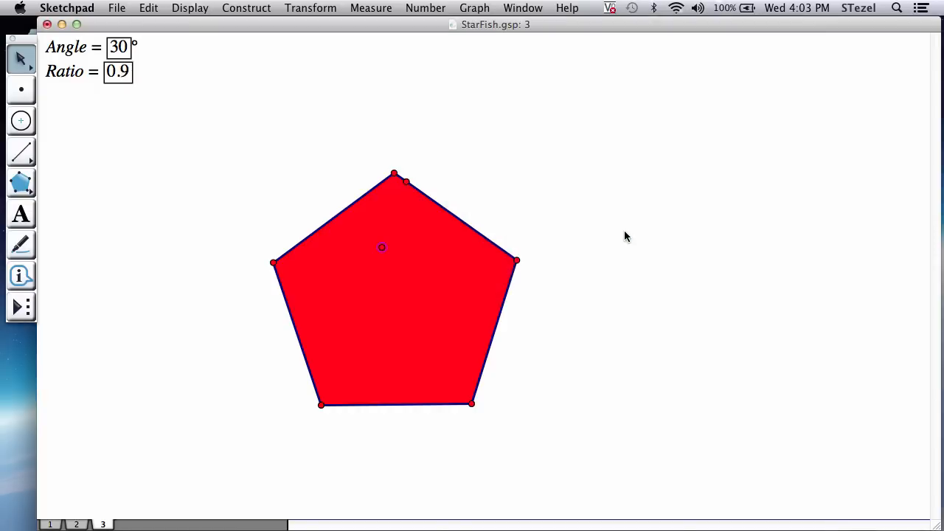
pyautogui.moveTo(199, 120)
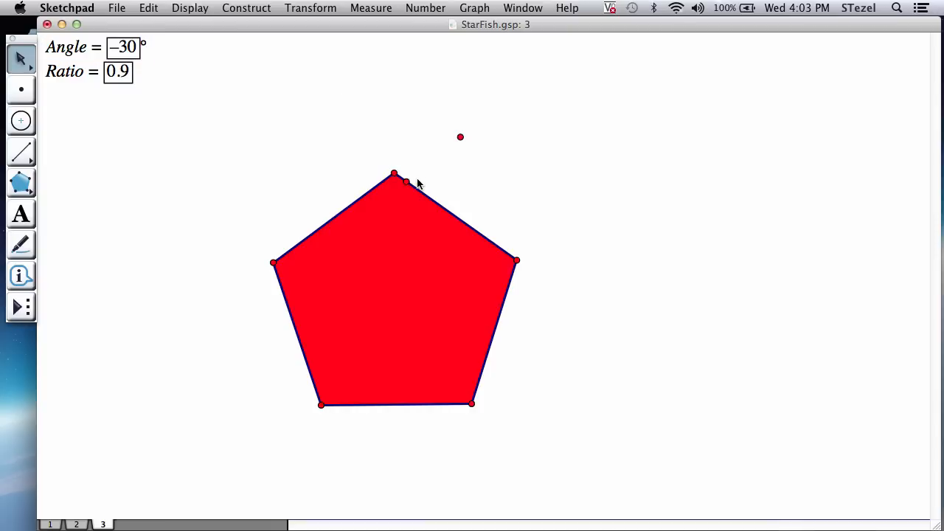
pyautogui.moveTo(410, 183)
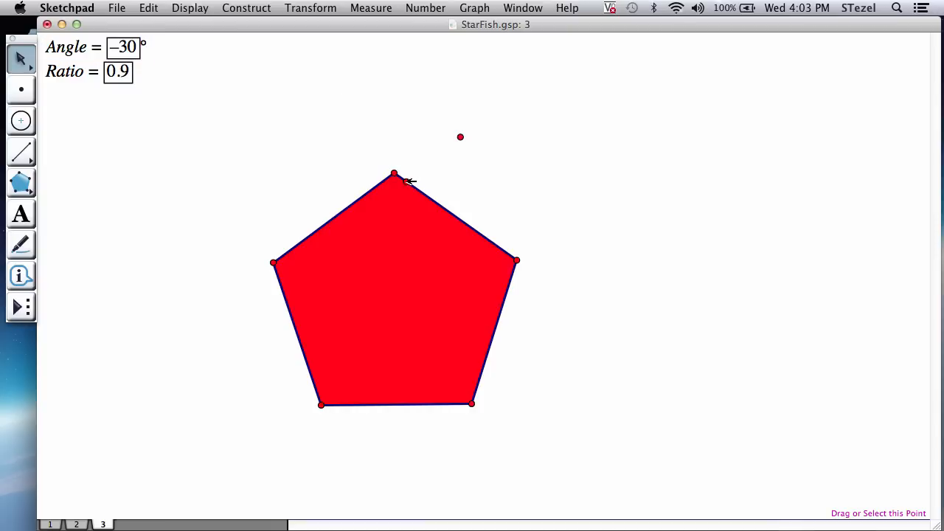
# Hide the selected point at the pentagon's top, leaving the rotated copy visible
pyautogui.click(405, 180)
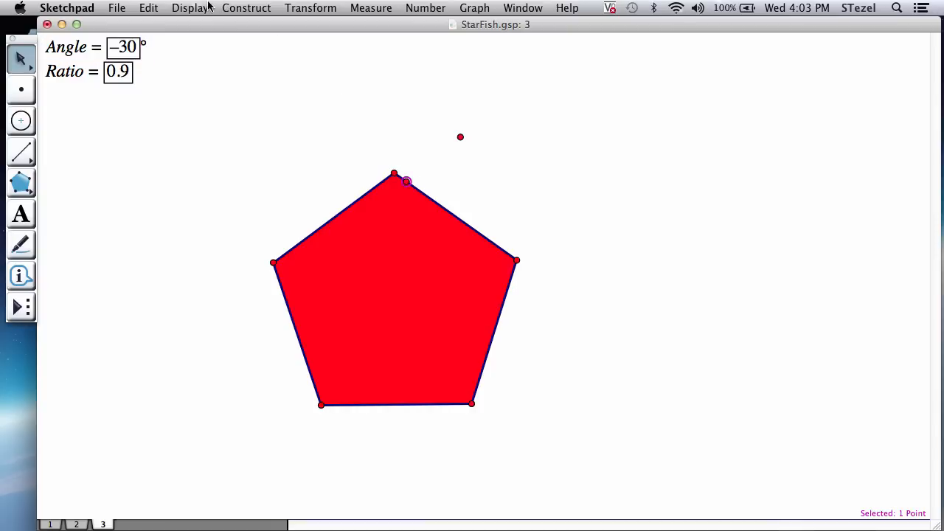
pyautogui.click(190, 9)
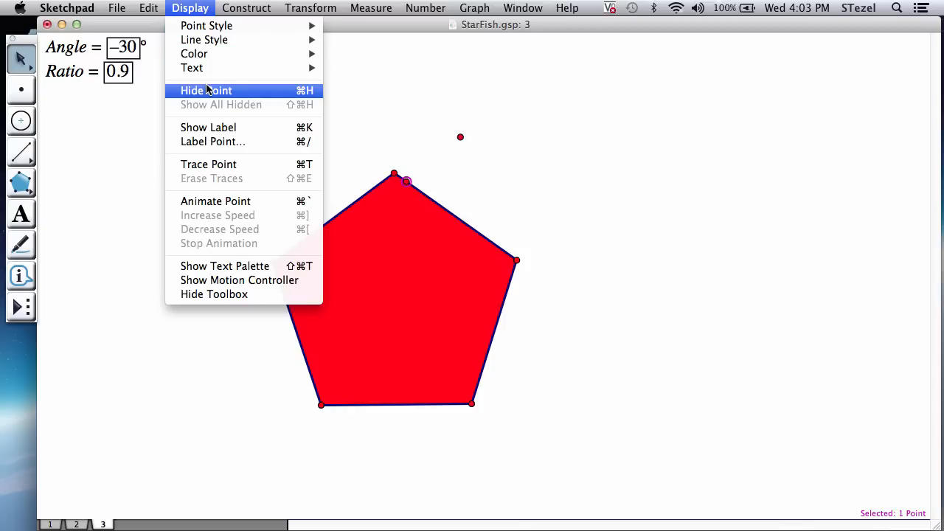
pyautogui.click(207, 90)
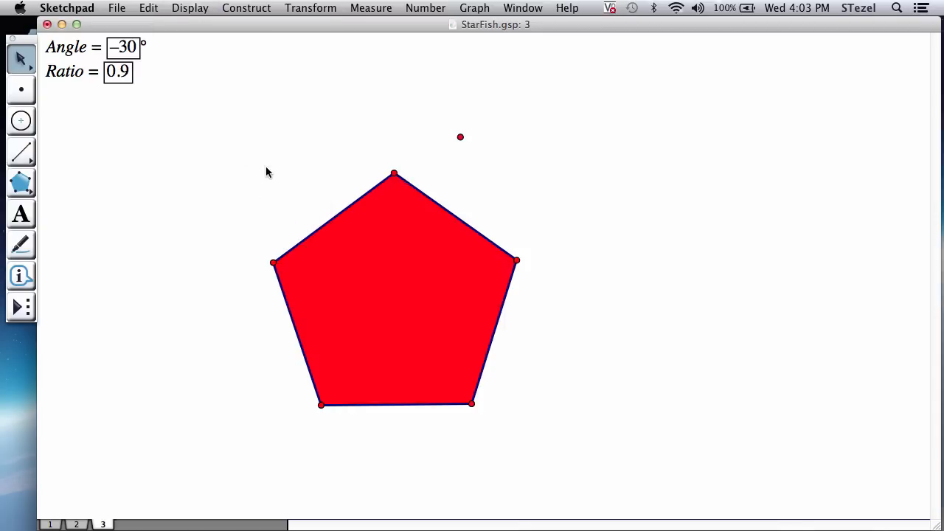
pyautogui.moveTo(424, 456)
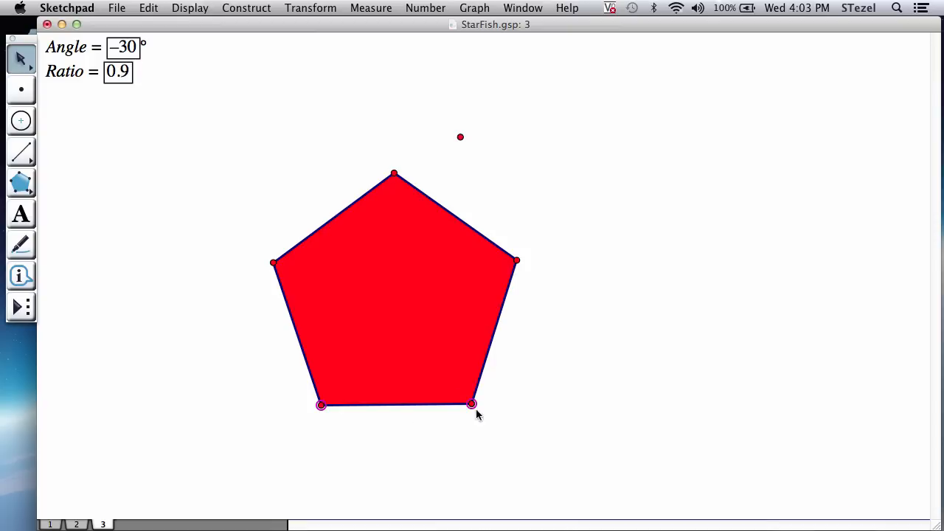
pyautogui.moveTo(330, 56)
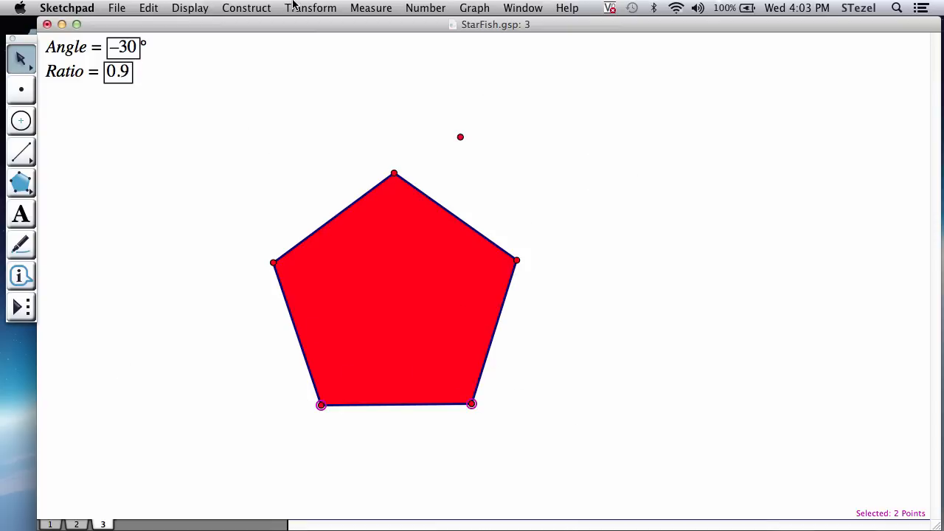
pyautogui.moveTo(323, 186)
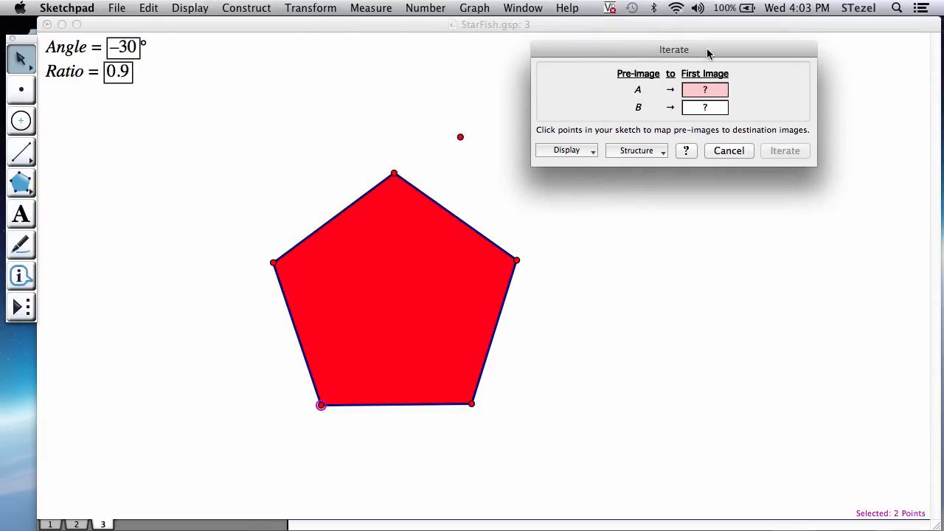
# Iterate the pentagon mapping vertices to the rotated point and right vertex, 15 shrinking rotated copies
pyautogui.moveTo(672, 50); pyautogui.dragTo(701, 47)
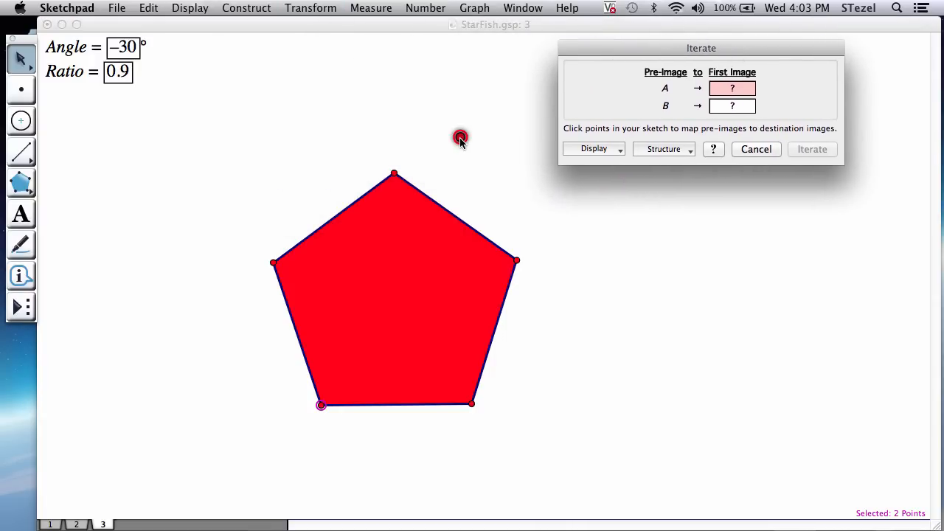
pyautogui.click(460, 138)
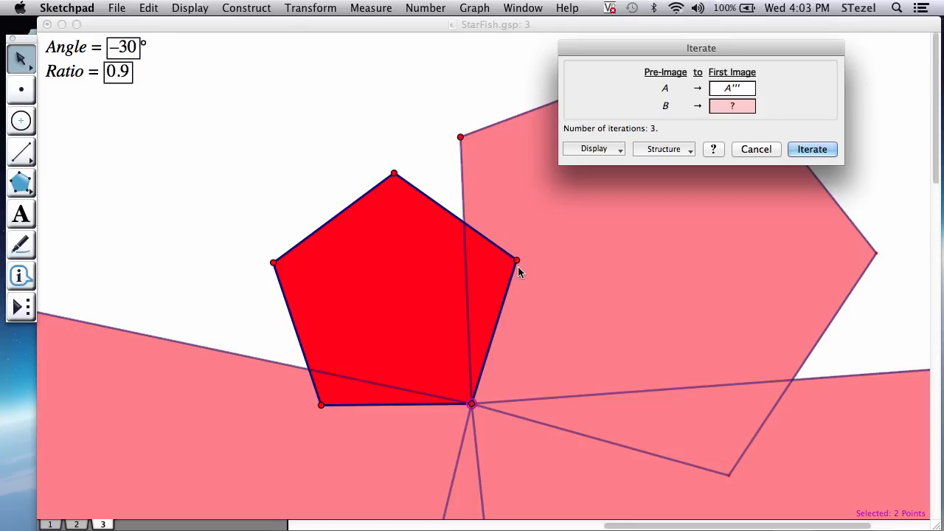
pyautogui.click(516, 259)
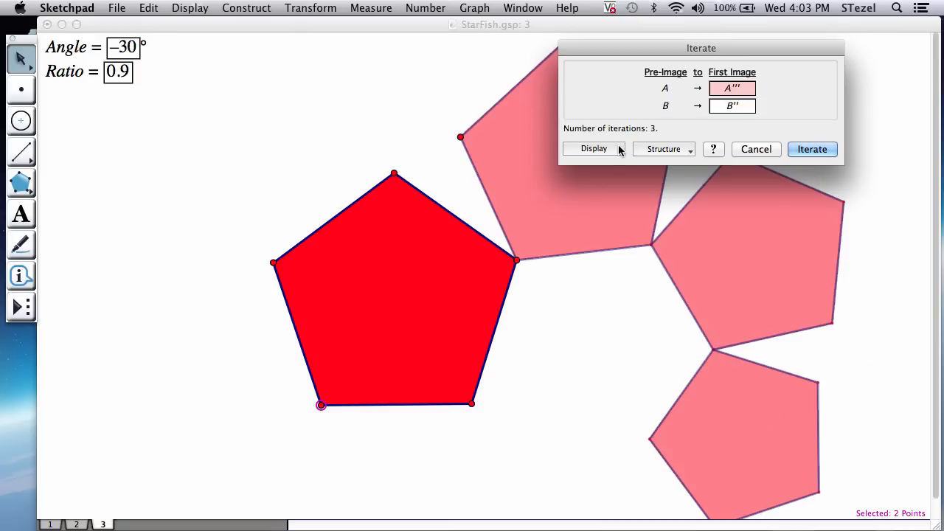
pyautogui.click(593, 147)
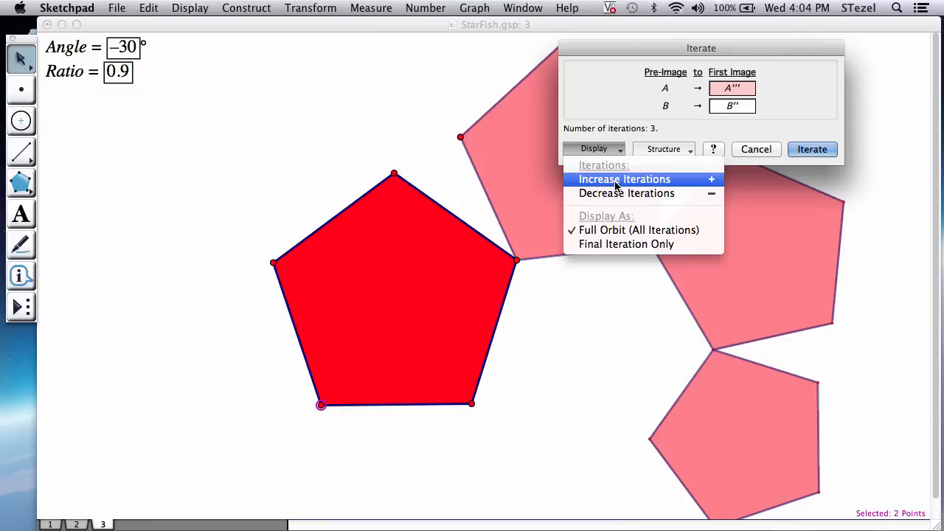
pyautogui.click(623, 178)
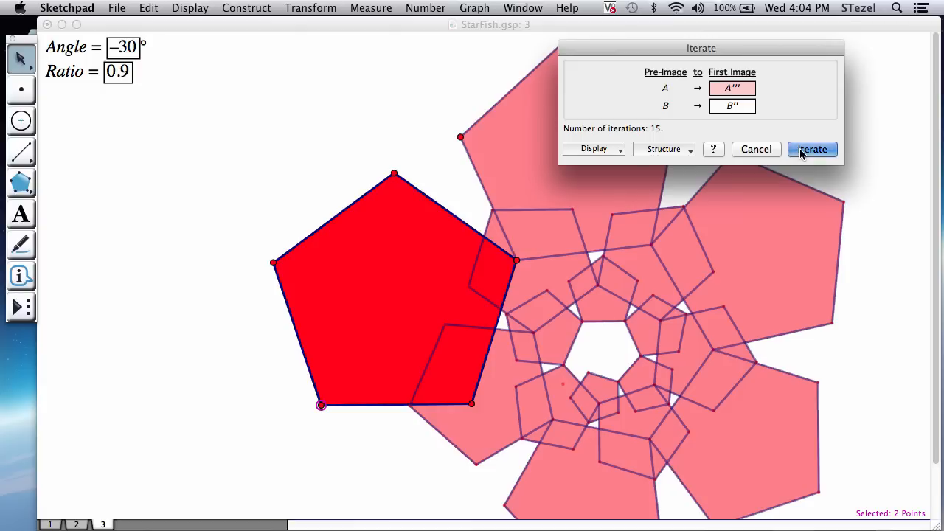
pyautogui.click(811, 149)
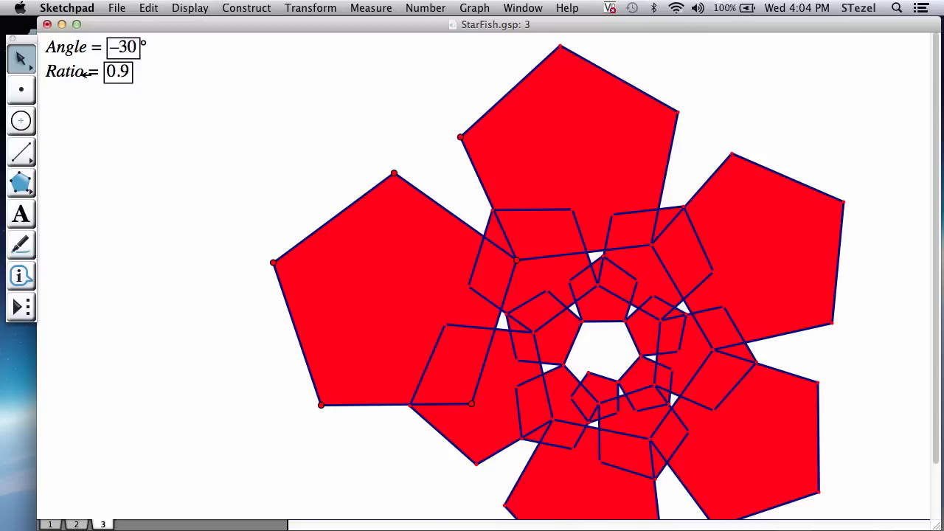
# Lower Ratio to 0.8 and shrink the base pentagon so the spiral fits the page
pyautogui.click(71, 71)
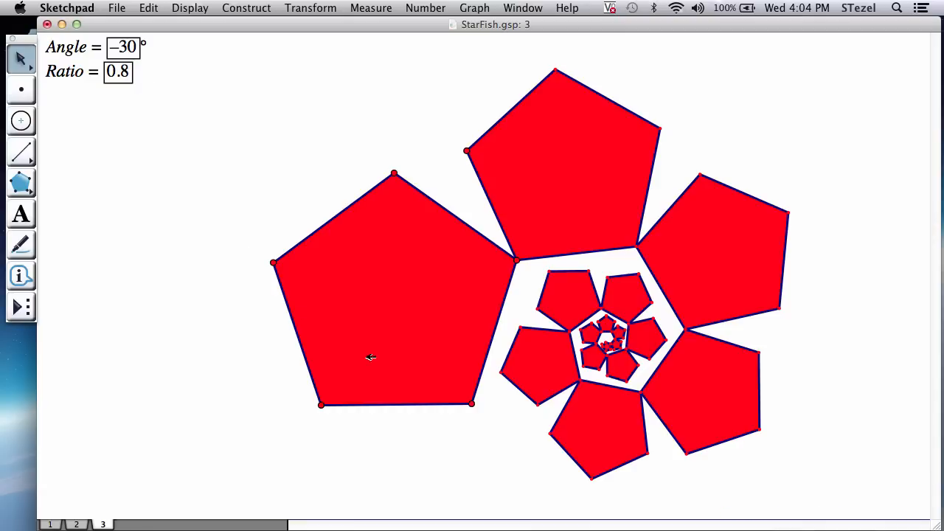
pyautogui.moveTo(475, 404); pyautogui.dragTo(454, 406)
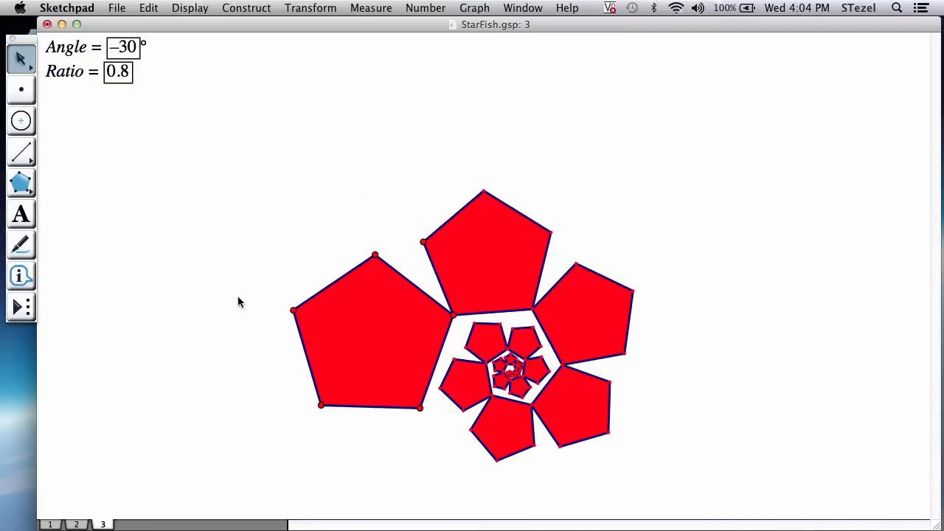
pyautogui.moveTo(287, 162)
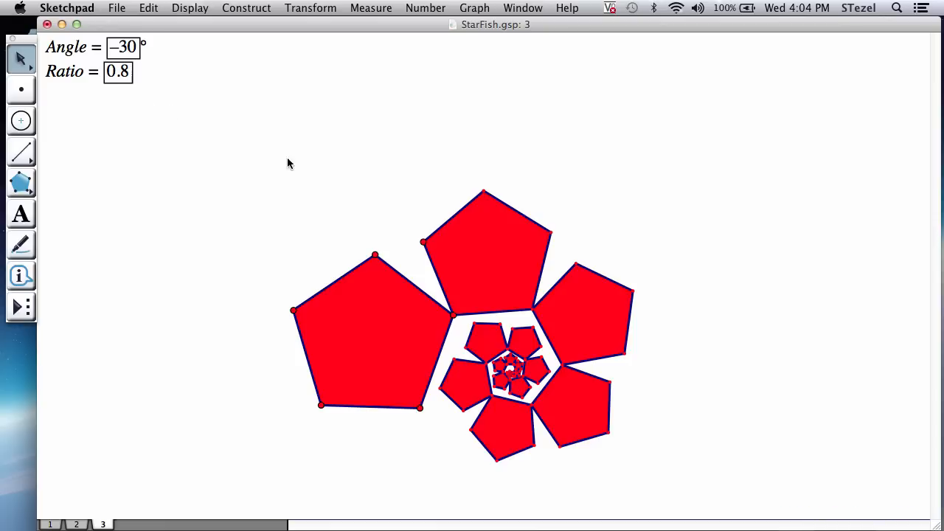
pyautogui.moveTo(168, 168)
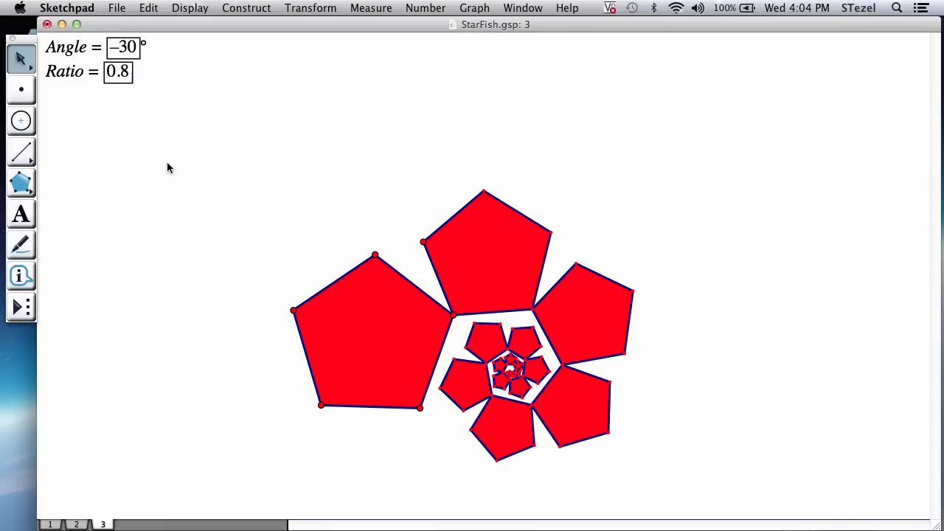
pyautogui.moveTo(426, 298)
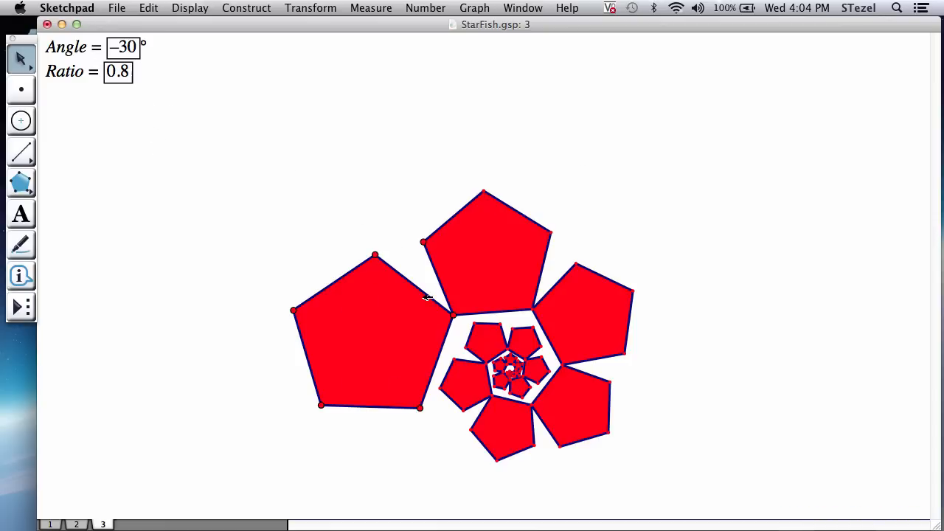
pyautogui.moveTo(424, 295)
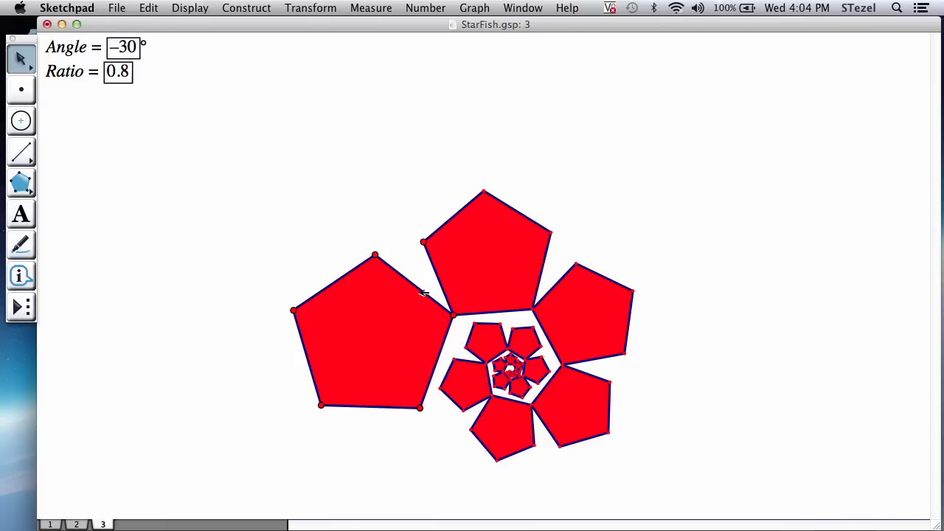
pyautogui.moveTo(162, 67)
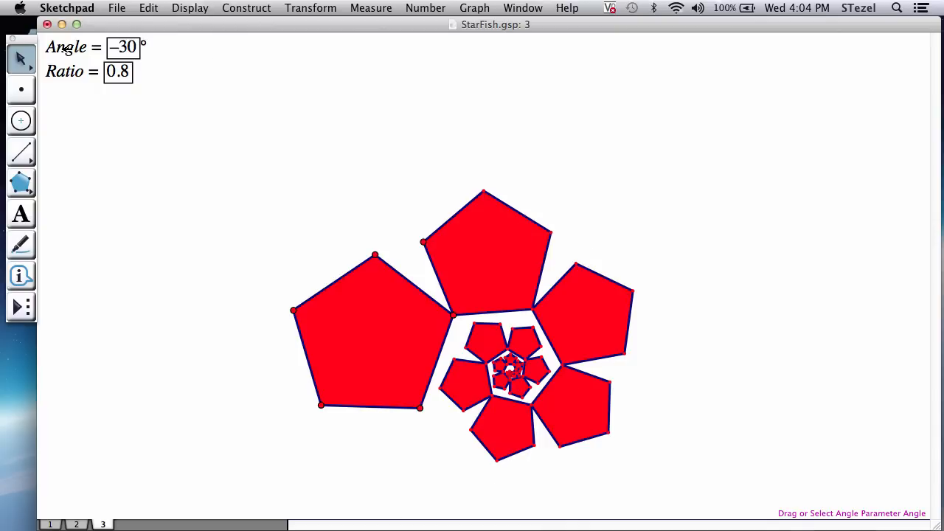
pyautogui.click(73, 47)
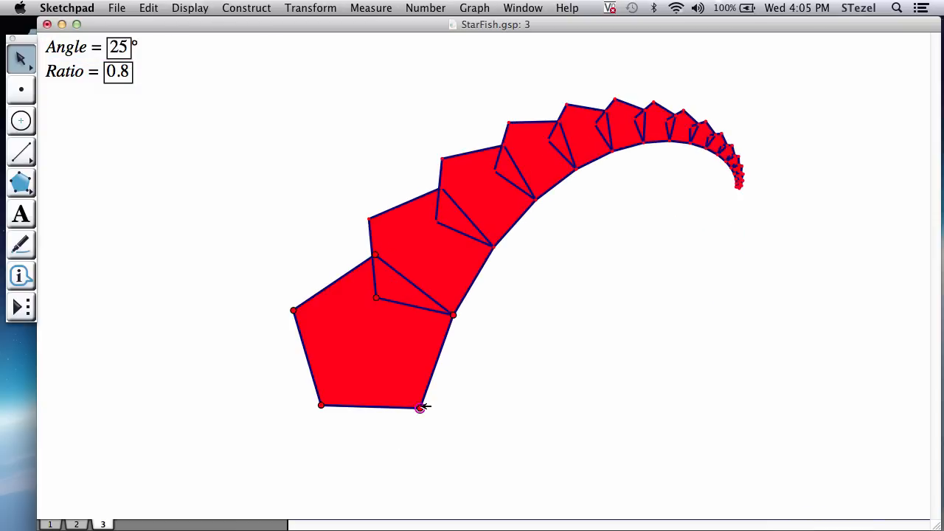
pyautogui.moveTo(421, 406); pyautogui.dragTo(382, 410)
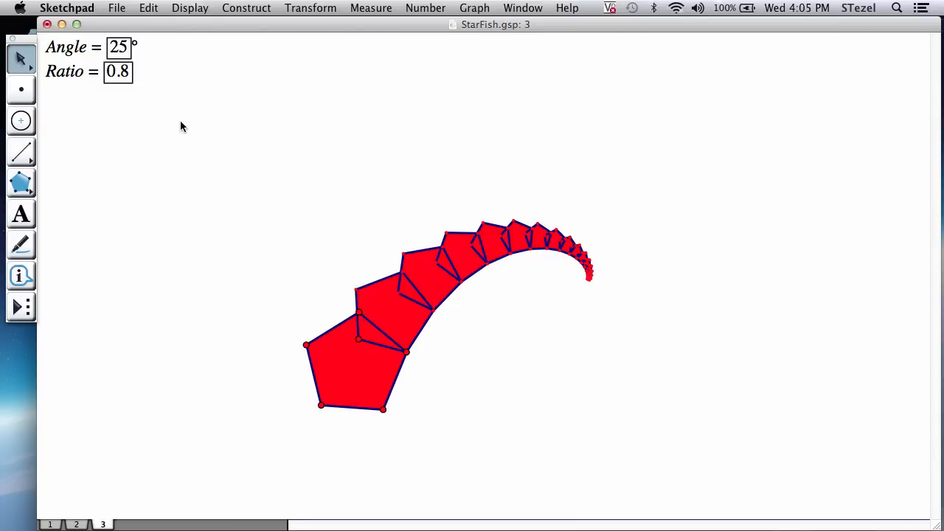
pyautogui.moveTo(288, 286)
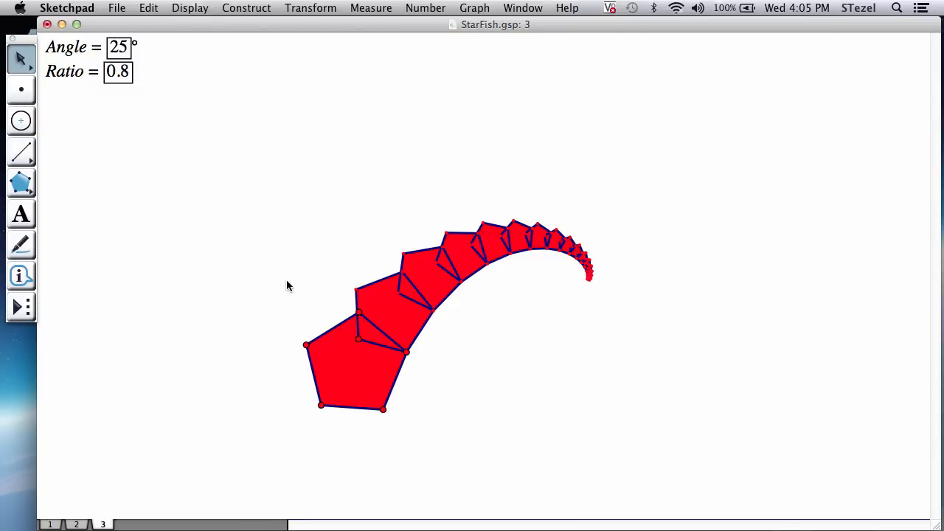
pyautogui.moveTo(351, 369)
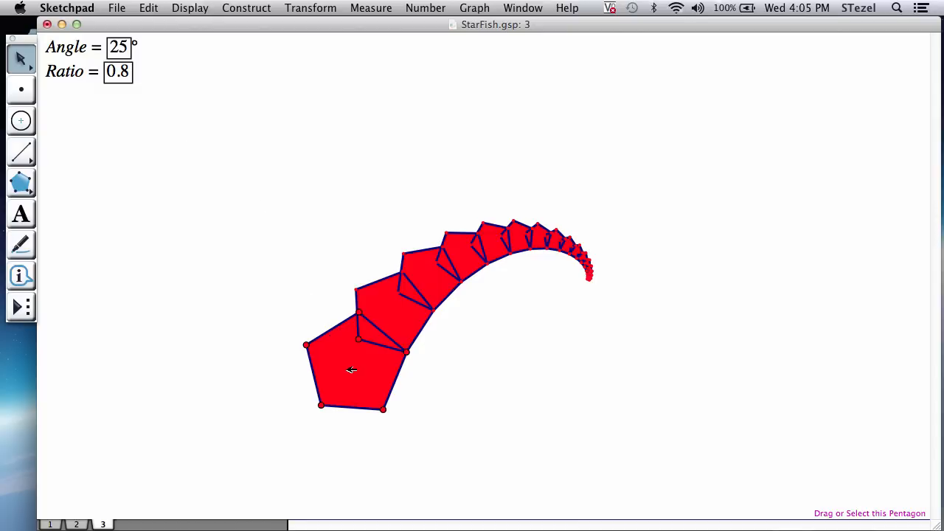
pyautogui.moveTo(322, 338)
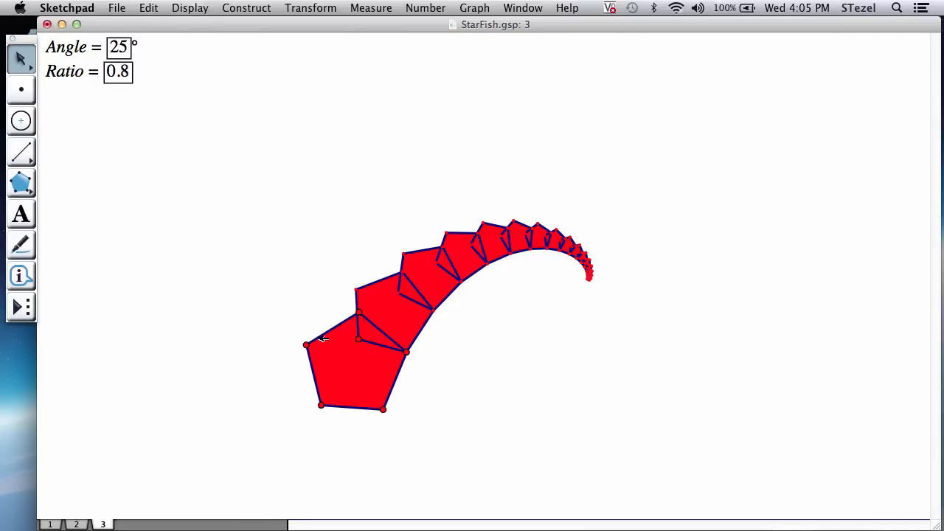
pyautogui.moveTo(318, 338)
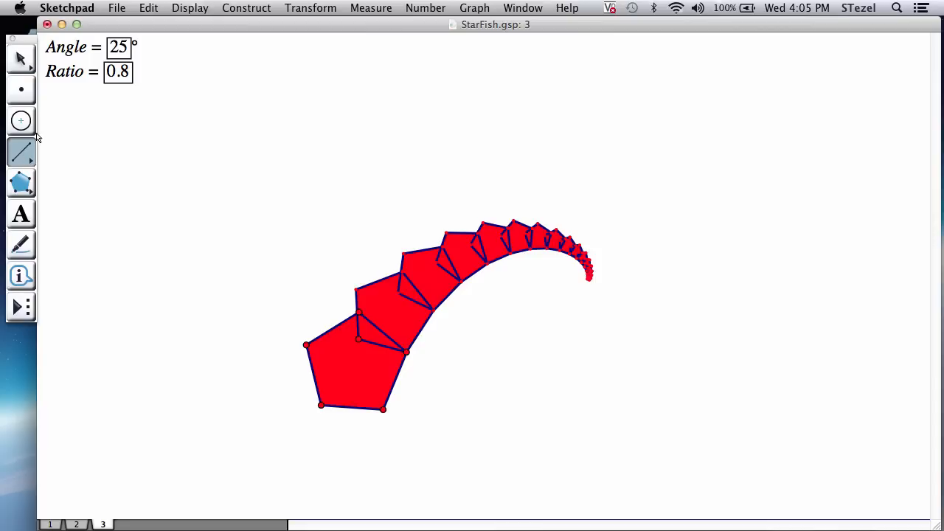
# Select all segments of the spiral arm and give them the Thin line style
pyautogui.click(148, 8)
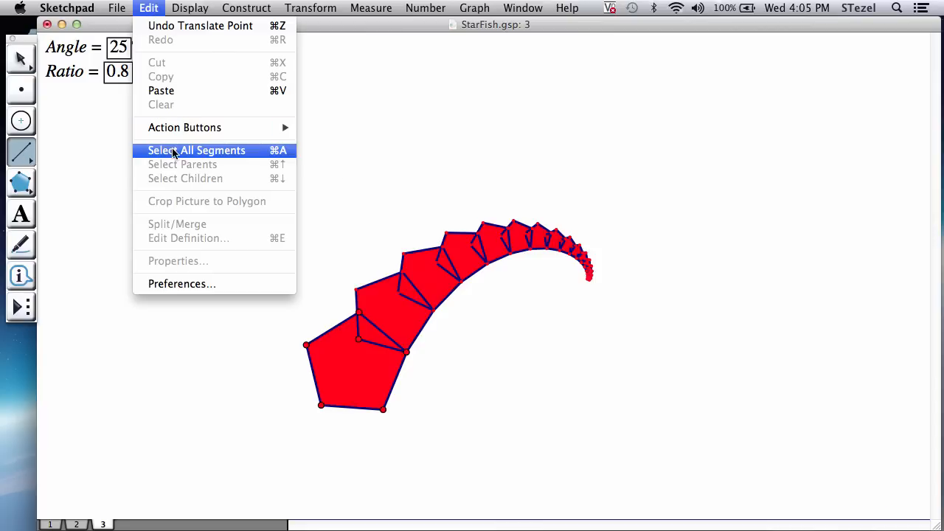
pyautogui.click(198, 150)
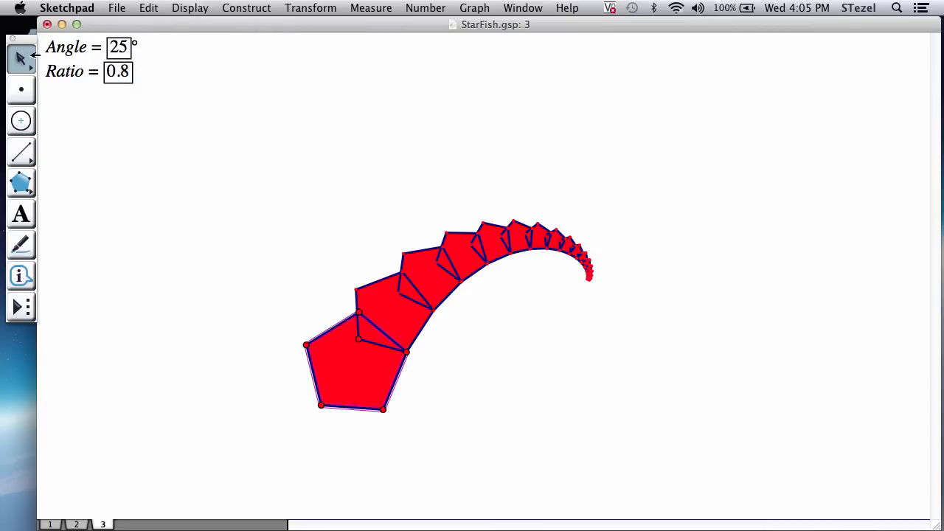
pyautogui.moveTo(378, 279)
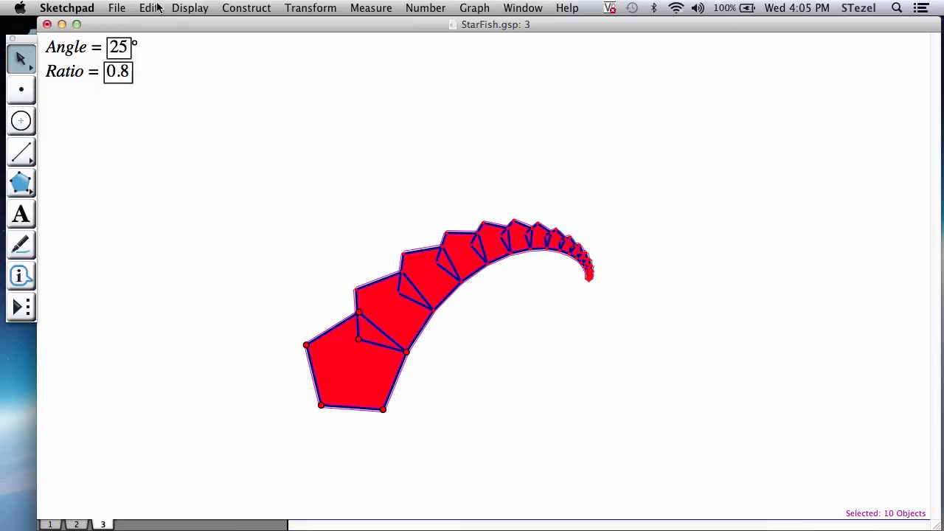
pyautogui.click(147, 9)
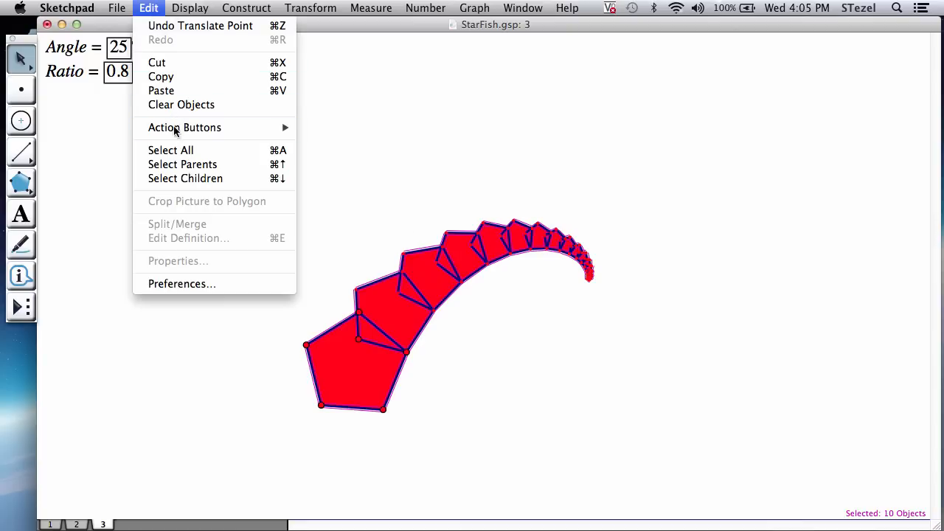
pyautogui.click(189, 9)
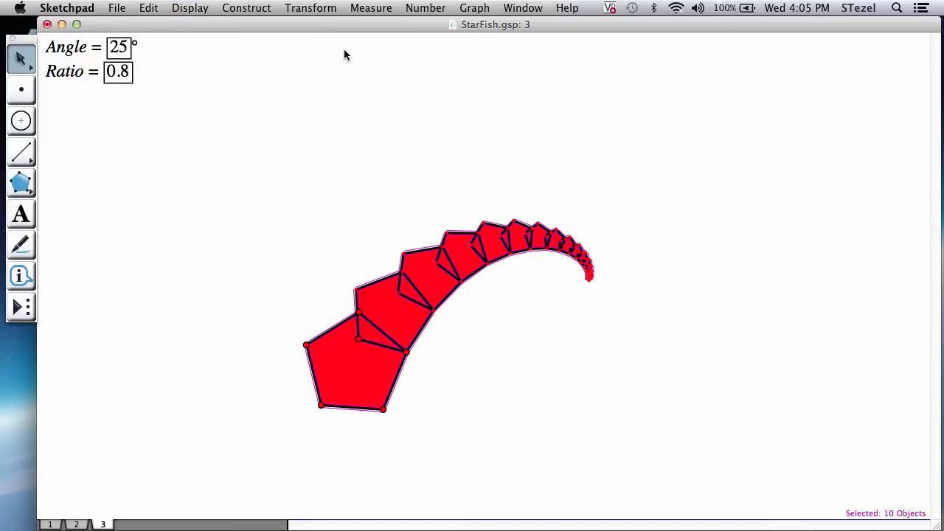
pyautogui.click(189, 9)
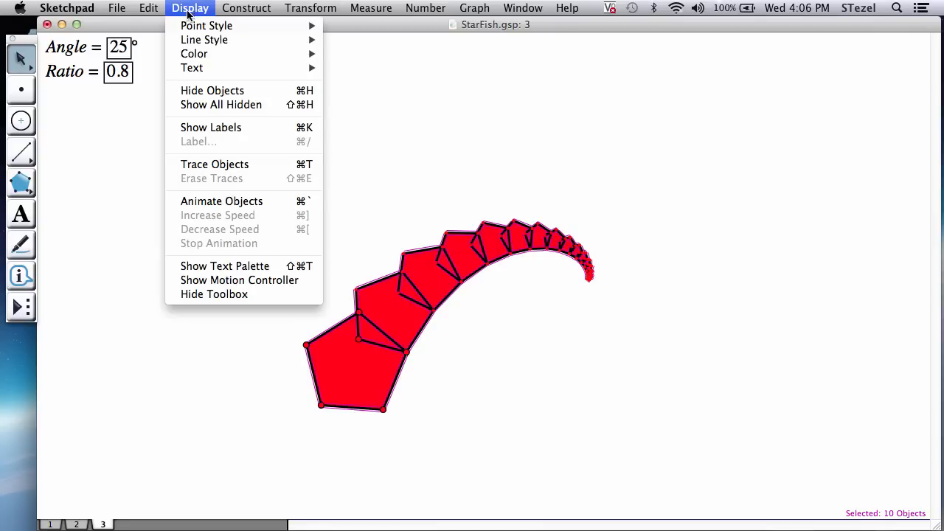
pyautogui.moveTo(204, 38)
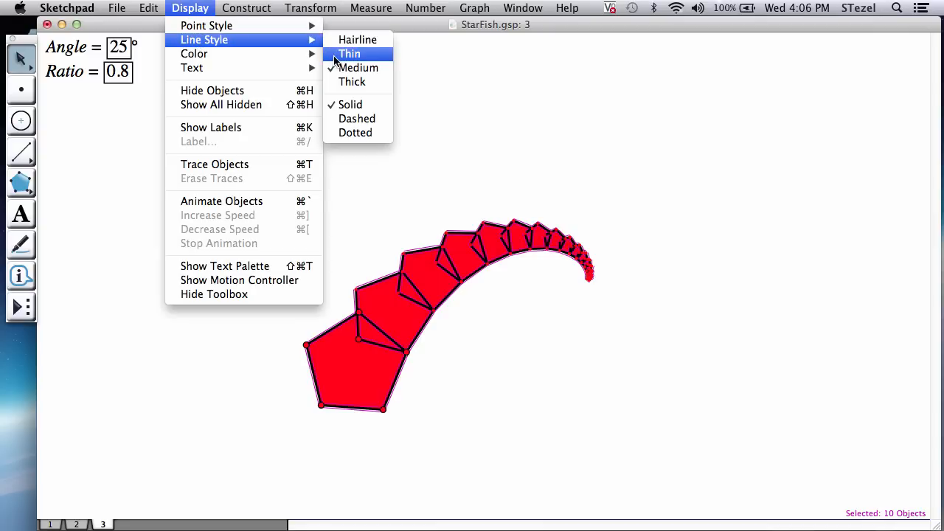
pyautogui.click(348, 53)
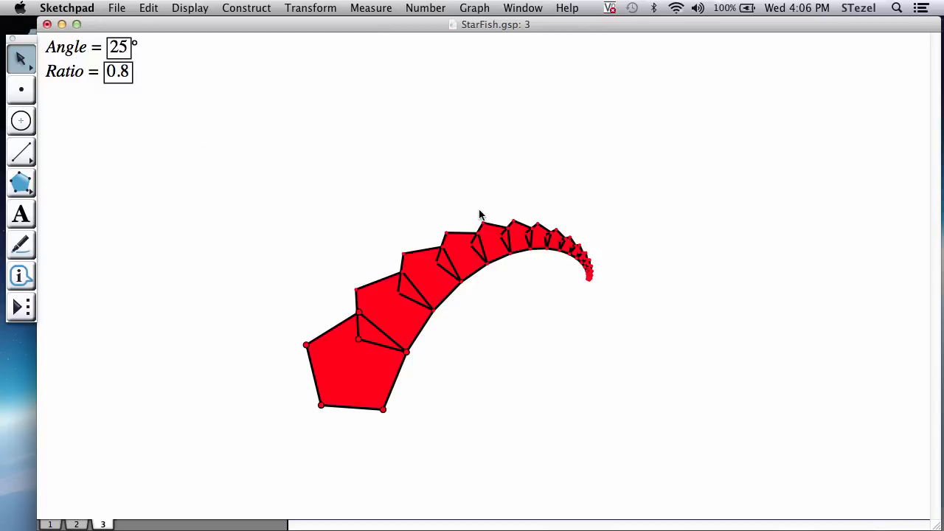
pyautogui.moveTo(488, 224)
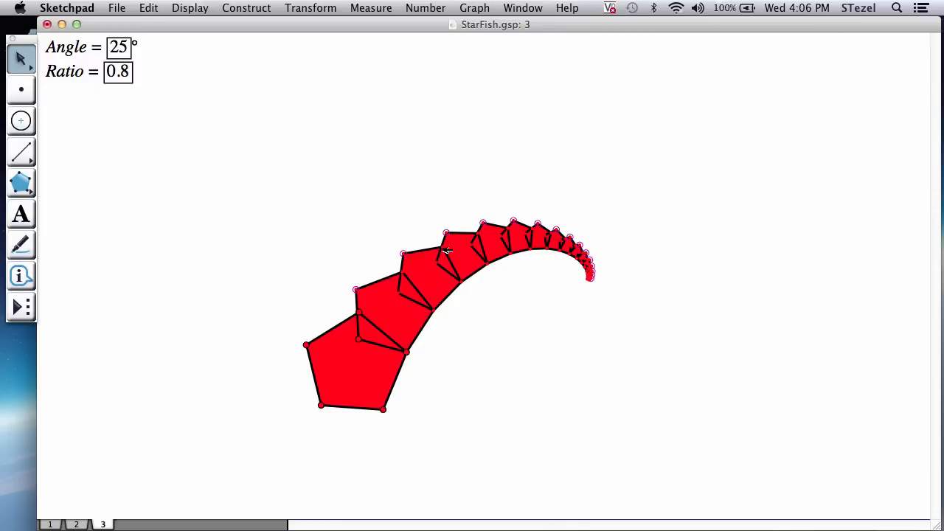
pyautogui.moveTo(439, 305)
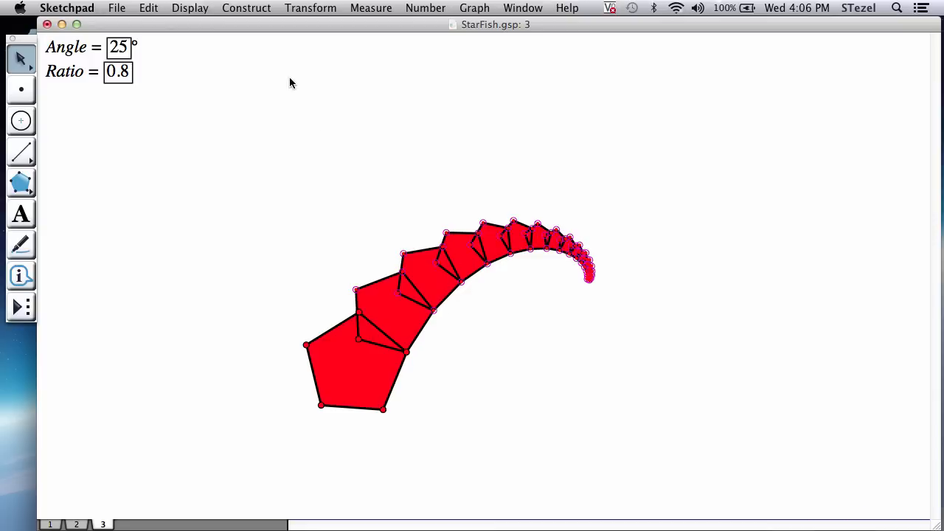
# Hide the iterated pentagons' vertex points and drag a base vertex to reshape the arm
pyautogui.click(189, 9)
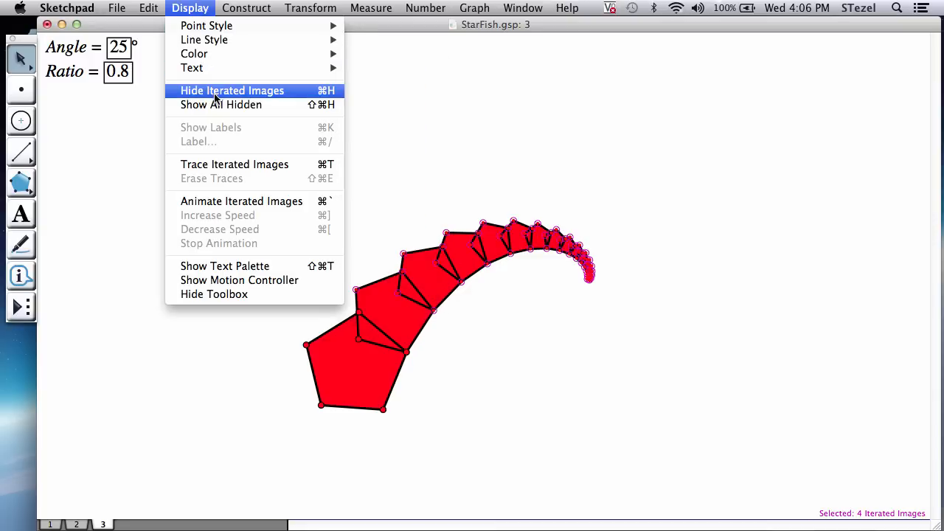
pyautogui.click(233, 90)
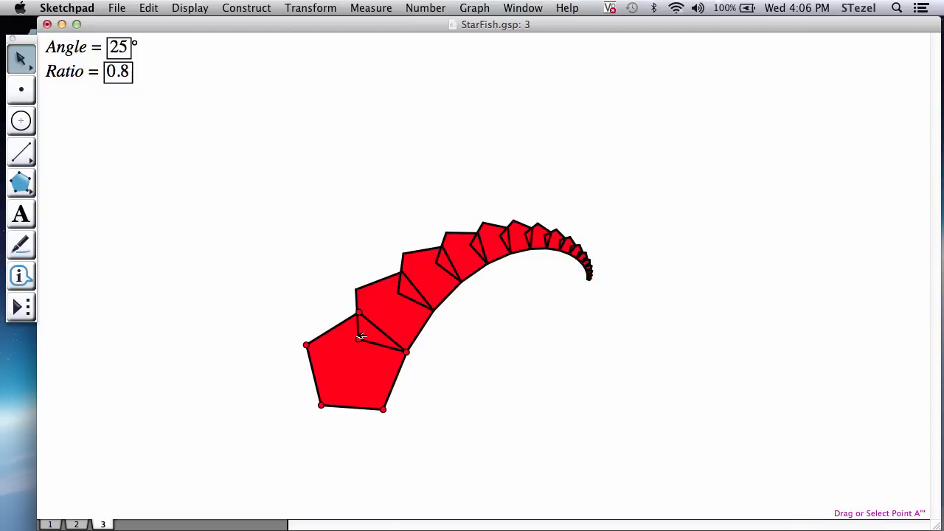
pyautogui.moveTo(384, 409)
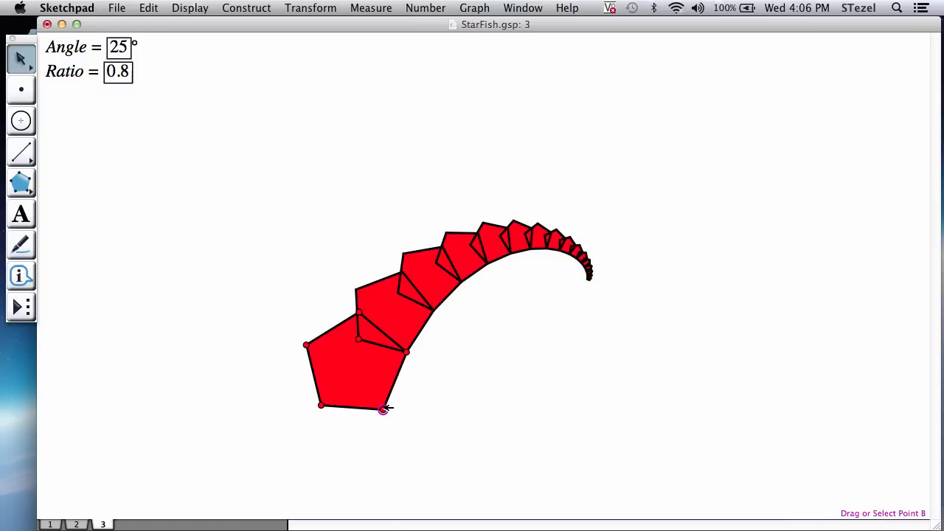
pyautogui.moveTo(383, 410); pyautogui.dragTo(387, 404)
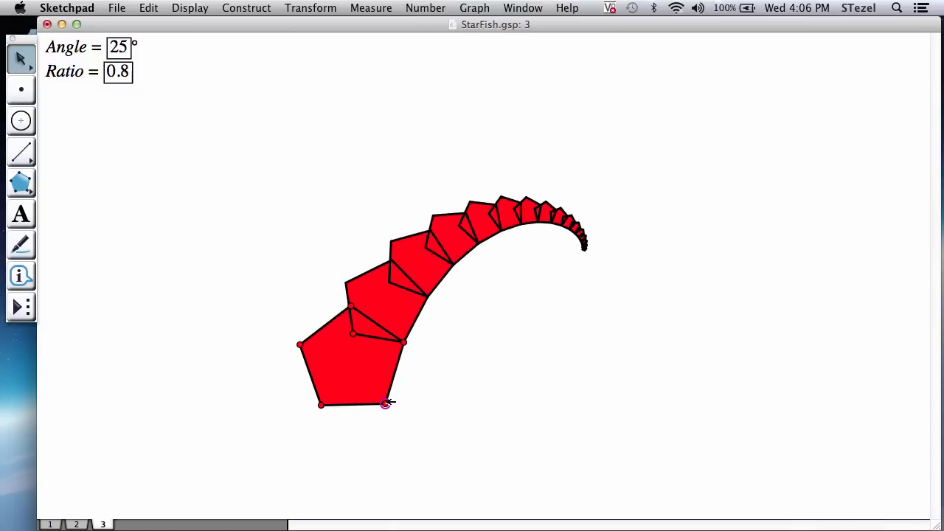
pyautogui.moveTo(312, 283)
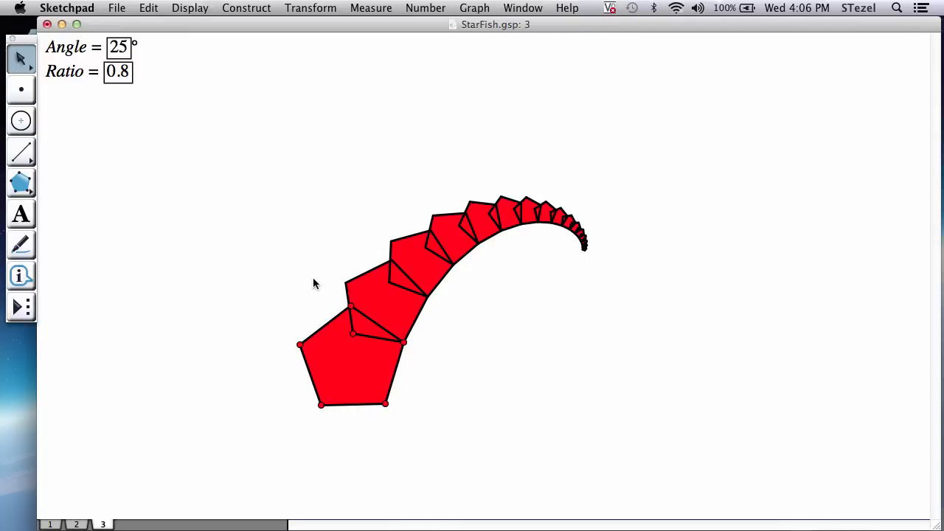
pyautogui.moveTo(89, 71)
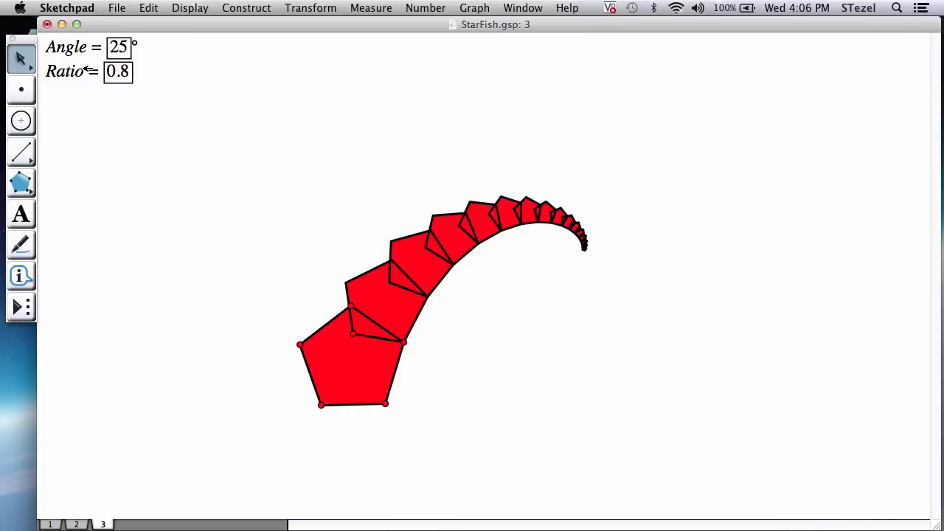
pyautogui.moveTo(177, 66)
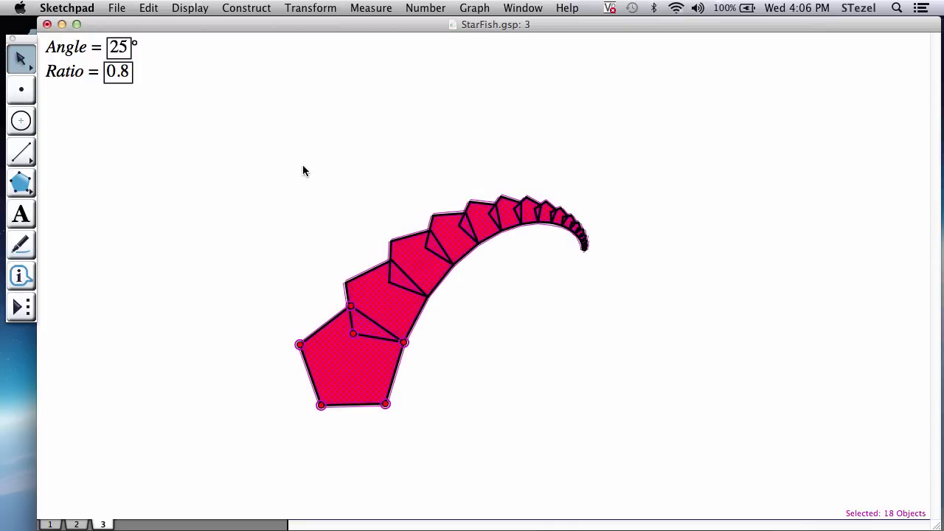
# Create a custom tool named SpiralArm from the arm and its Angle and Ratio parameters, viewing its script
pyautogui.click(74, 47)
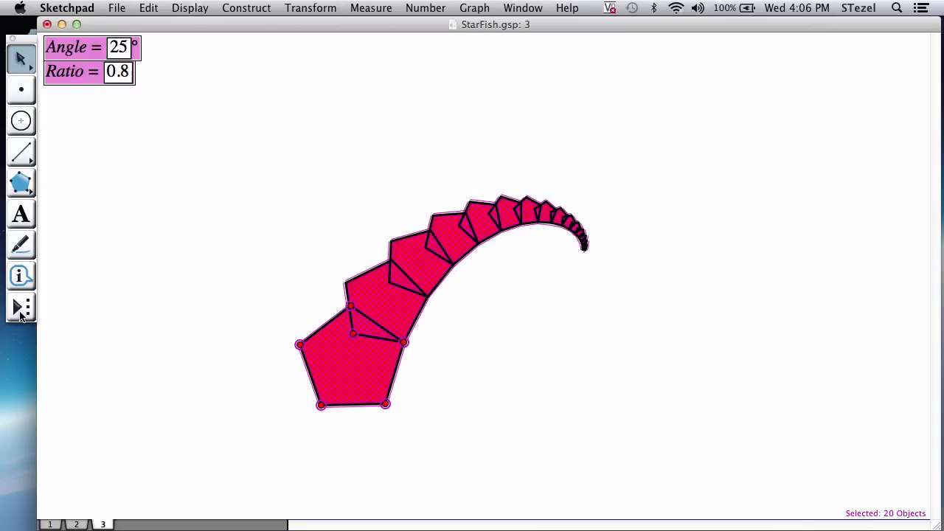
pyautogui.click(21, 307)
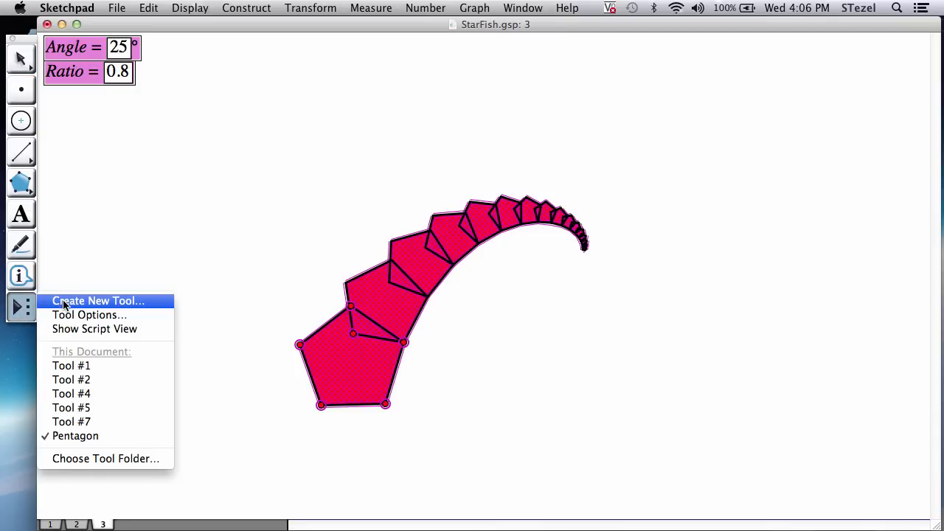
pyautogui.click(97, 301)
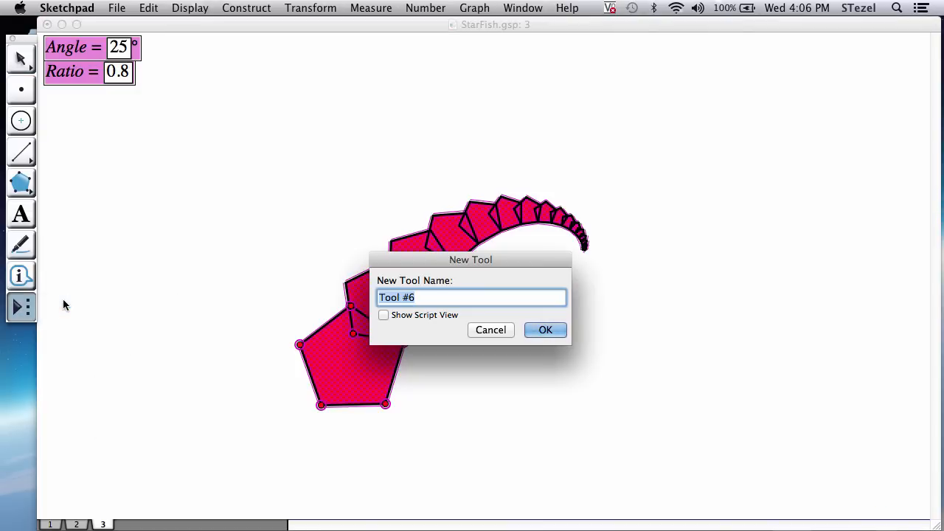
pyautogui.write('Sp')
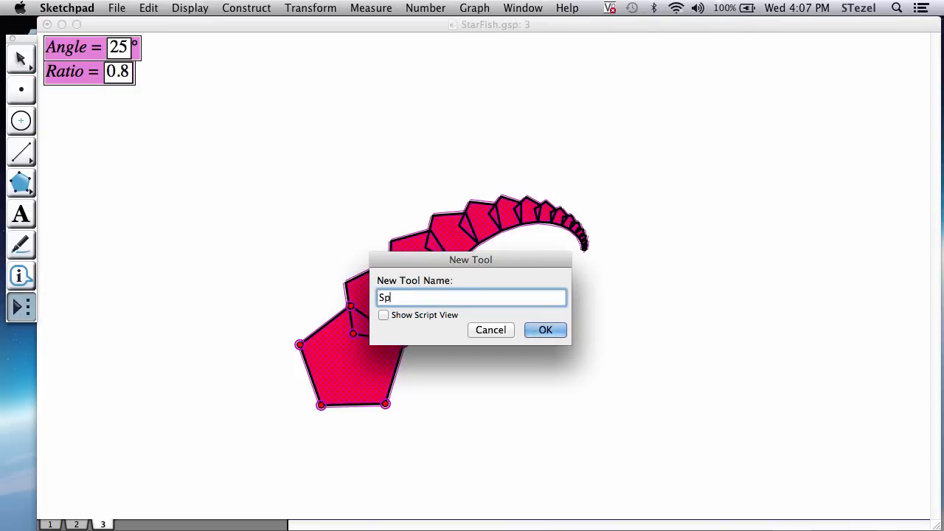
pyautogui.write('iralAr')
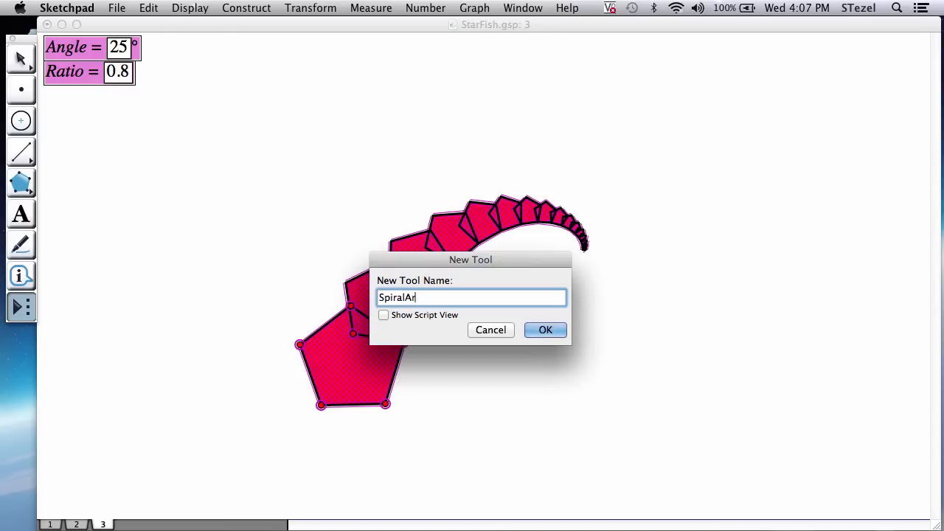
pyautogui.write('m')
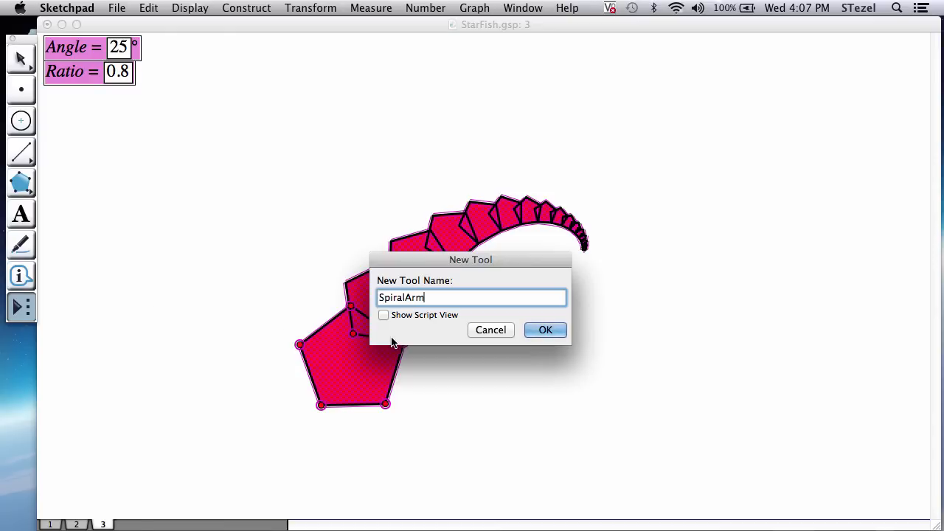
pyautogui.click(383, 316)
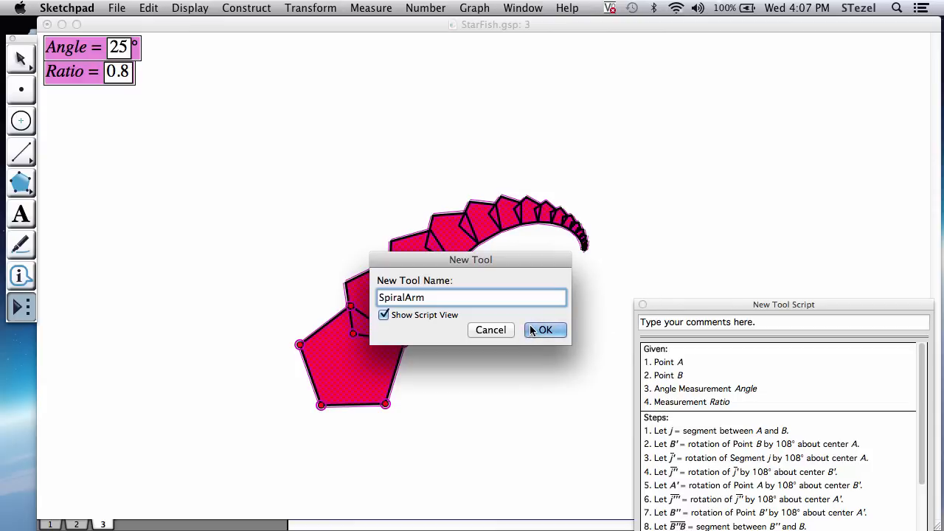
pyautogui.click(546, 330)
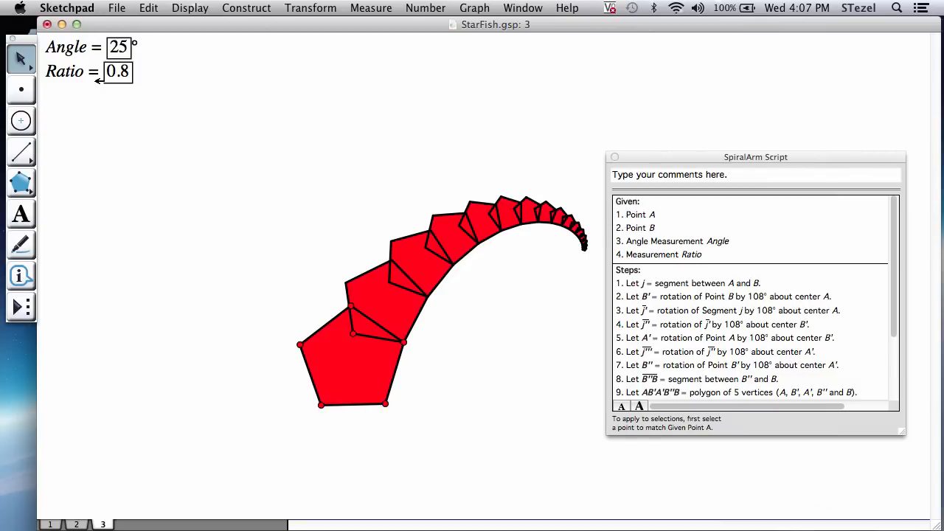
pyautogui.moveTo(575, 209)
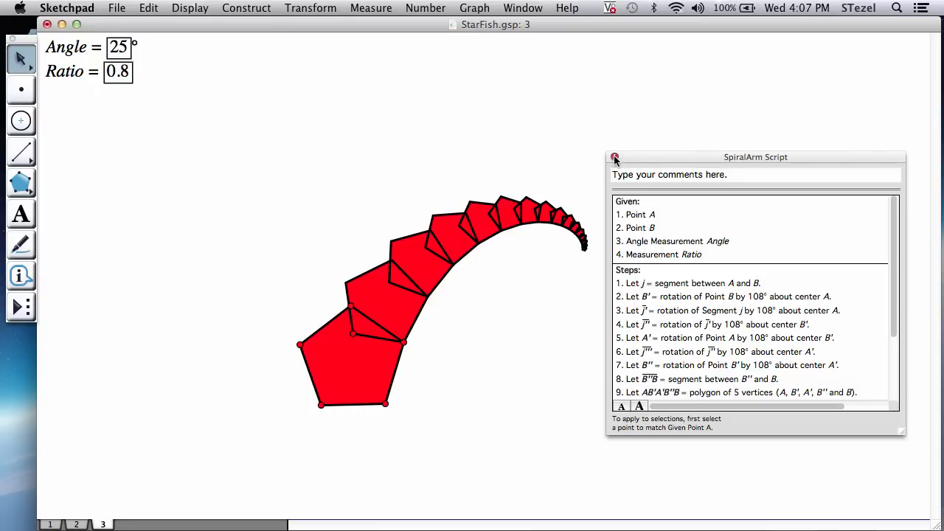
pyautogui.click(613, 156)
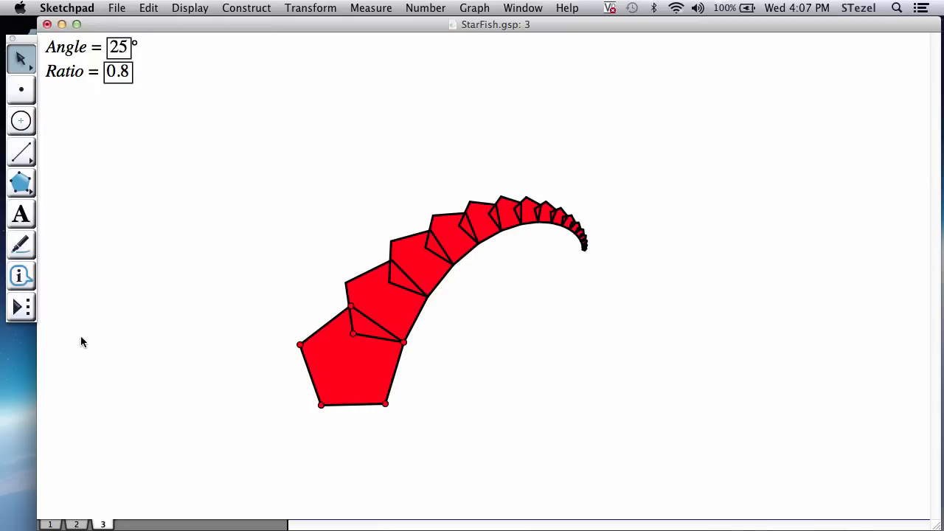
pyautogui.moveTo(22, 92)
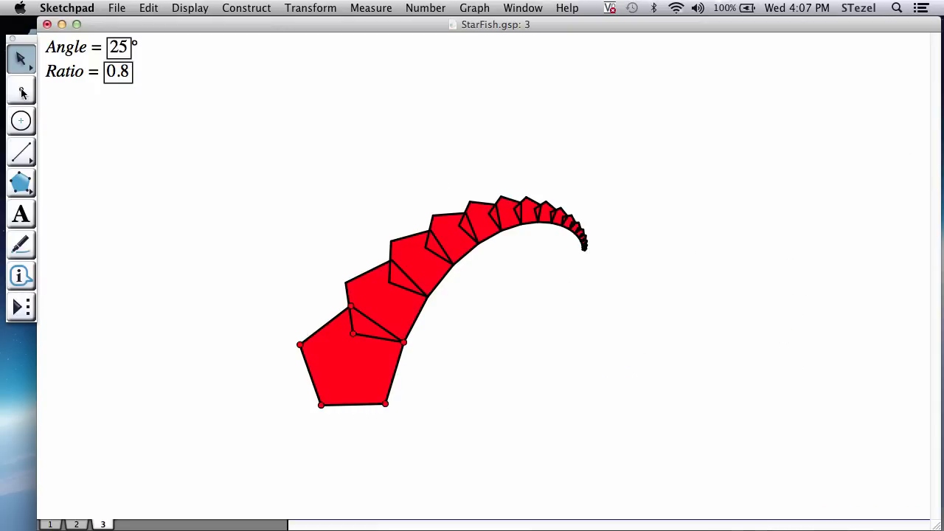
# Build a second, smaller spiral arm to the right with the SpiralArm tool, then select Angle and Ratio
pyautogui.click(21, 306)
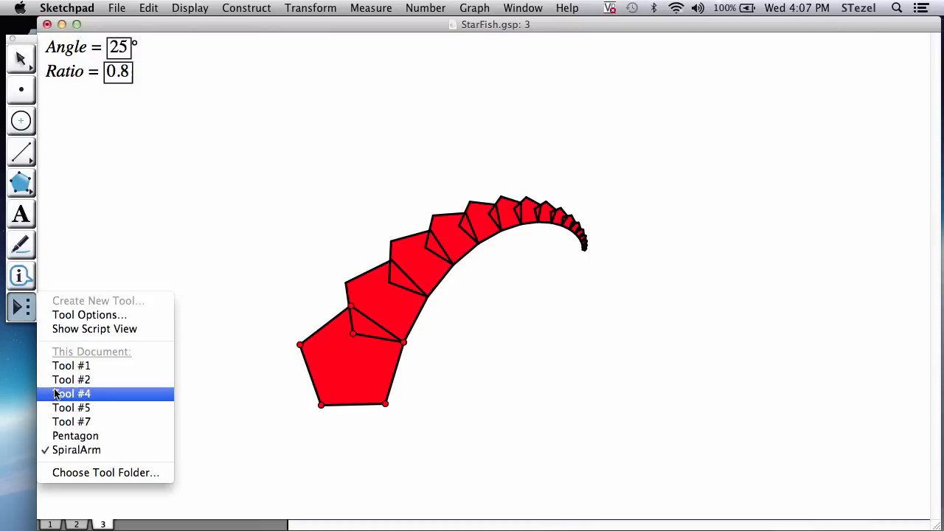
pyautogui.click(71, 393)
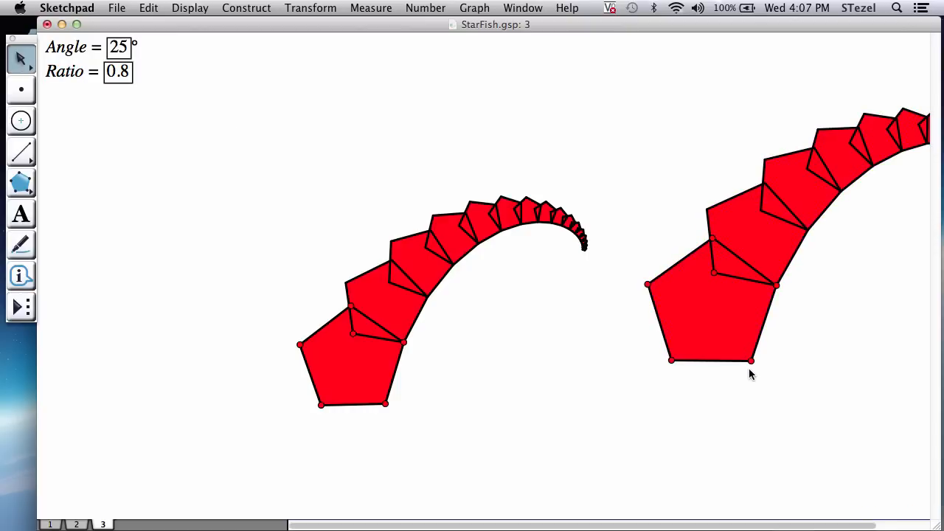
pyautogui.moveTo(753, 361); pyautogui.dragTo(711, 360)
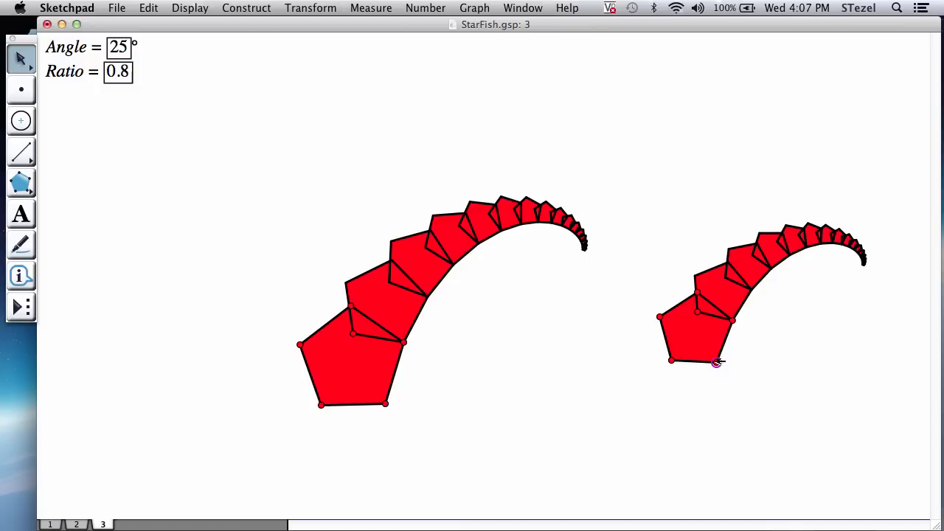
pyautogui.moveTo(789, 231)
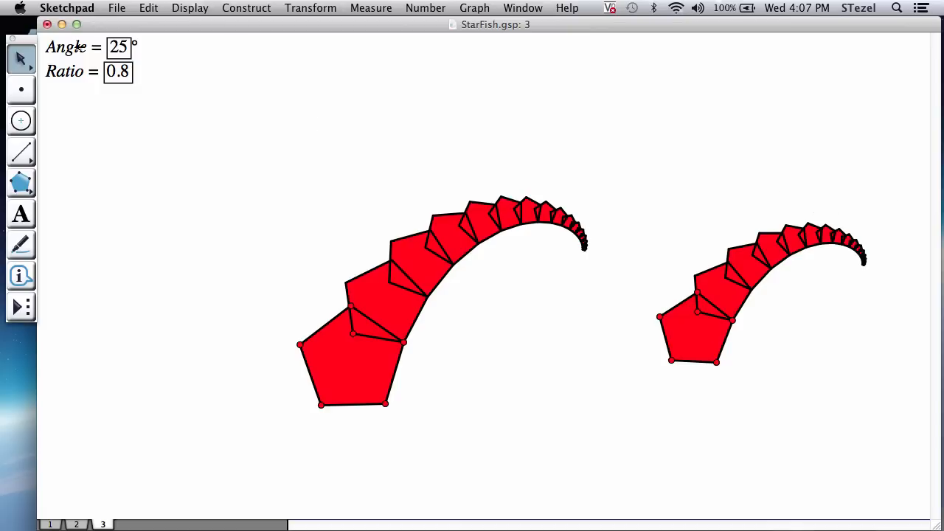
pyautogui.click(74, 47)
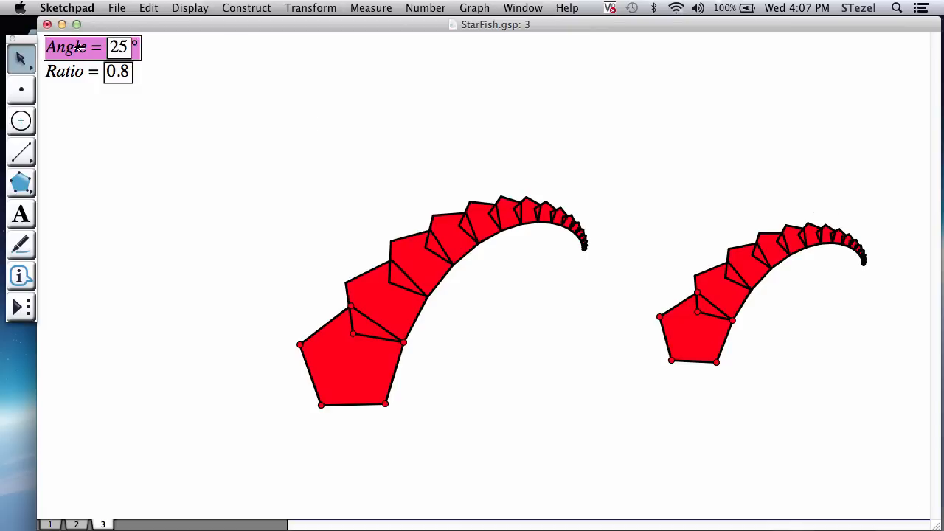
pyautogui.click(71, 70)
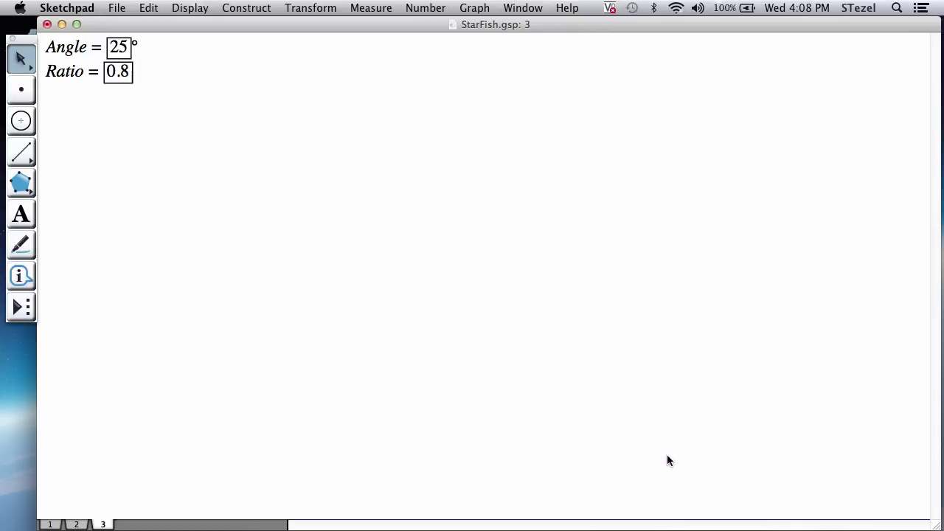
# Place a red pentagon near the centre of the page with the Pentagon custom tool
pyautogui.click(21, 306)
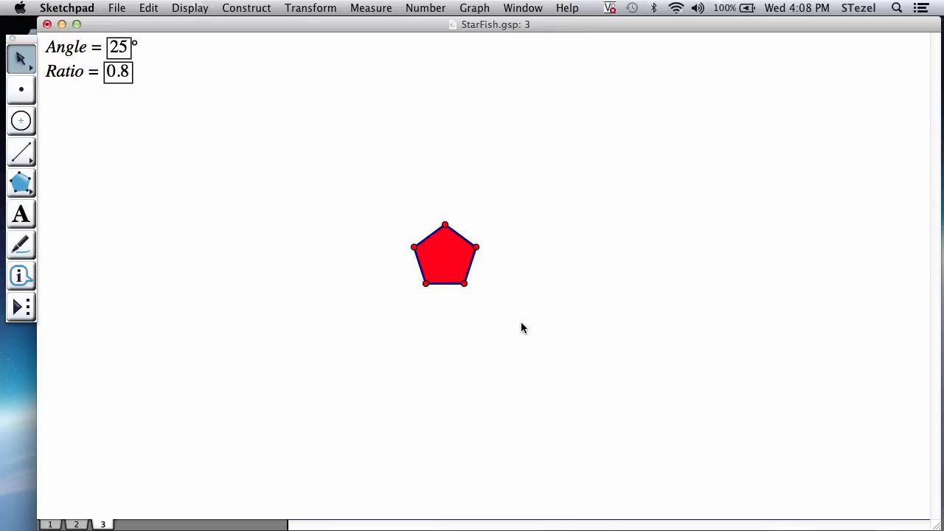
# With the SpiralArm tool, attach spiral arms to pentagon edges using the Angle and Ratio parameters
pyautogui.click(21, 307)
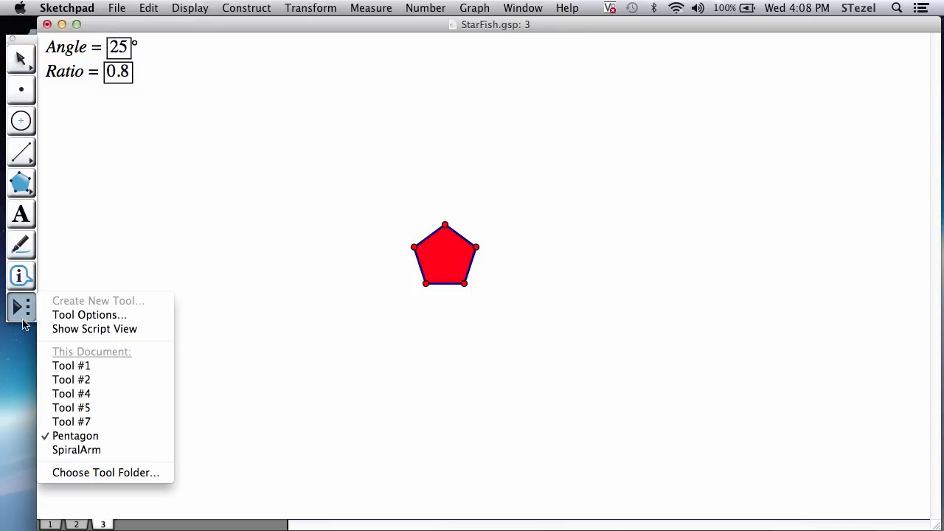
pyautogui.moveTo(77, 450)
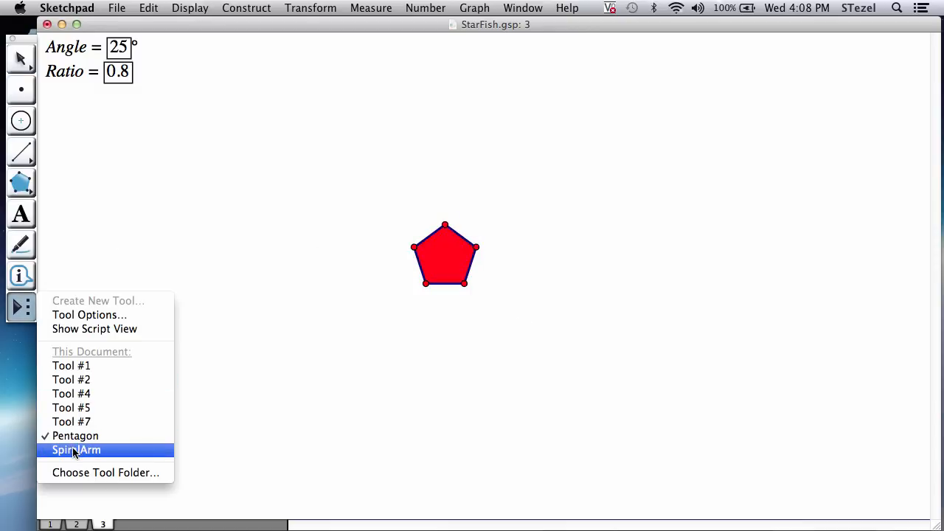
pyautogui.click(77, 450)
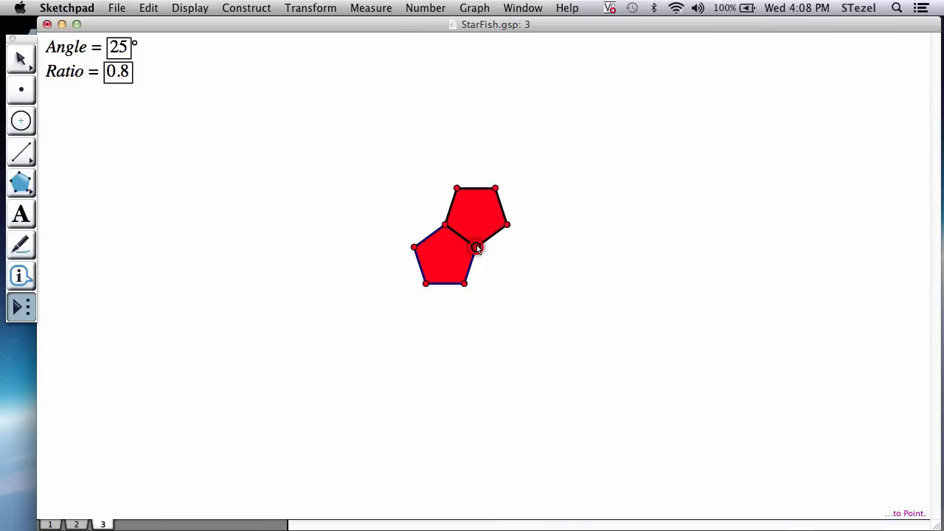
pyautogui.click(70, 47)
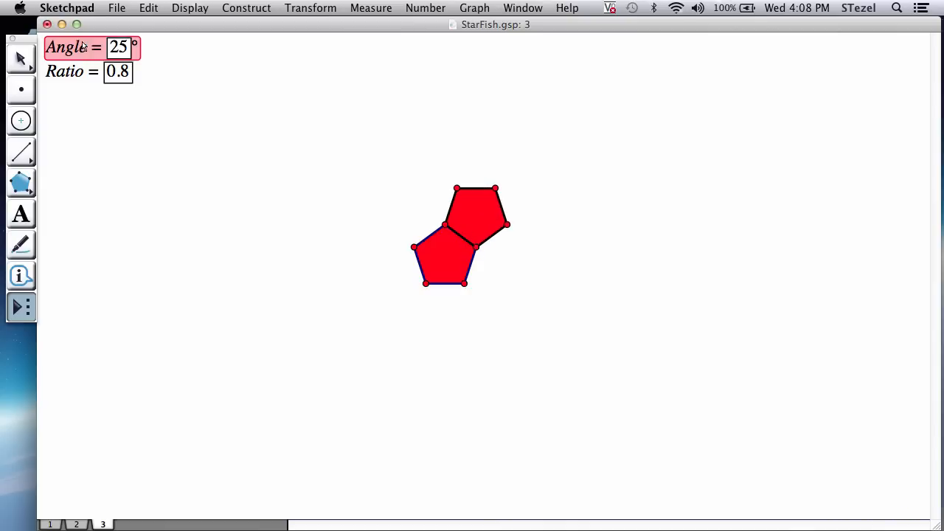
pyautogui.click(65, 71)
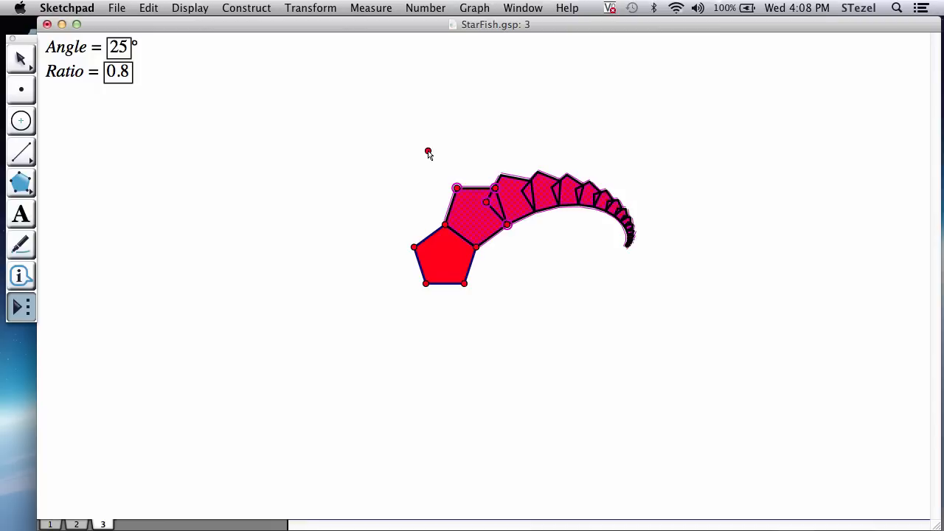
pyautogui.click(413, 254)
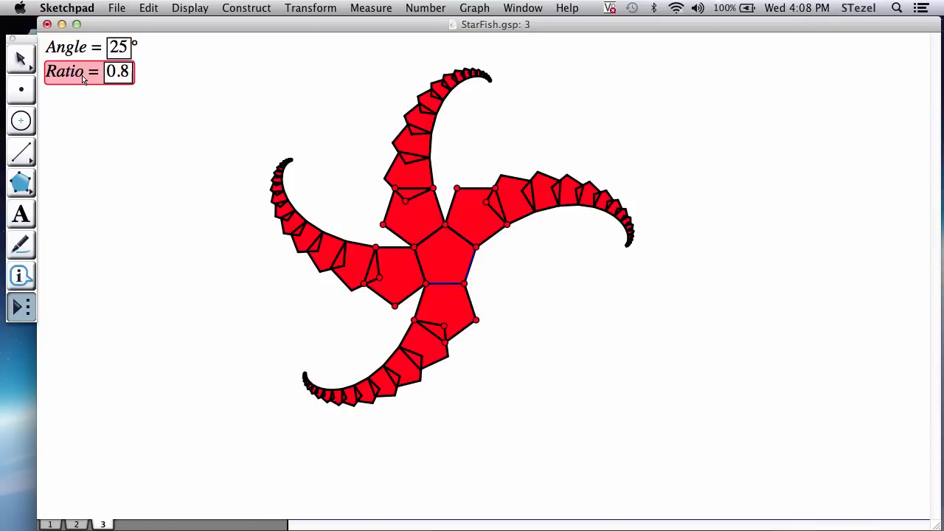
pyautogui.click(464, 272)
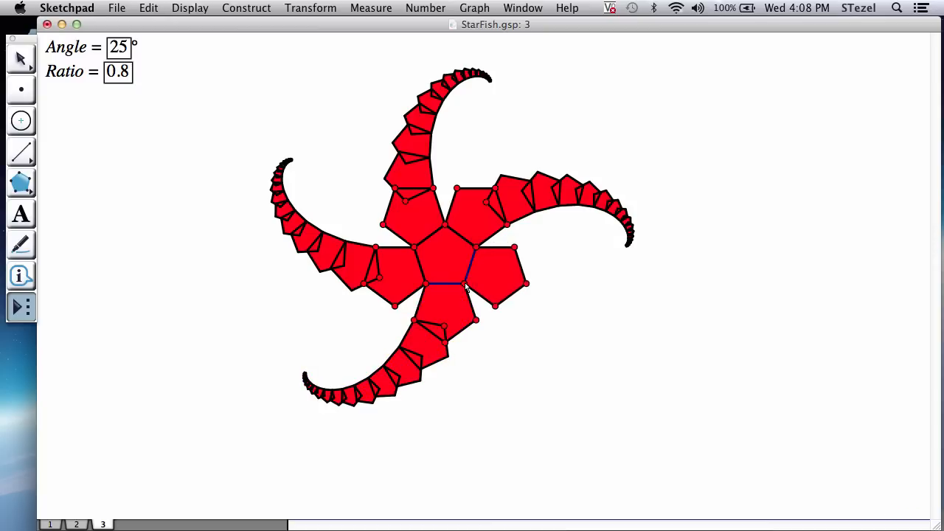
# Finish the fifth spiral arm and raise Ratio to lengthen the arms
pyautogui.click(65, 71)
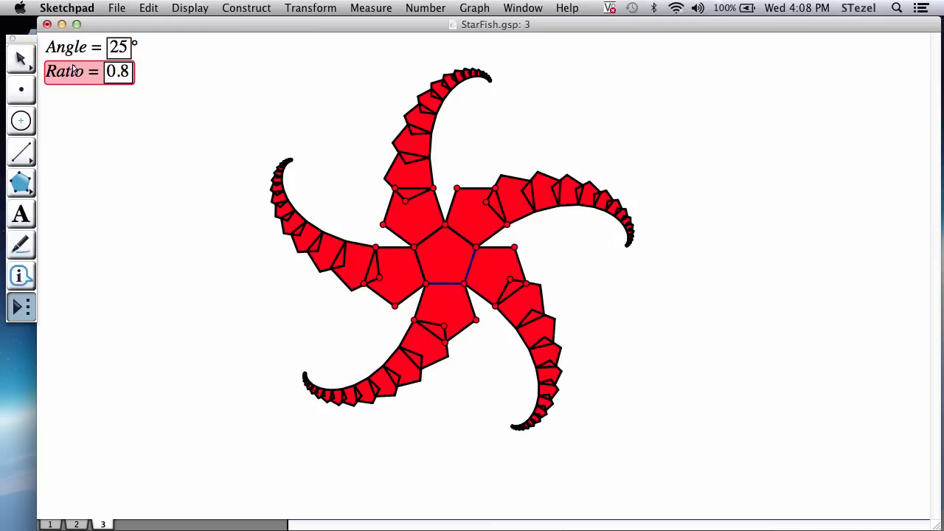
pyautogui.click(509, 317)
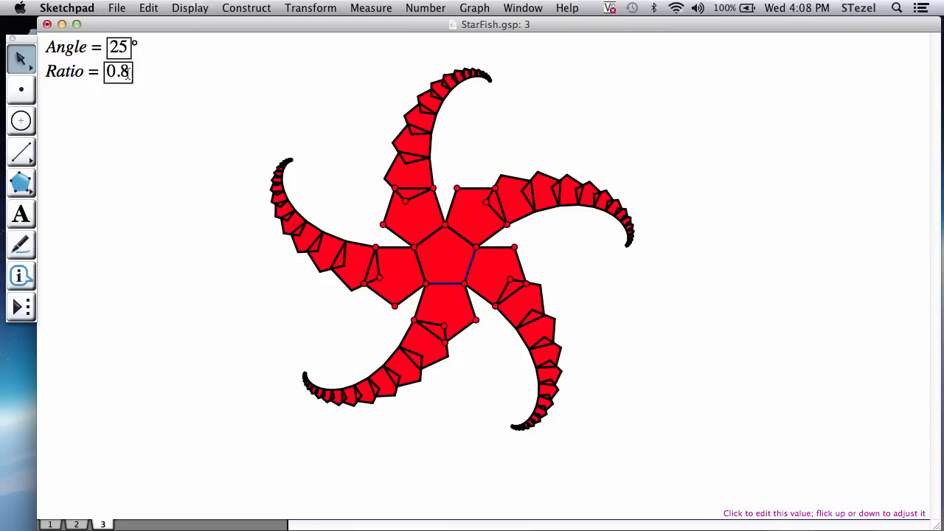
pyautogui.click(65, 71)
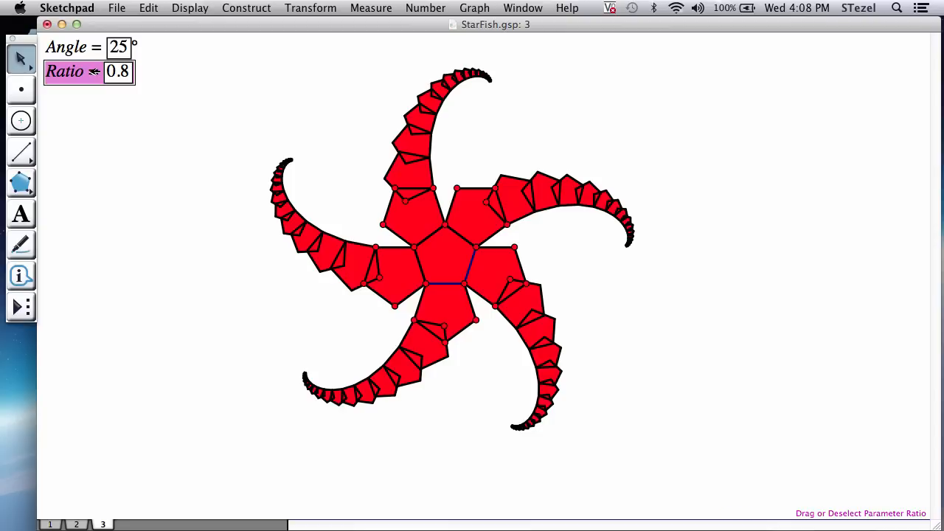
pyautogui.click(71, 71)
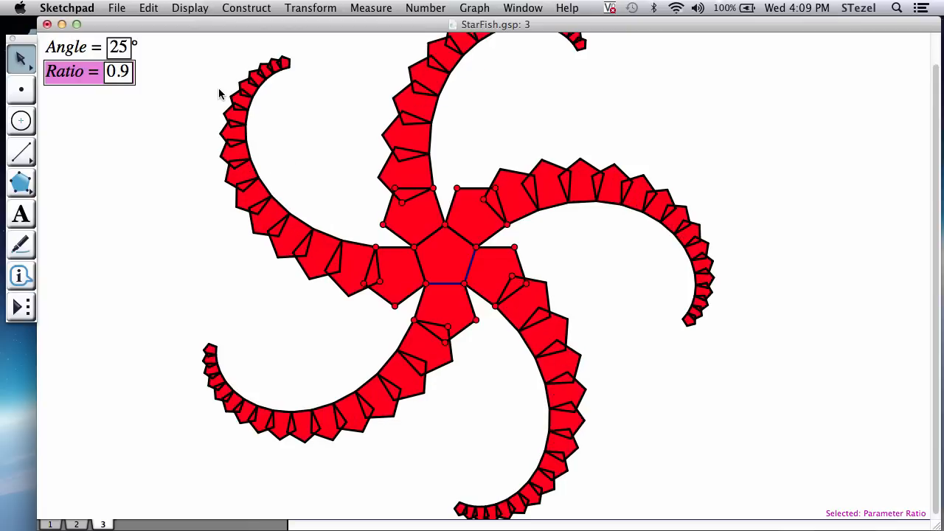
# Set Ratio to 0.8 and select the Angle parameter to raise it to 30°
pyautogui.doubleClick(118, 71)
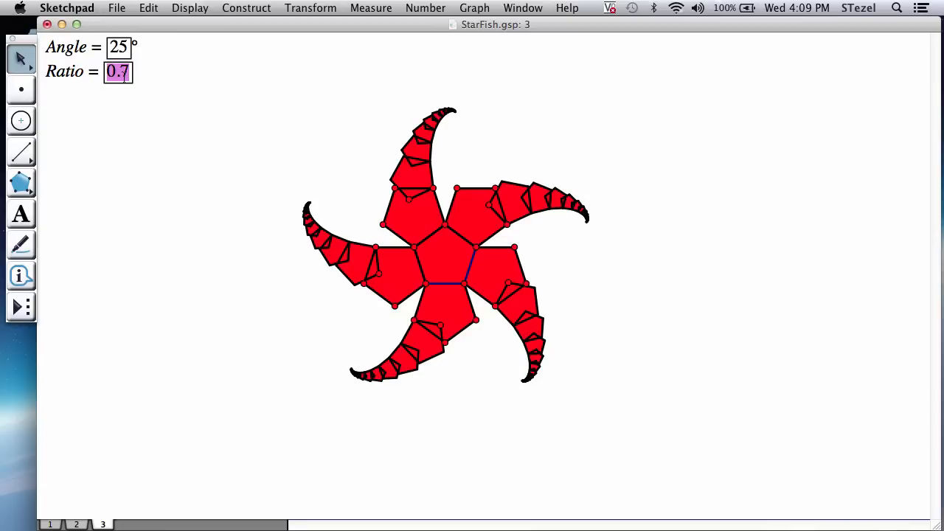
pyautogui.write('0.8')
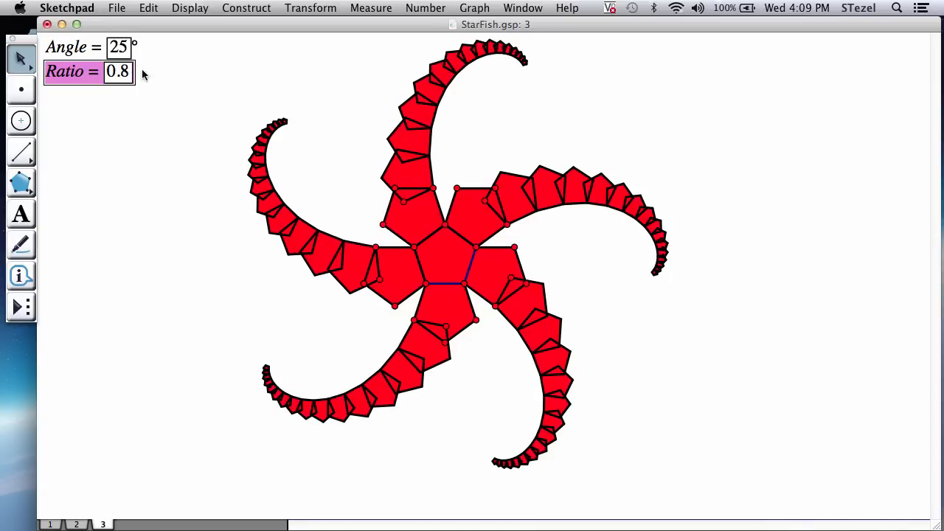
pyautogui.click(74, 48)
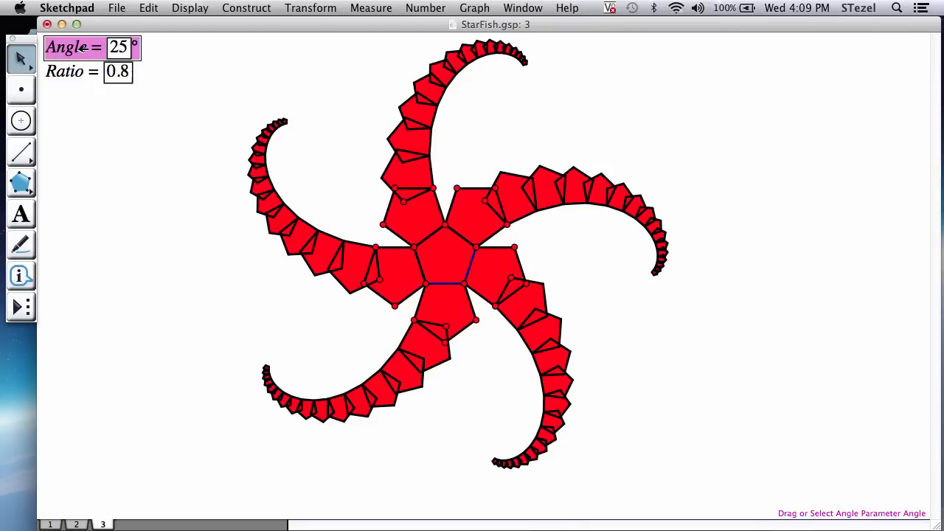
pyautogui.click(74, 46)
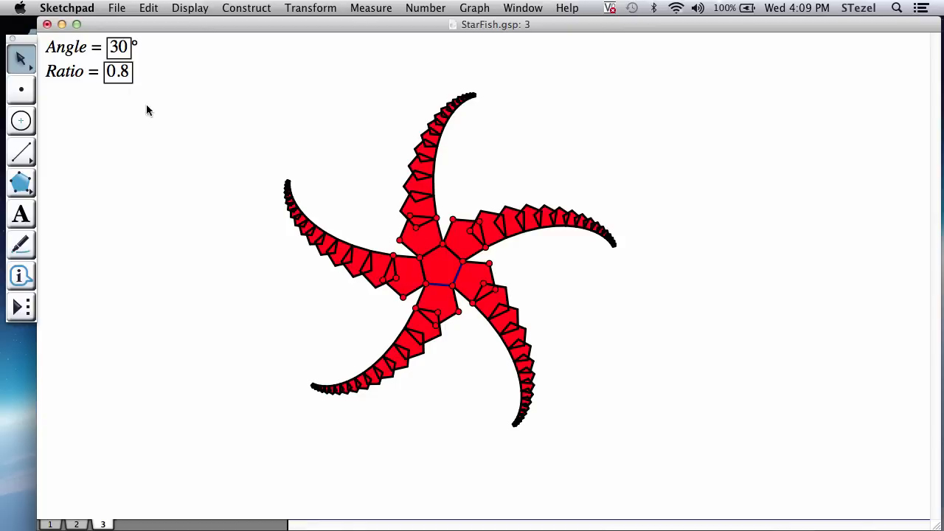
pyautogui.moveTo(85, 47)
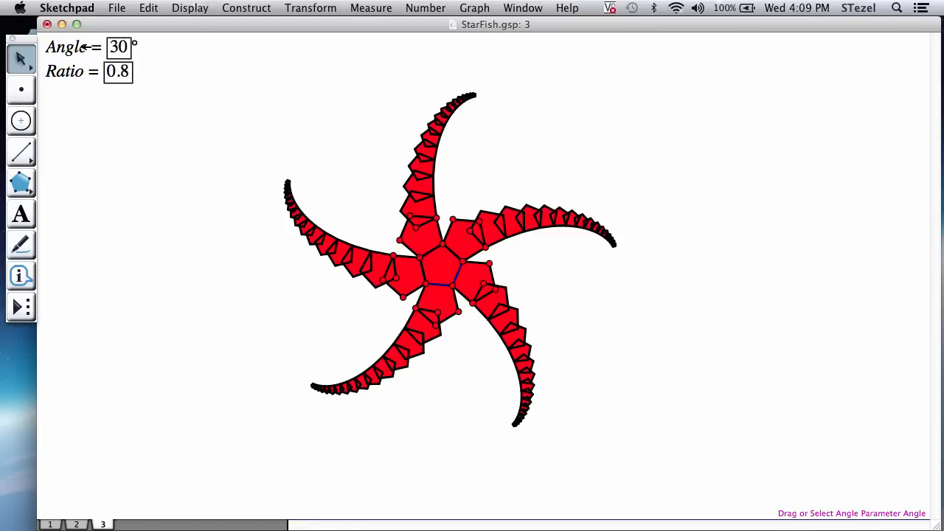
# Create a bidirectional Animation button for Angle sweeping from 25 to 60 degrees
pyautogui.click(66, 46)
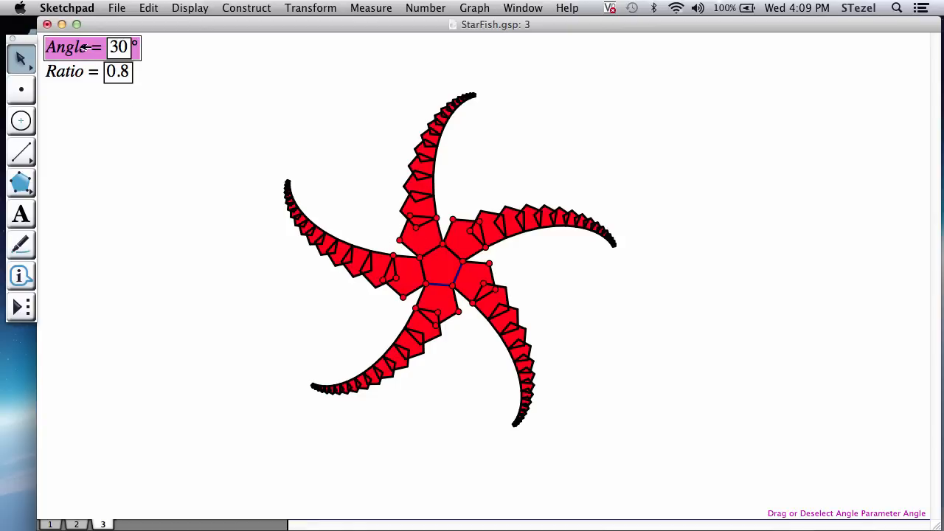
pyautogui.moveTo(121, 11)
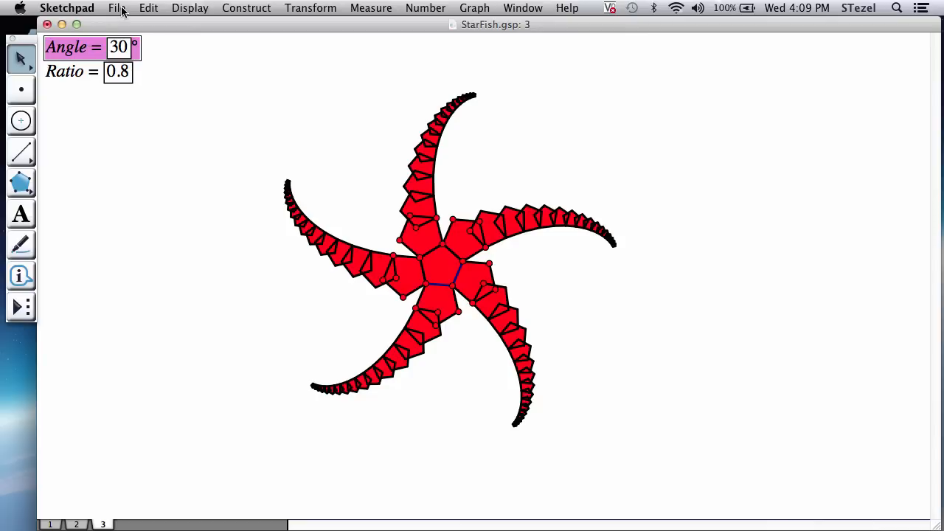
pyautogui.click(148, 9)
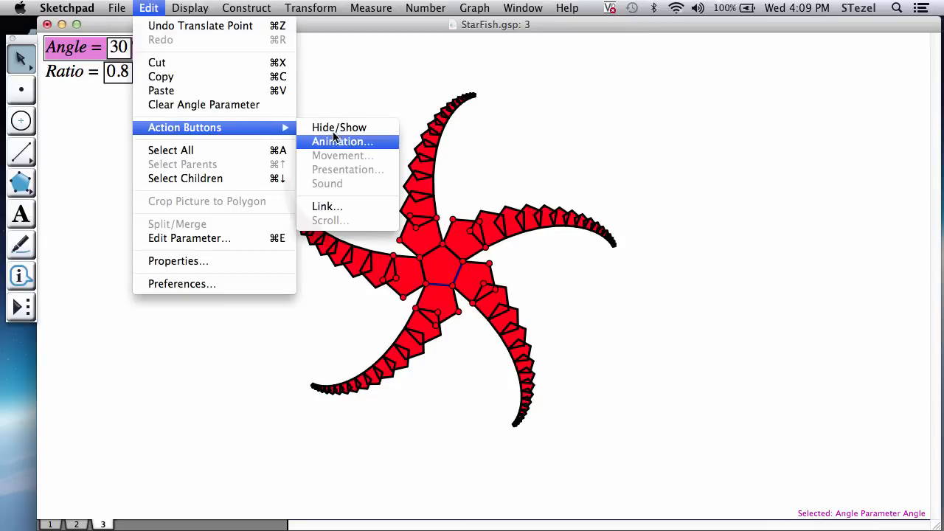
pyautogui.click(342, 141)
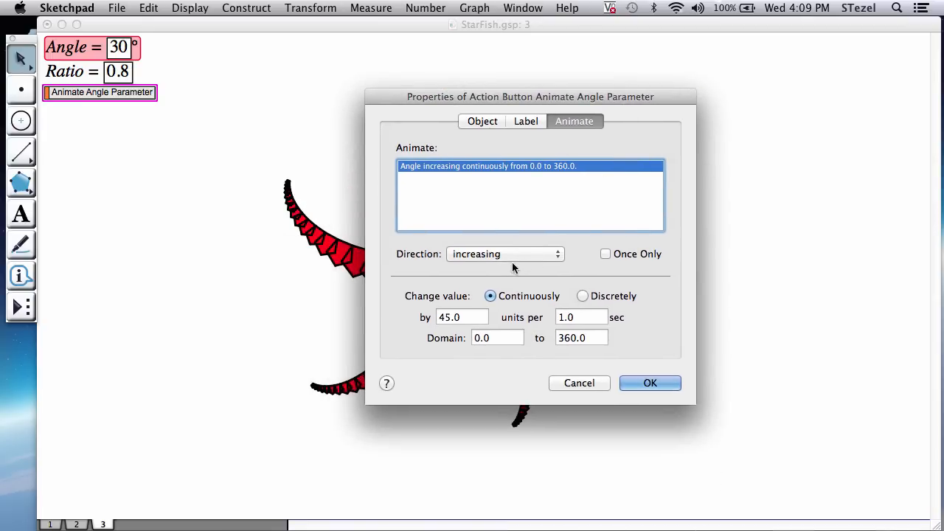
pyautogui.click(504, 253)
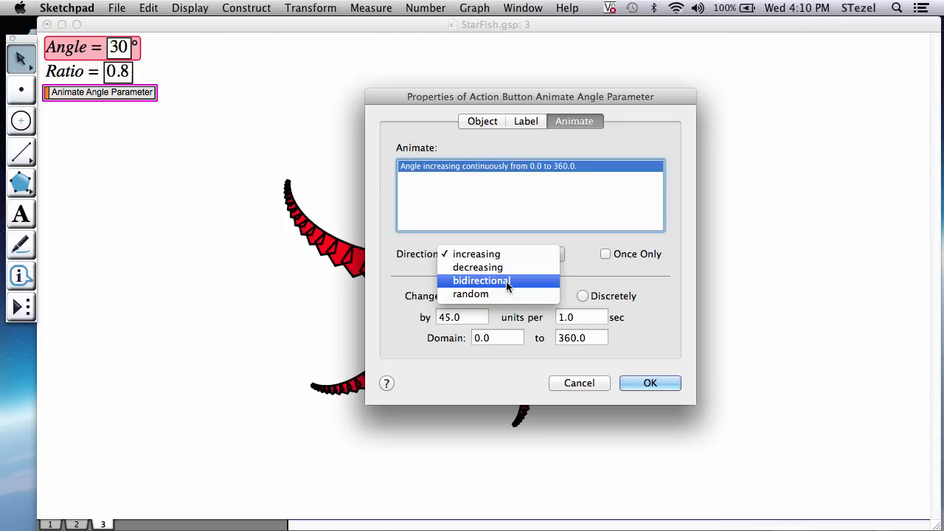
pyautogui.click(481, 280)
pyautogui.write('25')
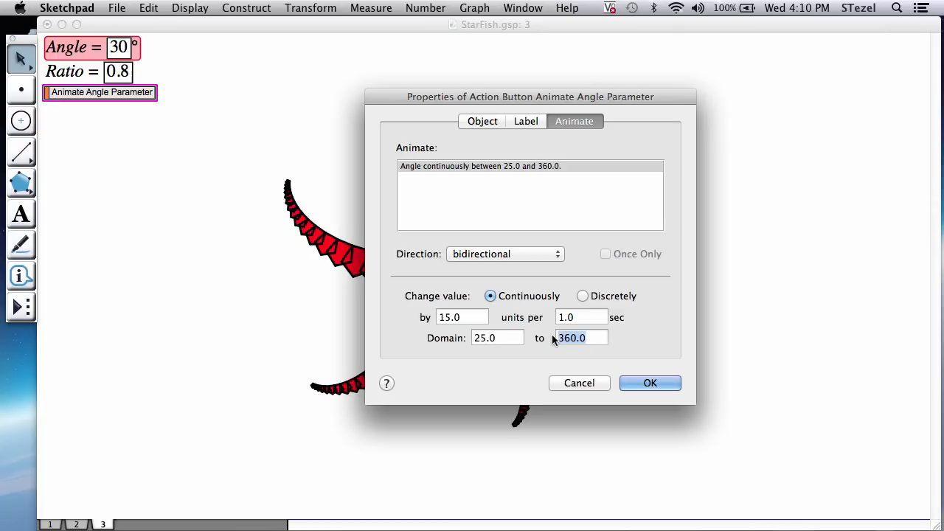
pyautogui.write('60')
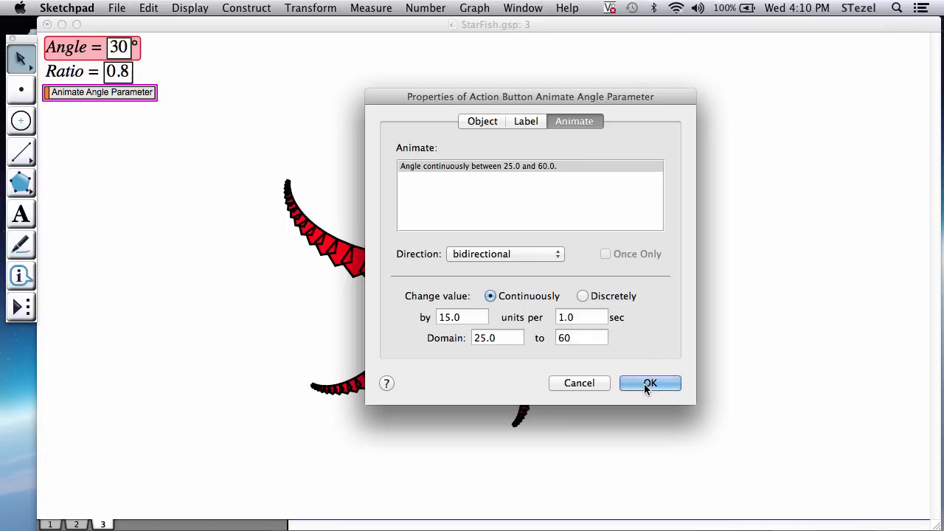
pyautogui.click(649, 384)
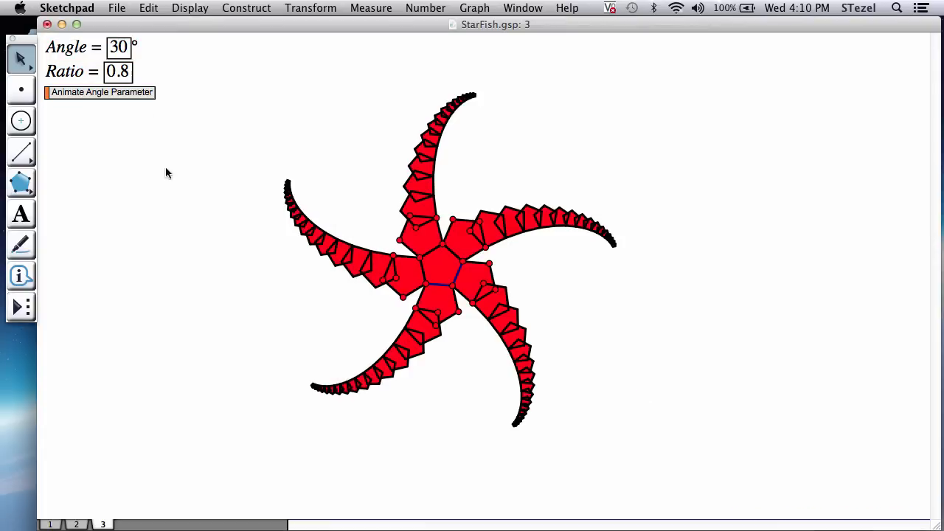
# Deselect everything, then select the Animate Angle Parameter button
pyautogui.click(101, 91)
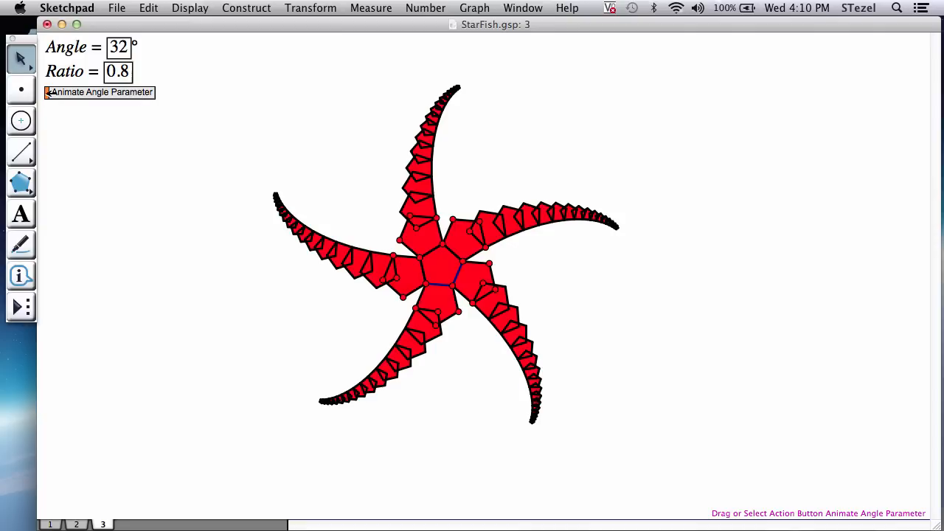
pyautogui.click(101, 92)
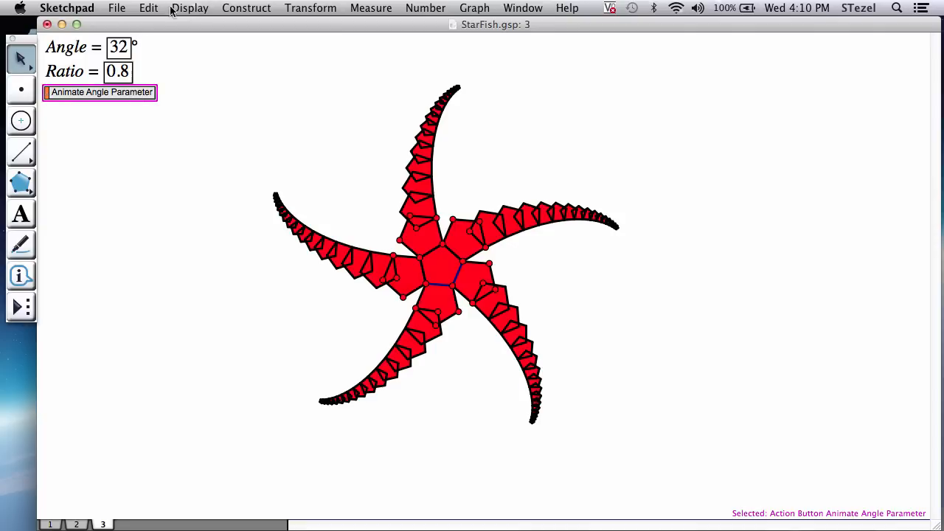
# Raise the button's animation upper limit to 70, then run and stop the animation
pyautogui.doubleClick(100, 92)
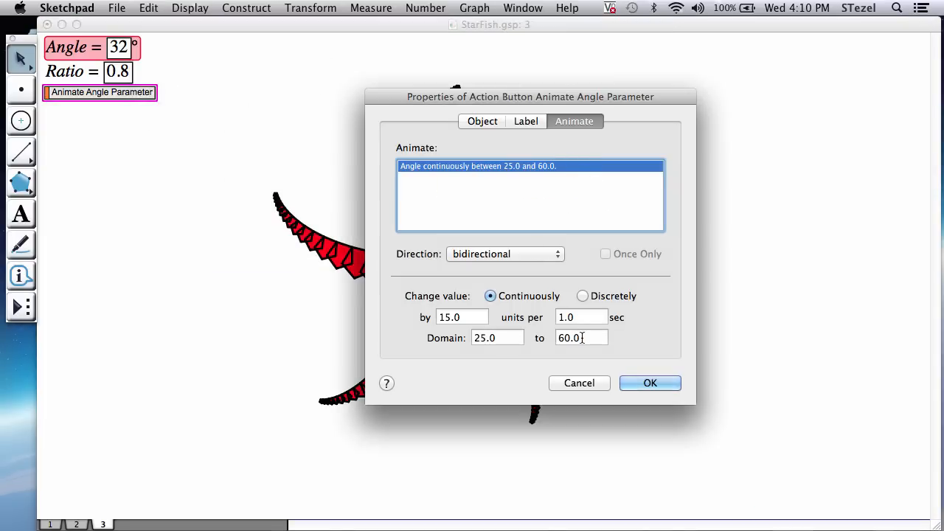
pyautogui.click(581, 337)
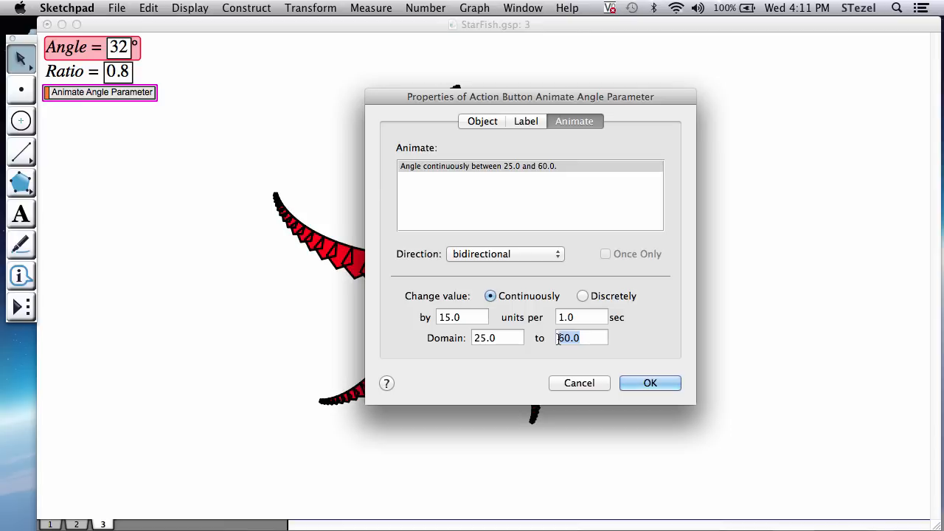
pyautogui.write('70')
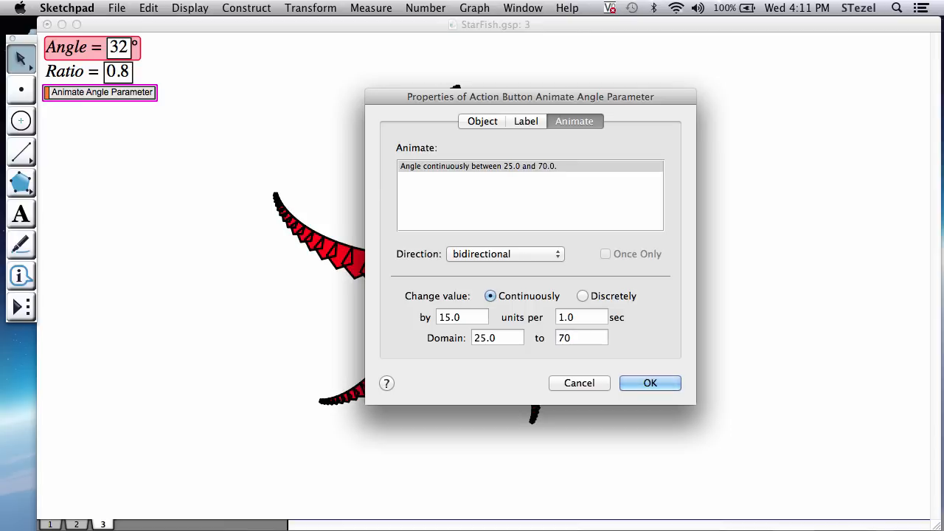
pyautogui.click(649, 384)
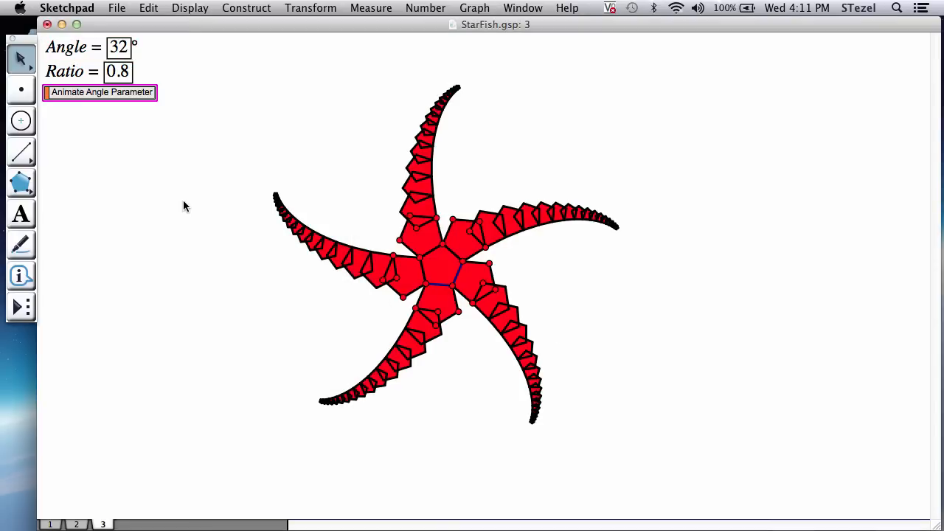
pyautogui.click(100, 91)
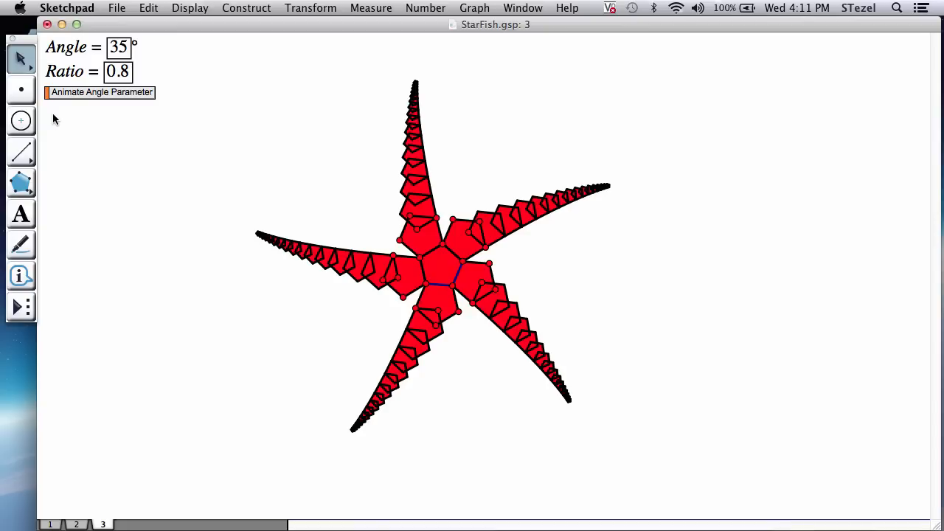
pyautogui.click(100, 92)
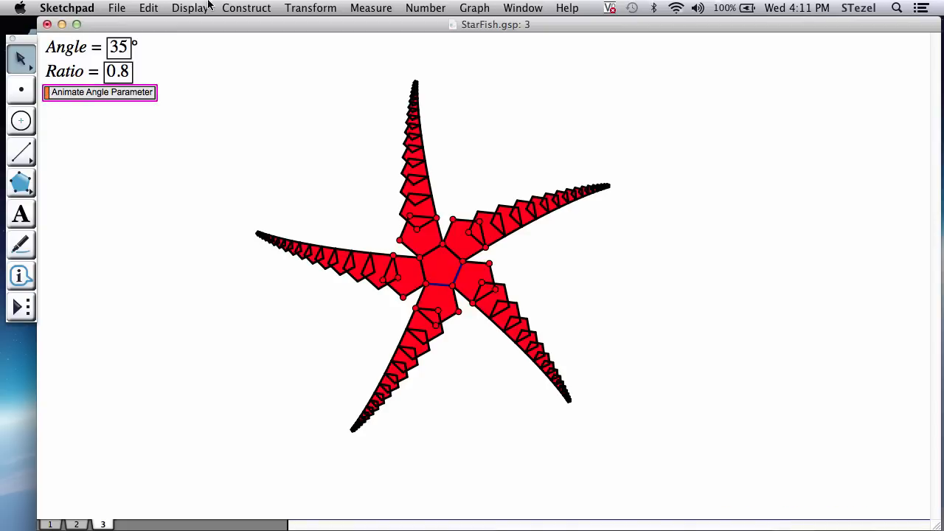
# Recheck the button's Properties to confirm the 25 to 70 angle range
pyautogui.click(148, 9)
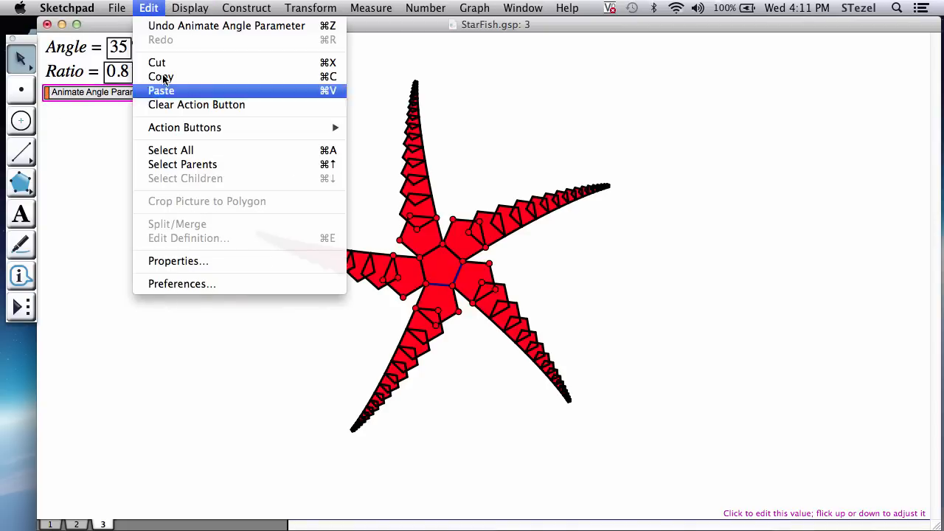
pyautogui.click(177, 260)
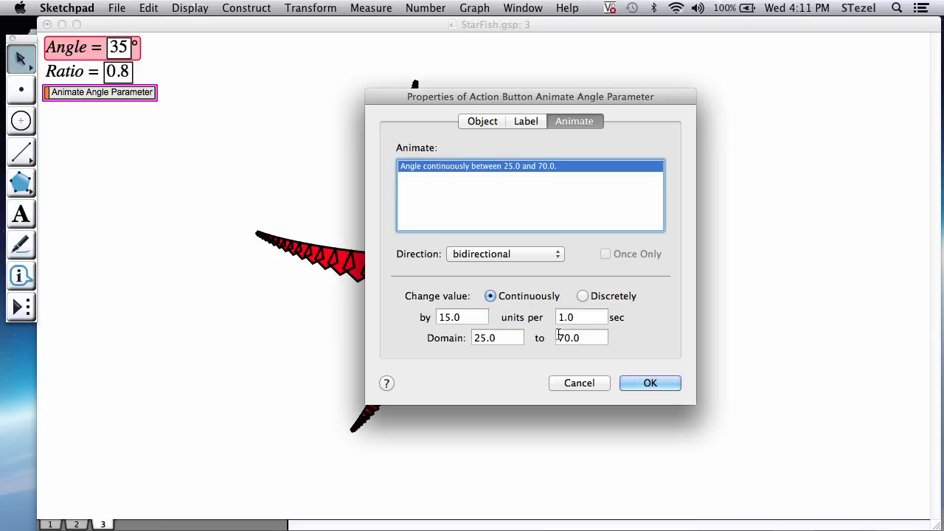
pyautogui.click(499, 336)
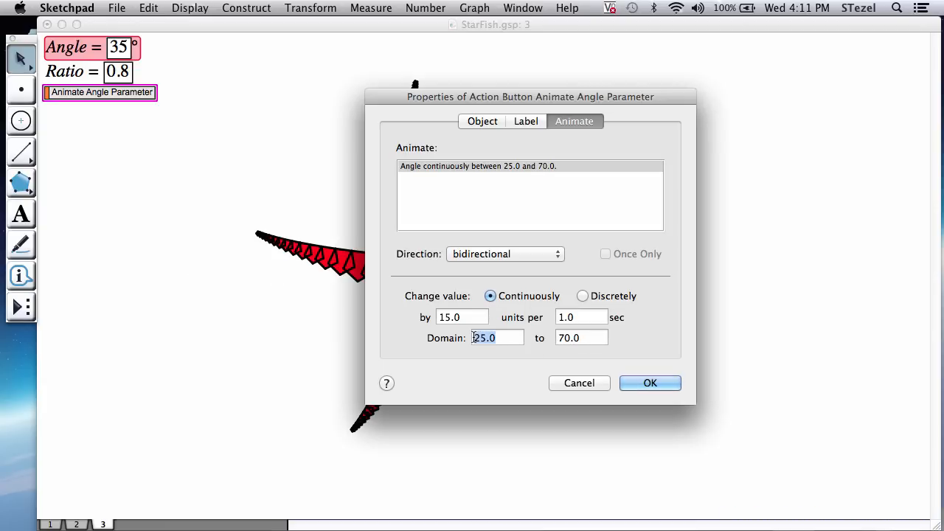
pyautogui.click(648, 383)
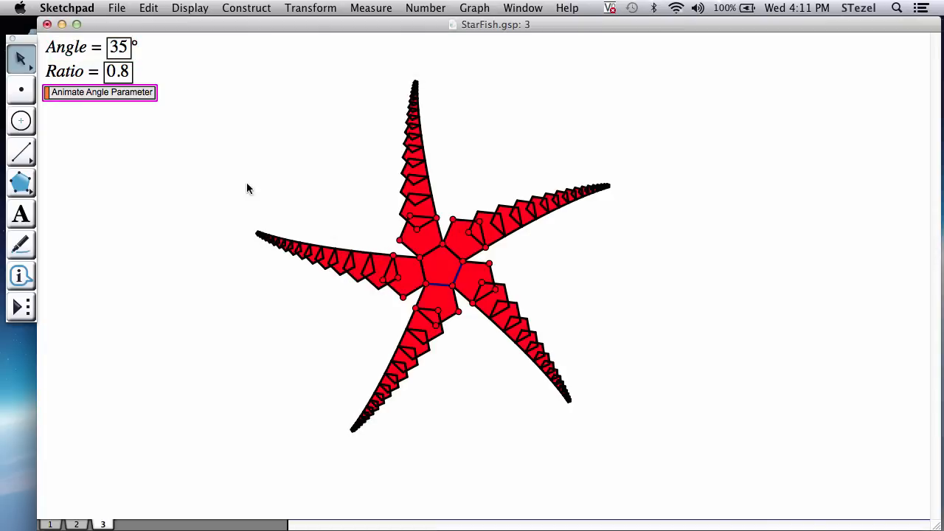
# Run the Angle animation to 47°, then choose the Point tool
pyautogui.click(100, 91)
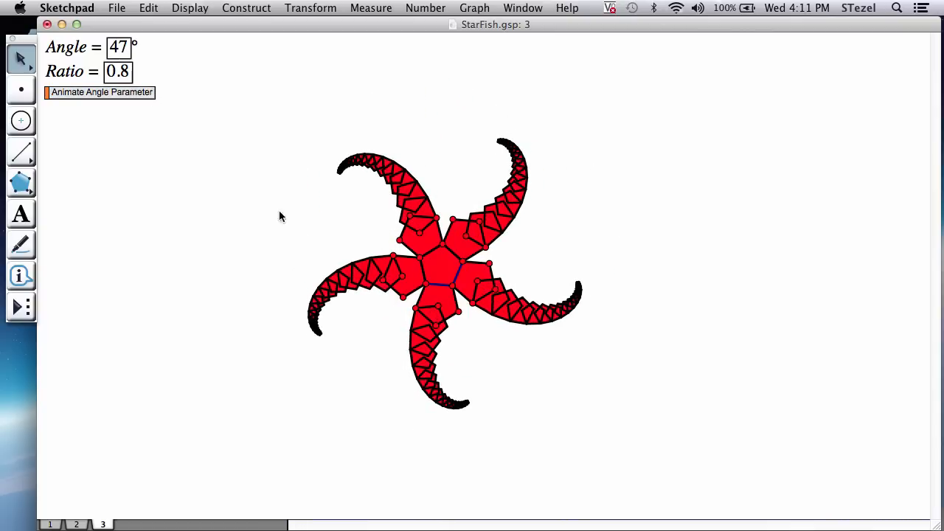
pyautogui.moveTo(41, 112)
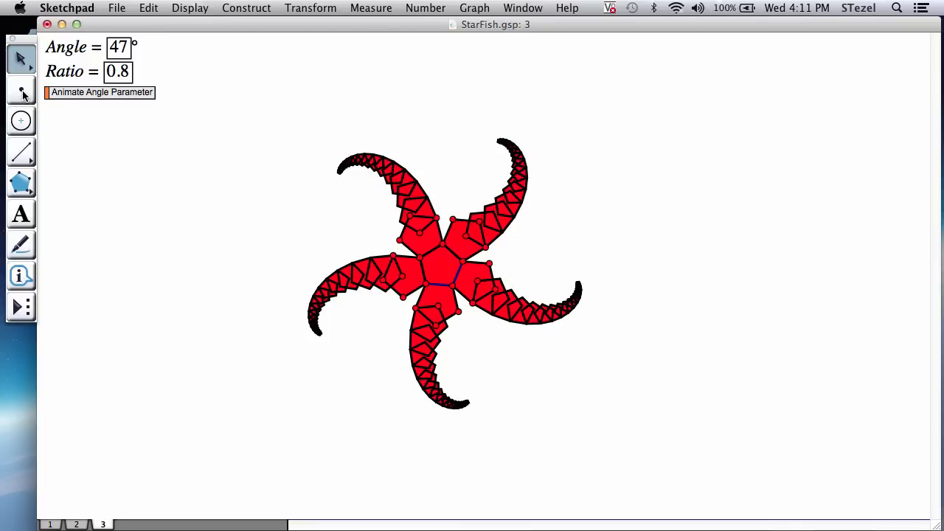
pyautogui.click(21, 90)
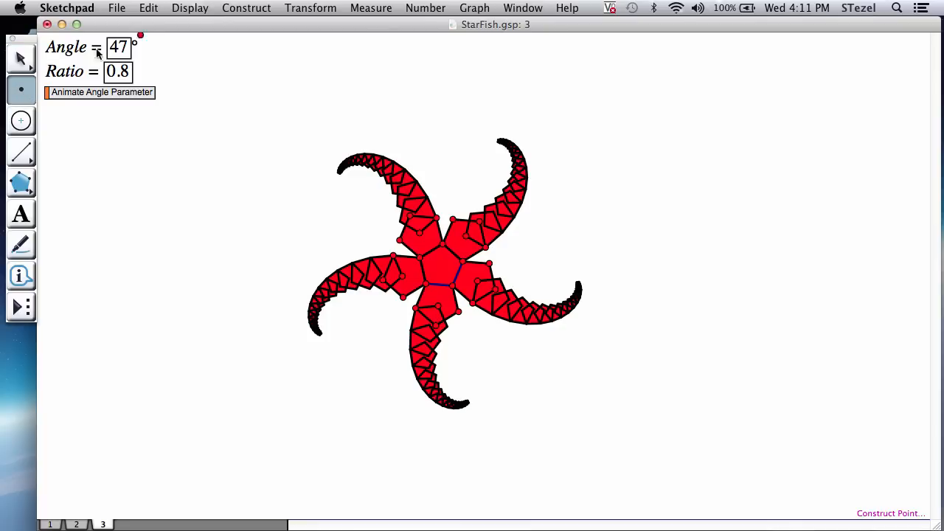
# Select all points in the sketch and hide them
pyautogui.click(148, 9)
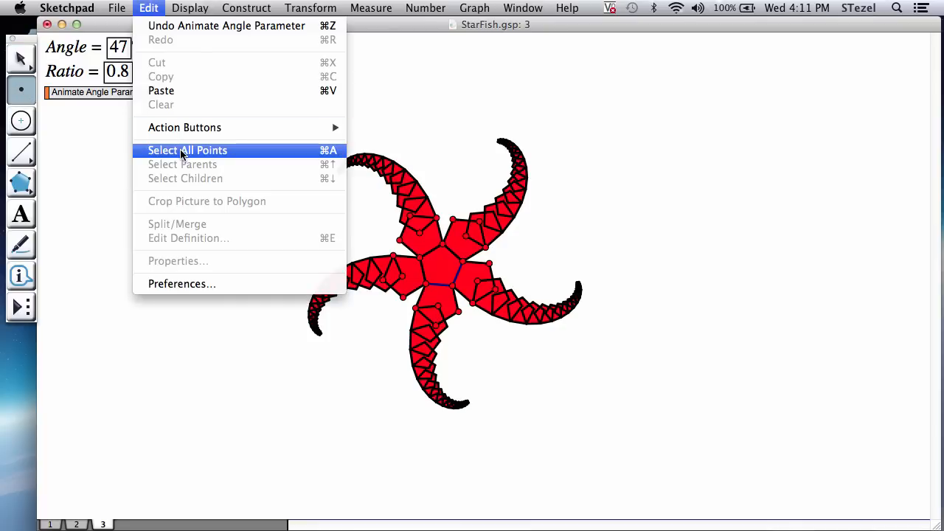
pyautogui.click(188, 8)
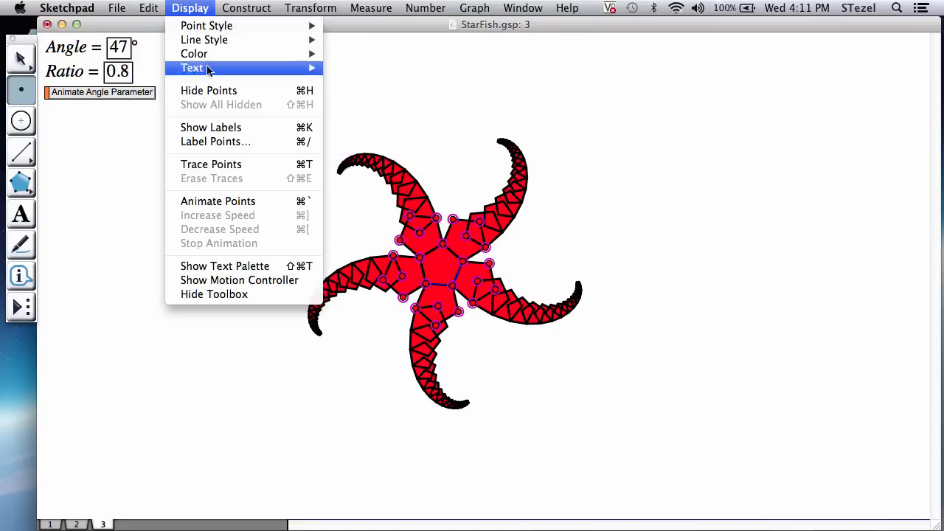
pyautogui.moveTo(209, 90)
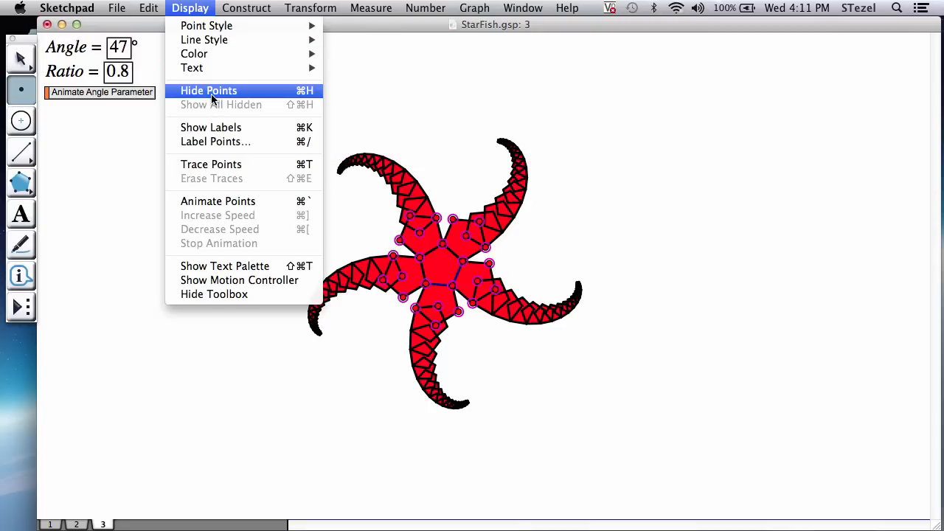
pyautogui.click(209, 89)
pyautogui.write('5')
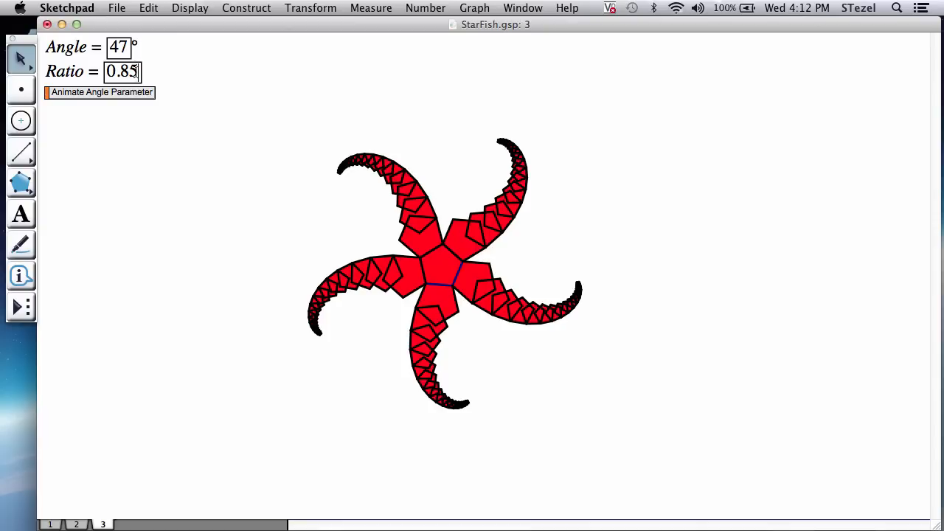
# Set Ratio to 0.9 and run the Angle animation again
pyautogui.write('0.9')
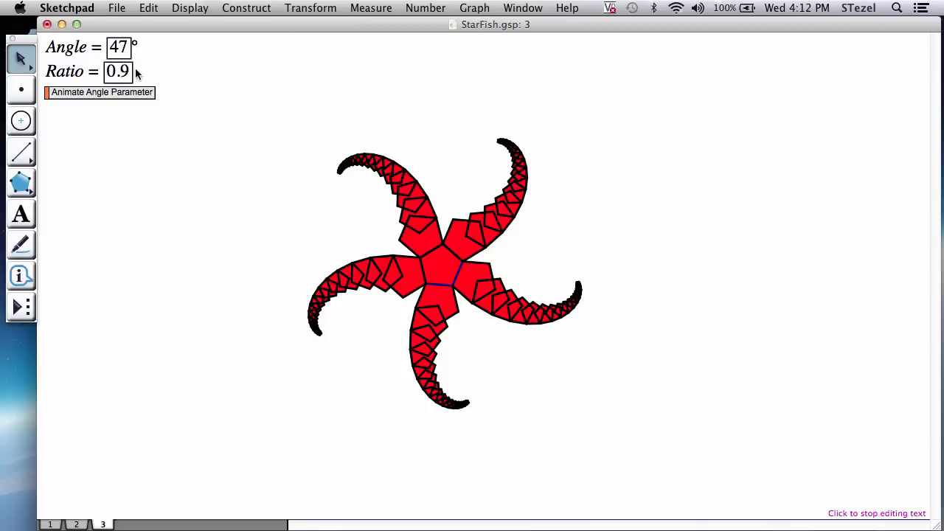
pyautogui.click(100, 91)
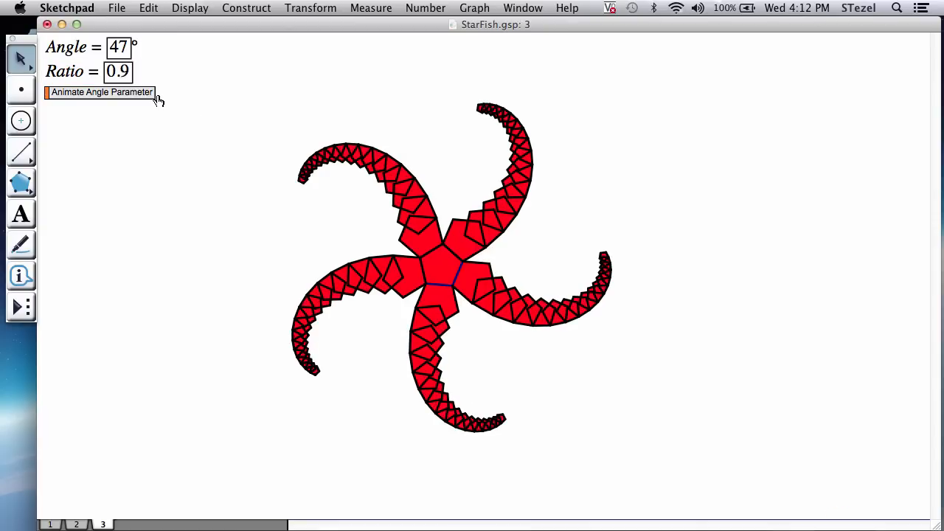
pyautogui.click(100, 91)
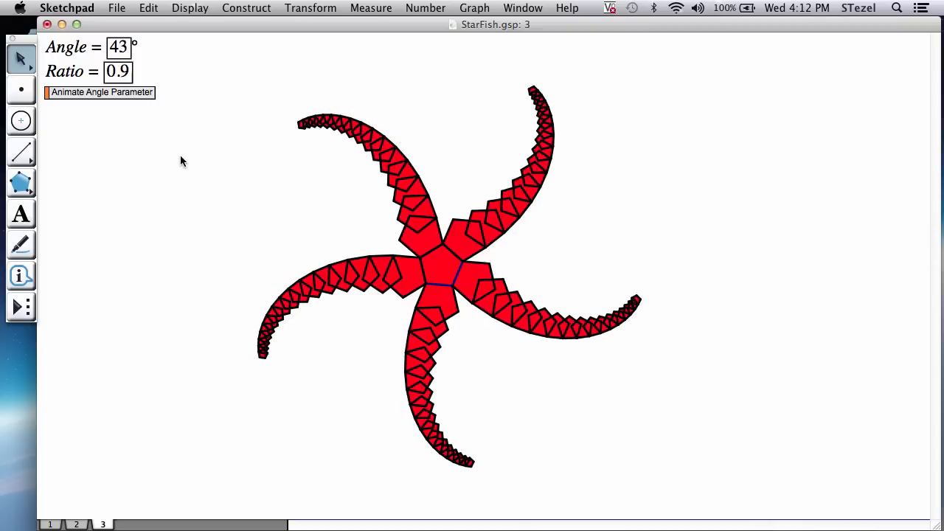
pyautogui.moveTo(130, 189)
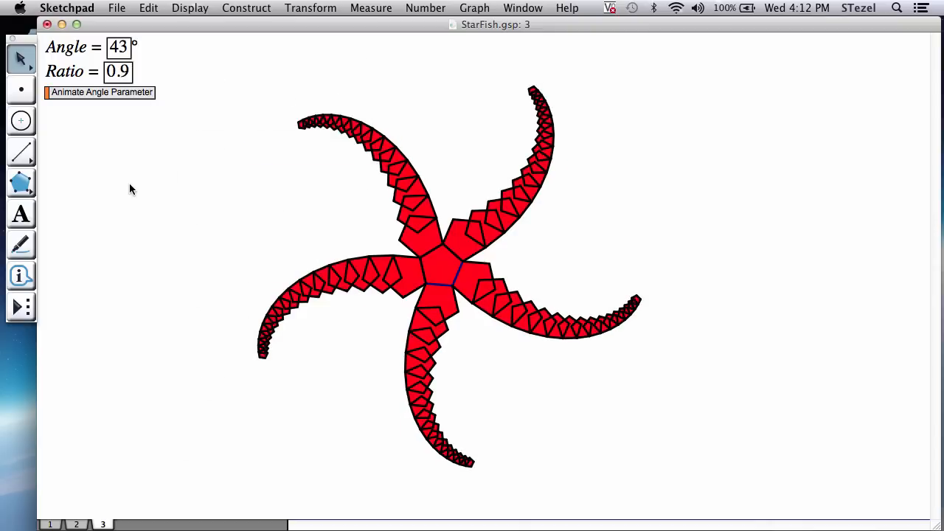
pyautogui.click(148, 9)
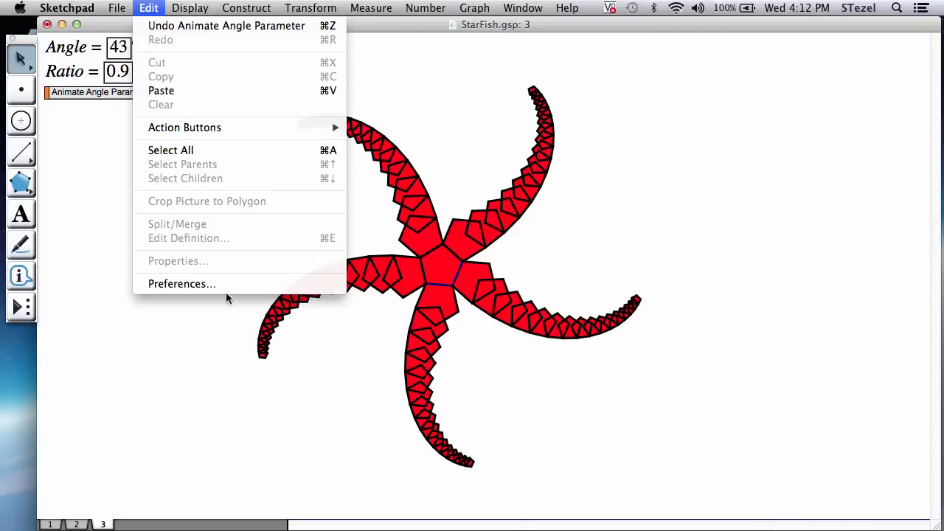
# Set the sketch background colour to light blue in Preferences
pyautogui.click(182, 283)
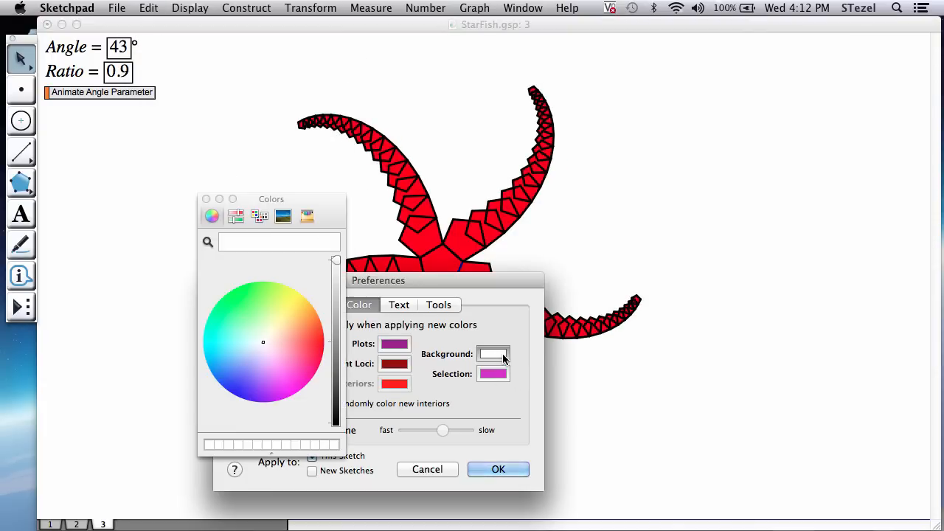
pyautogui.moveTo(225, 351)
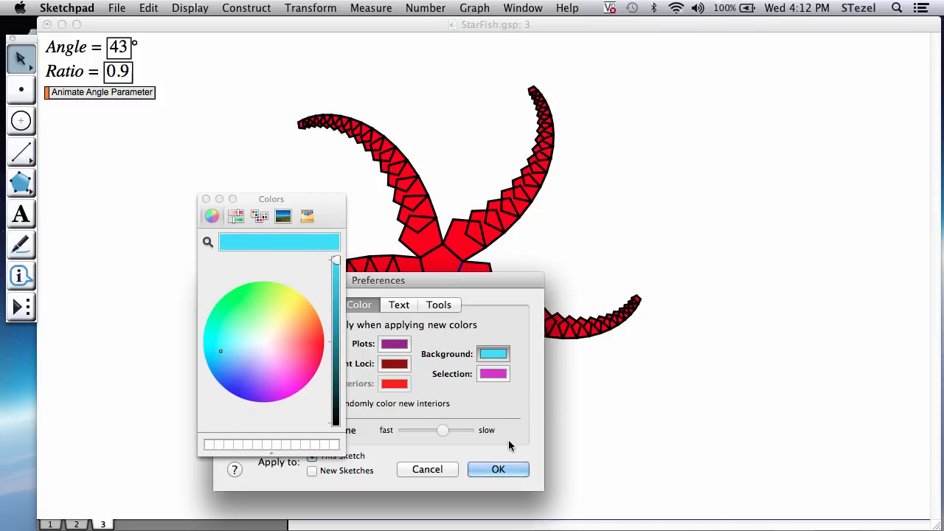
pyautogui.click(498, 469)
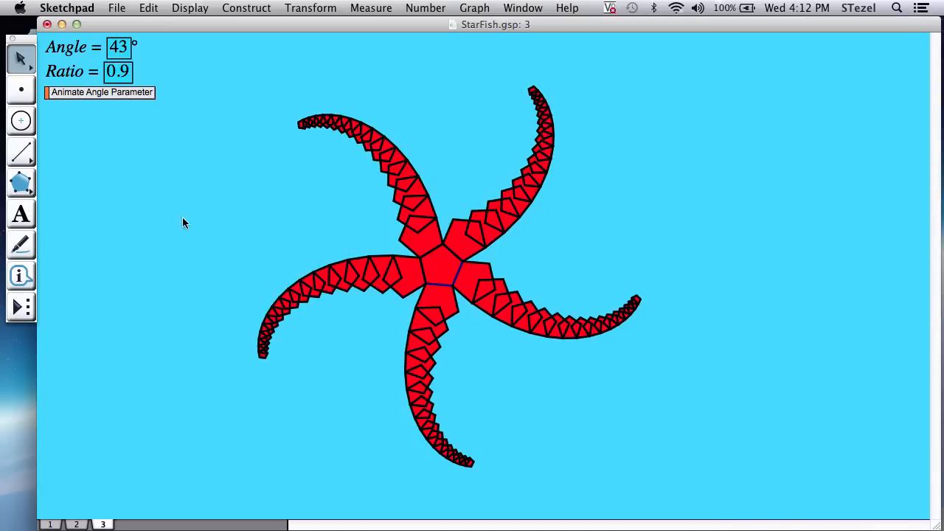
# Run the Animate Angle Parameter button so the arms curl and uncurl, Angle passing 32°
pyautogui.click(100, 92)
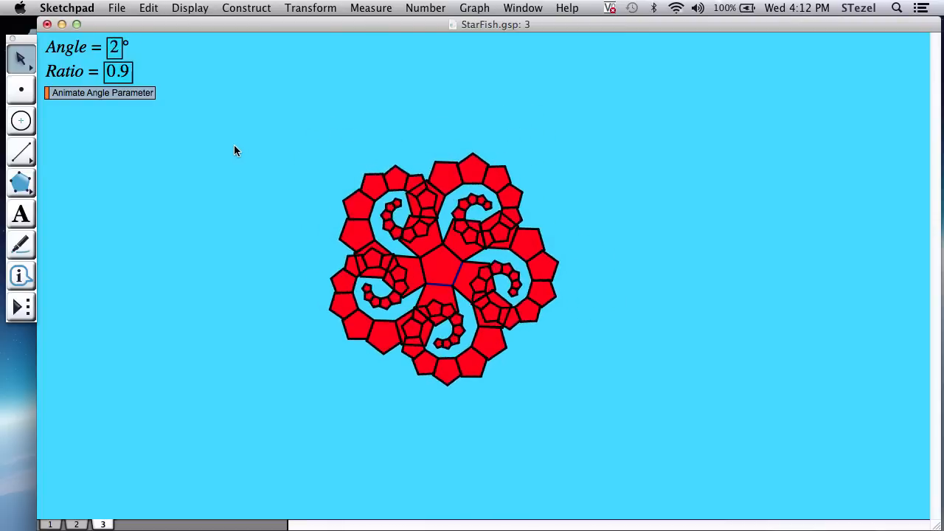
pyautogui.click(102, 91)
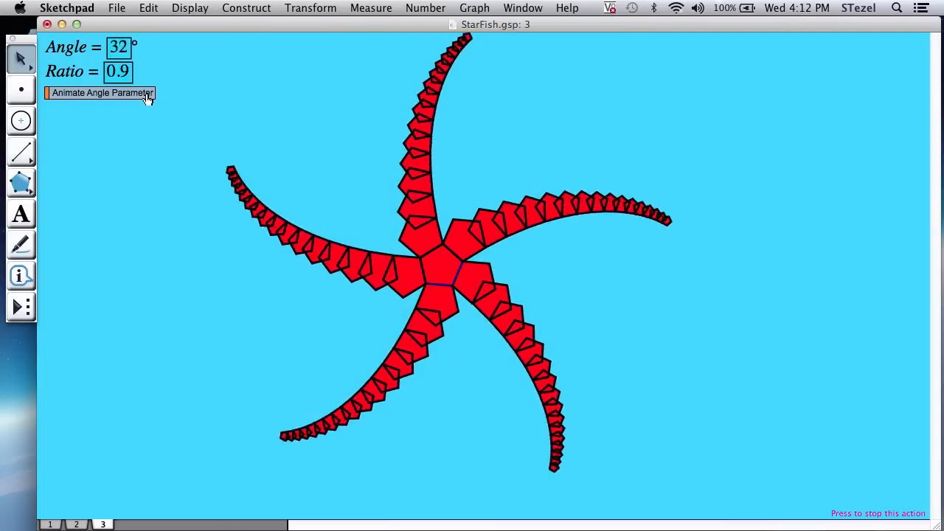